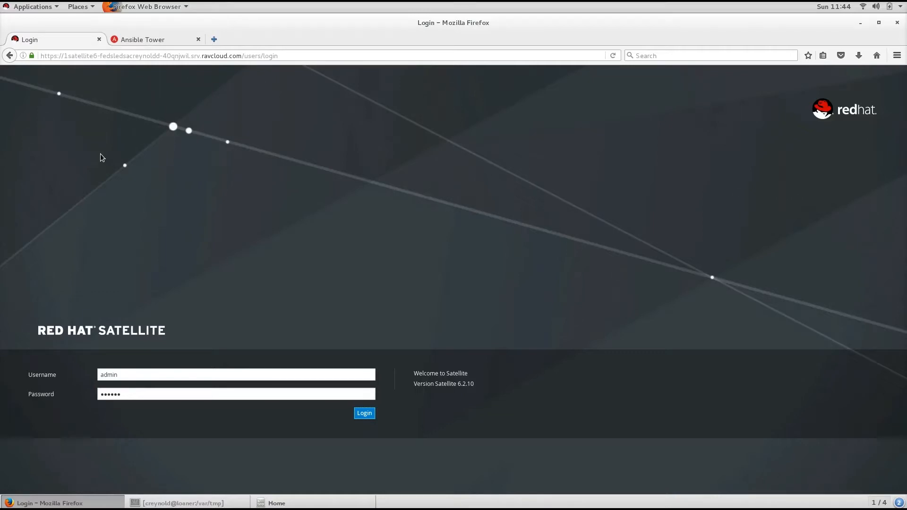
mouse_move(145, 166)
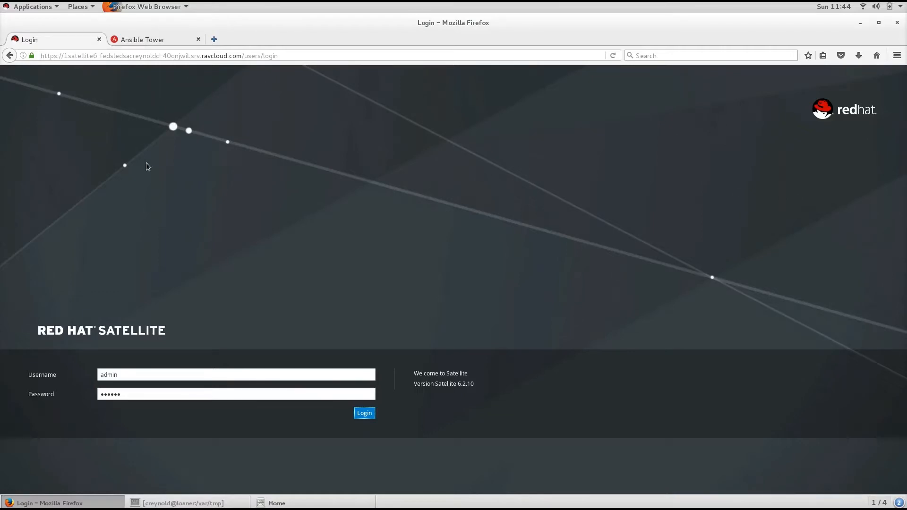
mouse_move(369, 151)
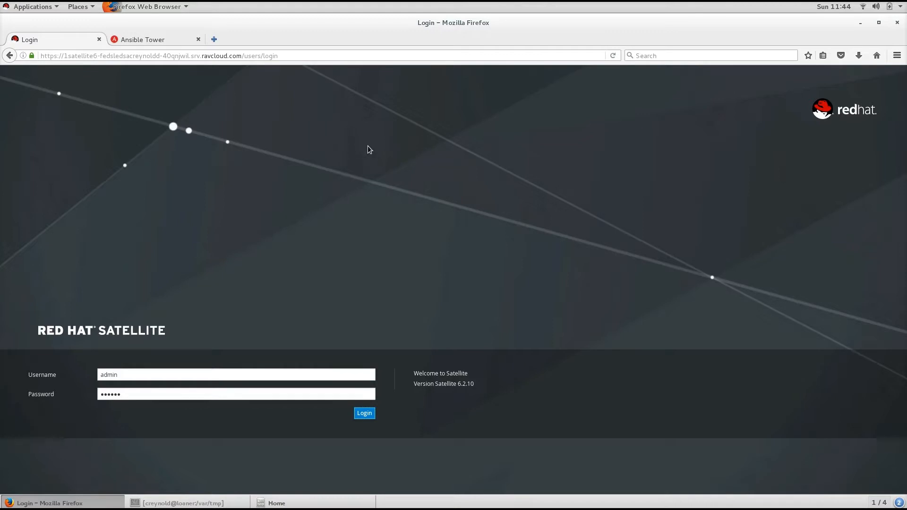
mouse_move(388, 156)
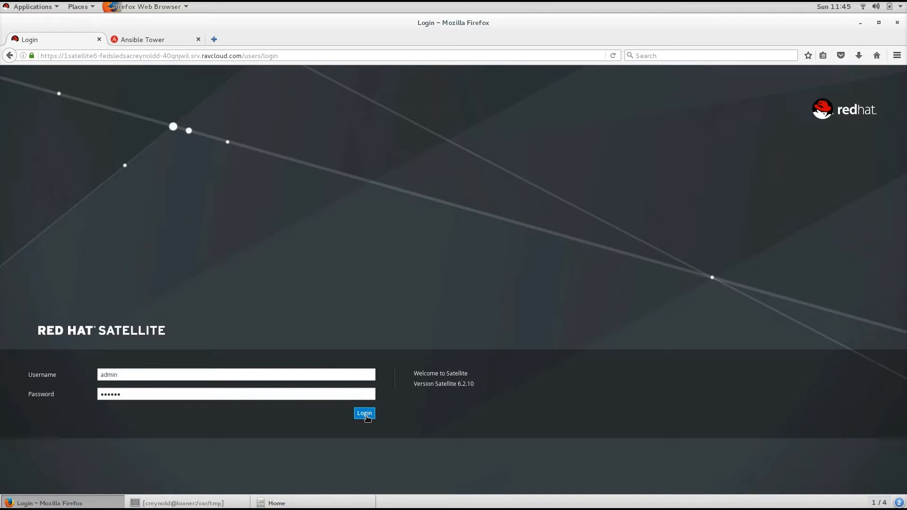
Sign in to Satellite as admin and reach the Content menu.
click(364, 413)
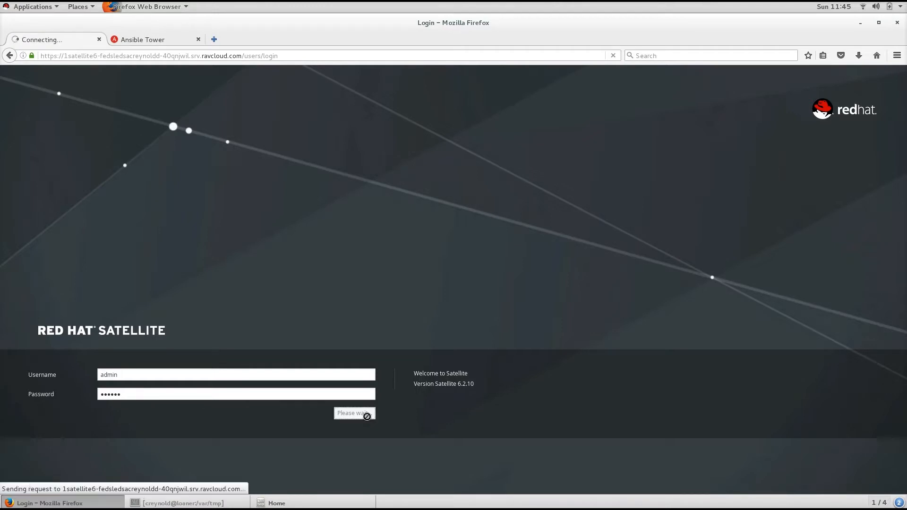
click(353, 413)
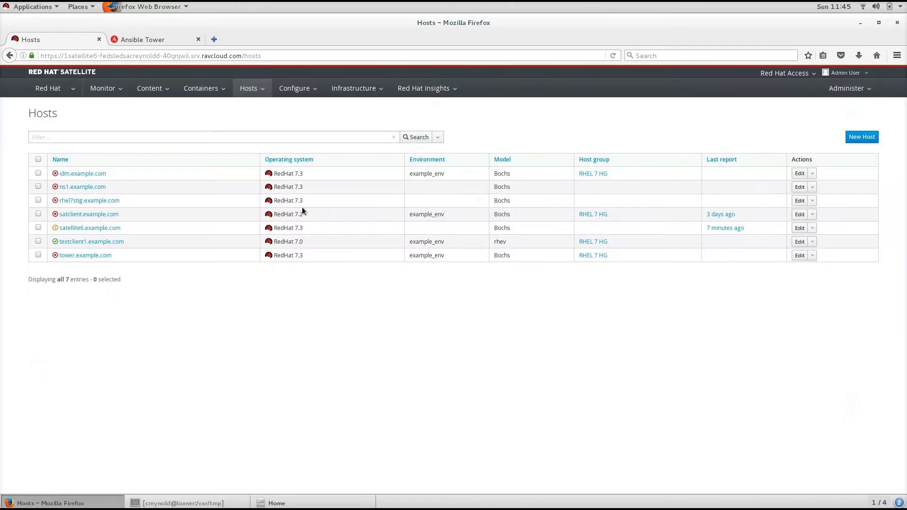
click(150, 88)
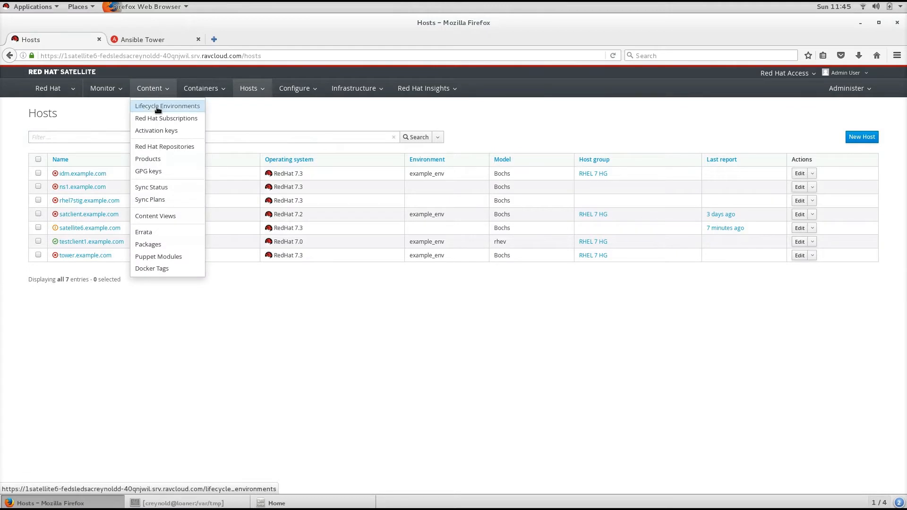
Show the Lifecycle Environment Paths with Library, DEV, QA and PROD.
click(167, 106)
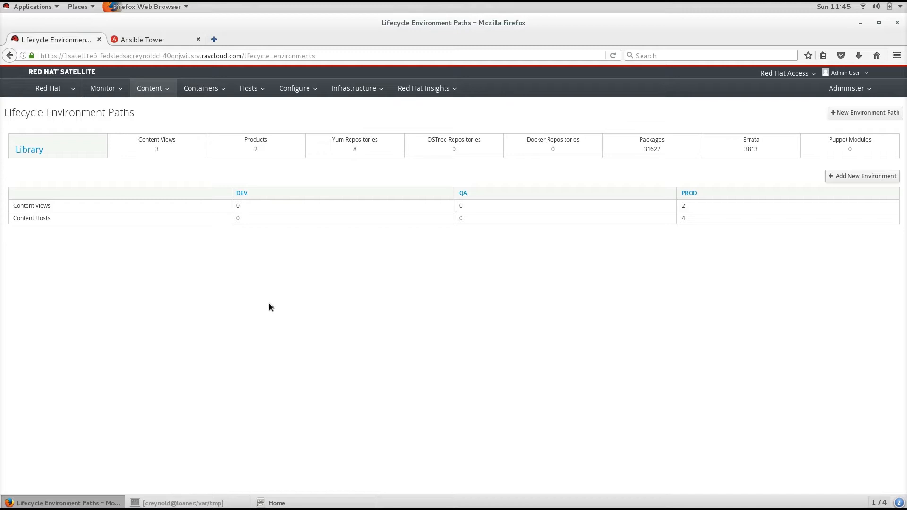
mouse_move(267, 316)
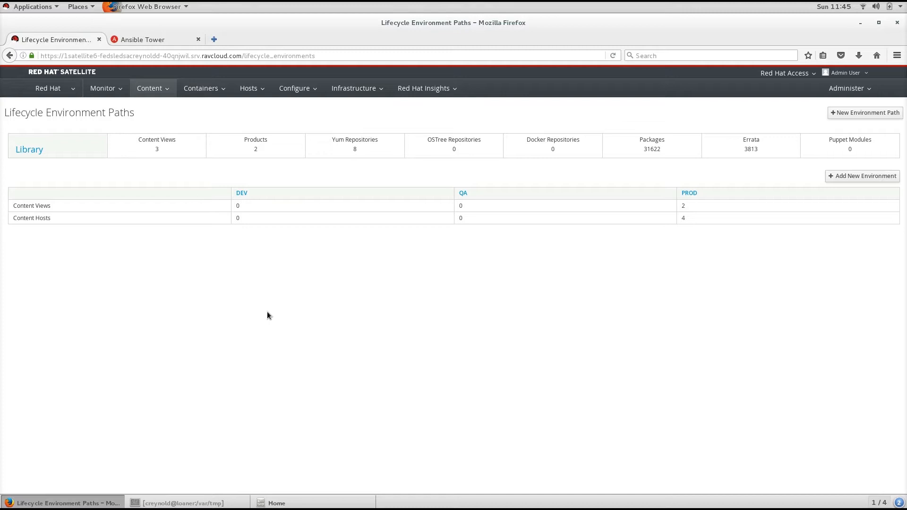
mouse_move(201, 255)
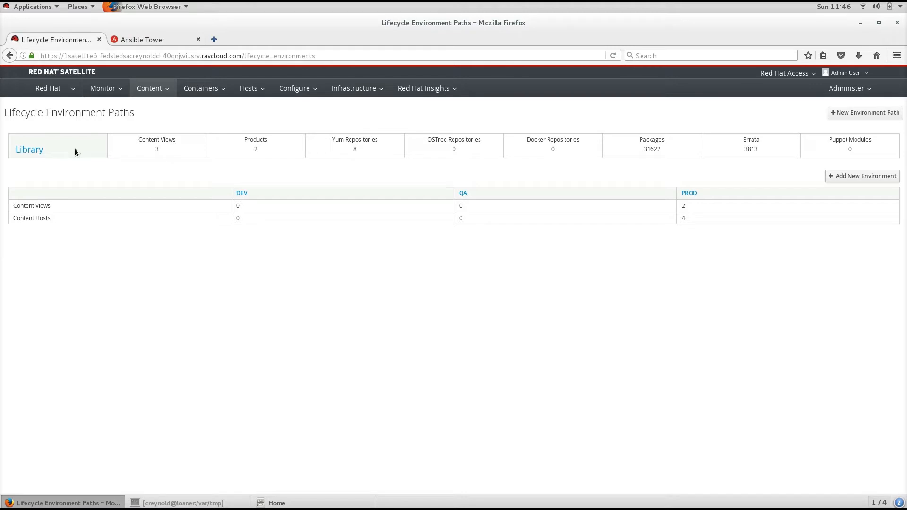
mouse_move(194, 189)
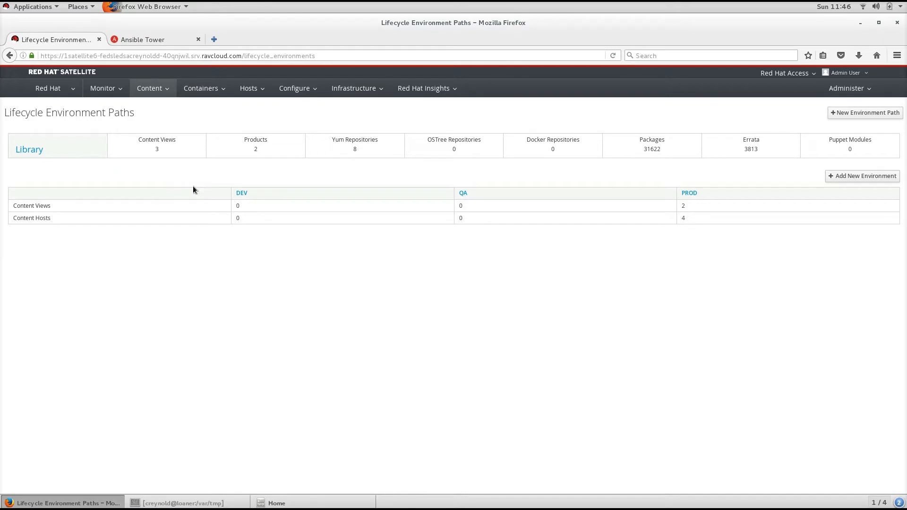
mouse_move(650, 219)
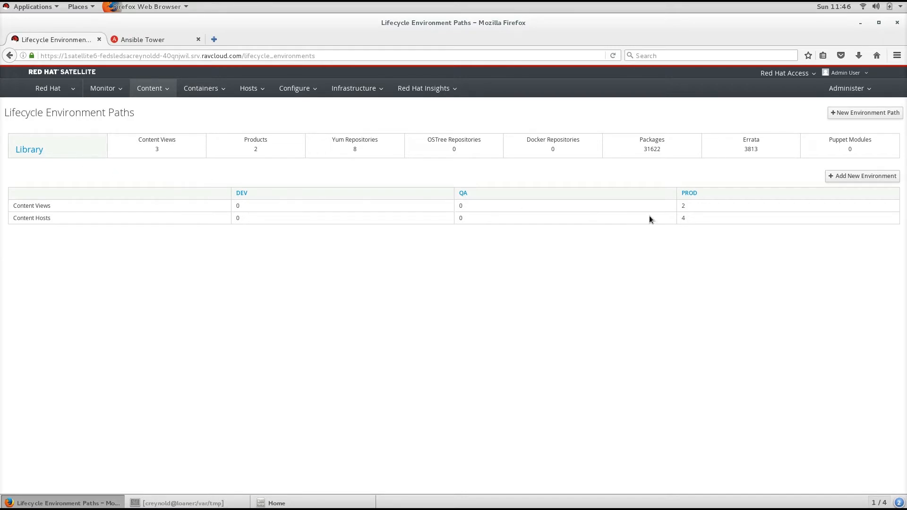
mouse_move(296, 218)
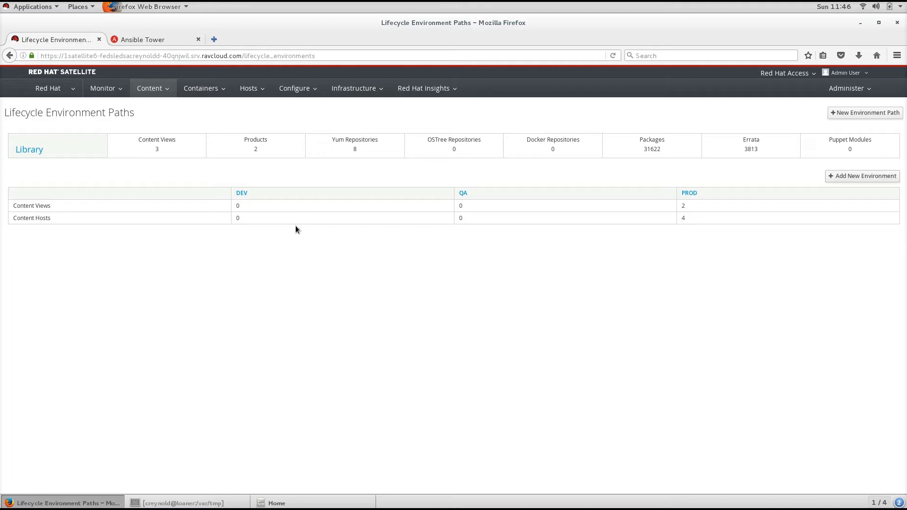
mouse_move(300, 228)
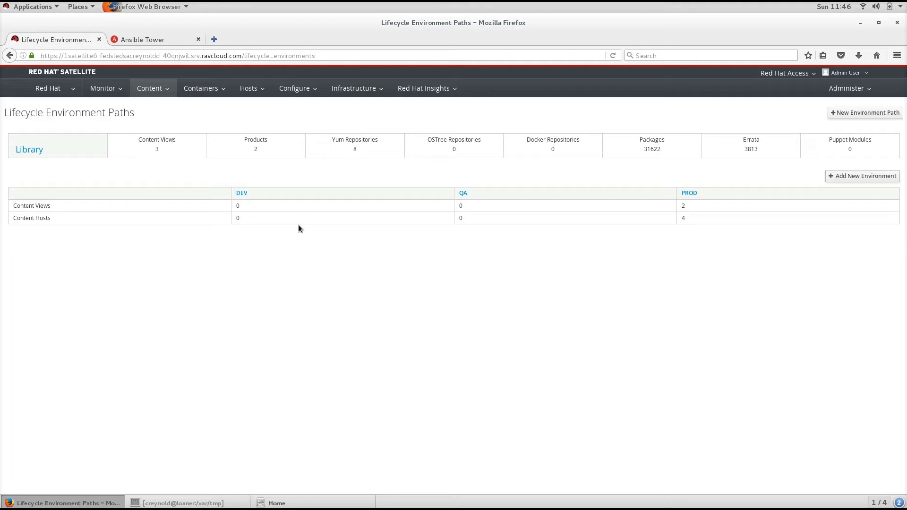
mouse_move(324, 213)
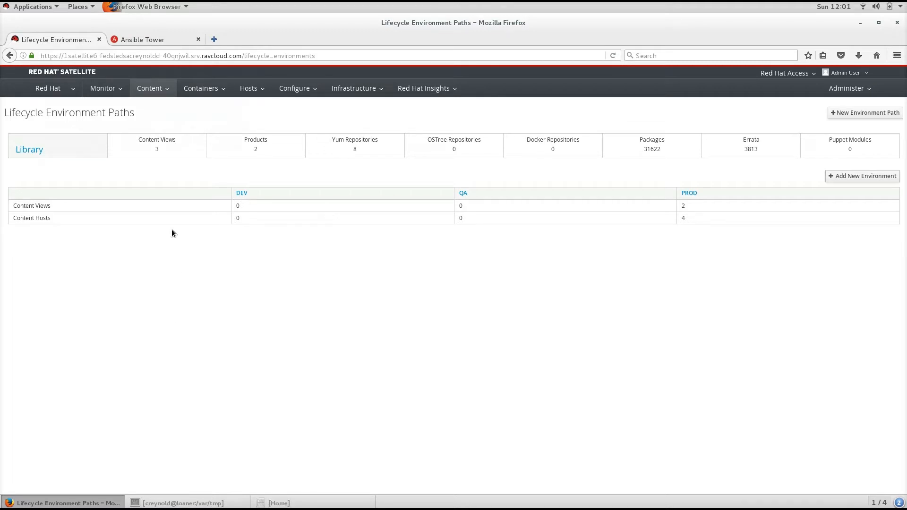
List the three content views via Content > Content Views.
click(150, 88)
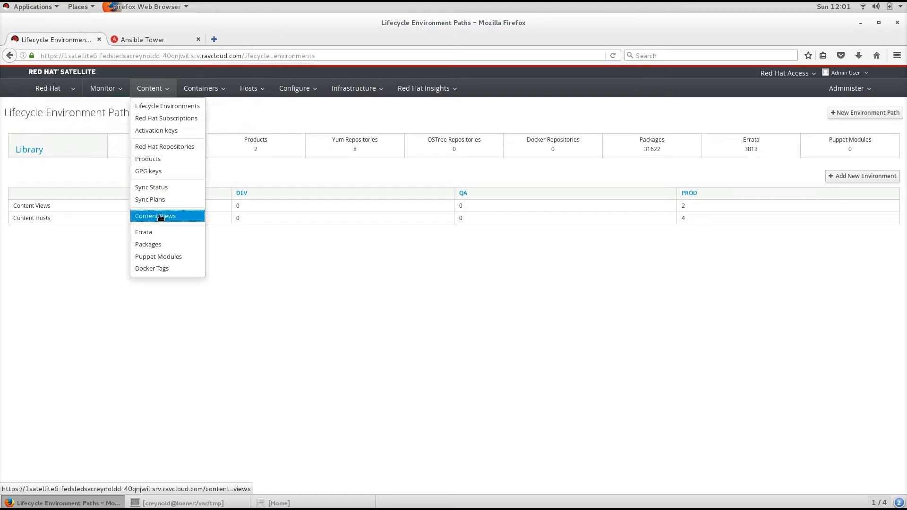
click(154, 216)
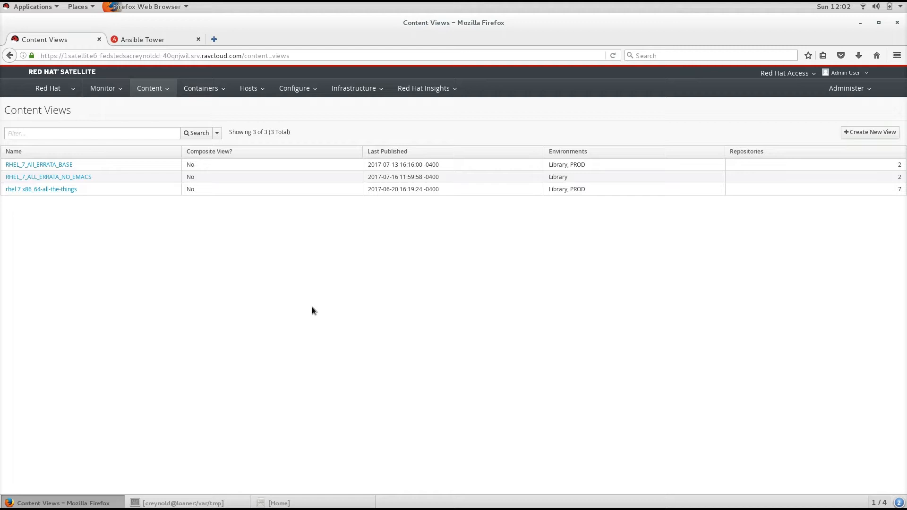
mouse_move(313, 319)
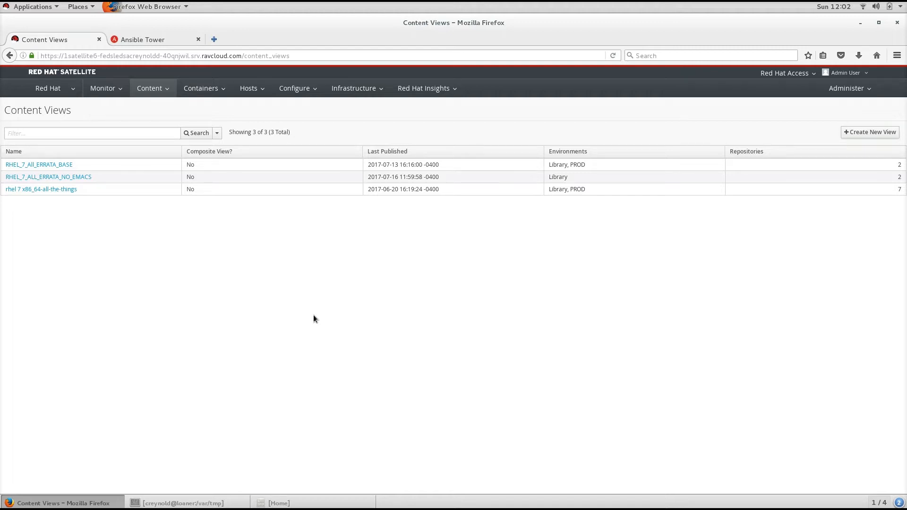
mouse_move(165, 214)
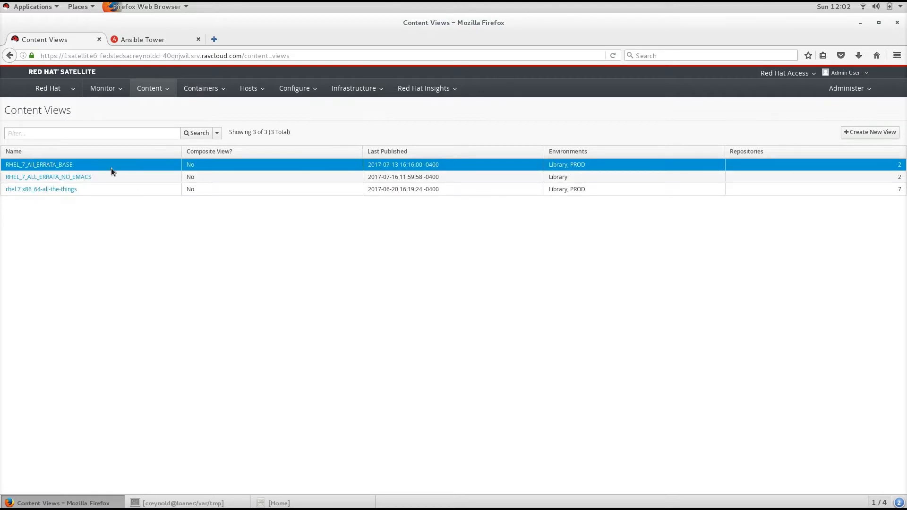
Show the six repositories available to add to RHEL_7_All_ERRATA_BASE under Yum Content > Repositories.
click(39, 165)
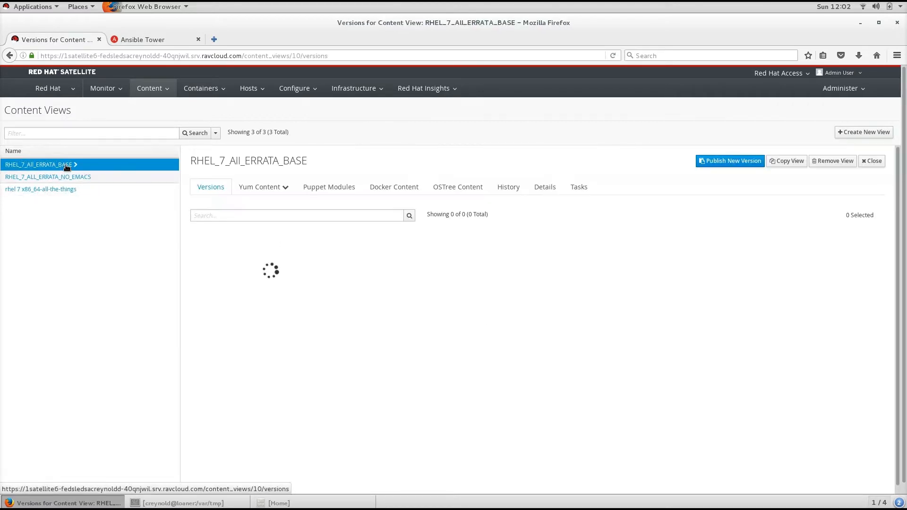
click(262, 187)
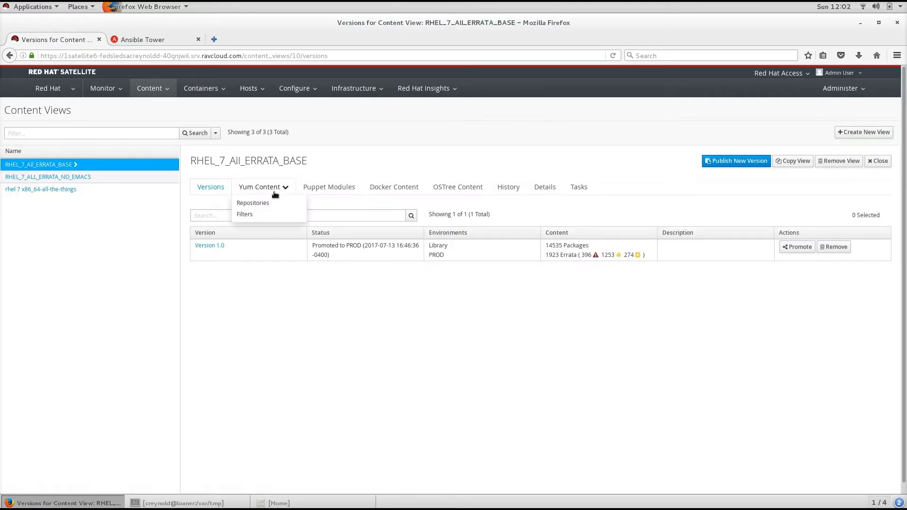
click(253, 203)
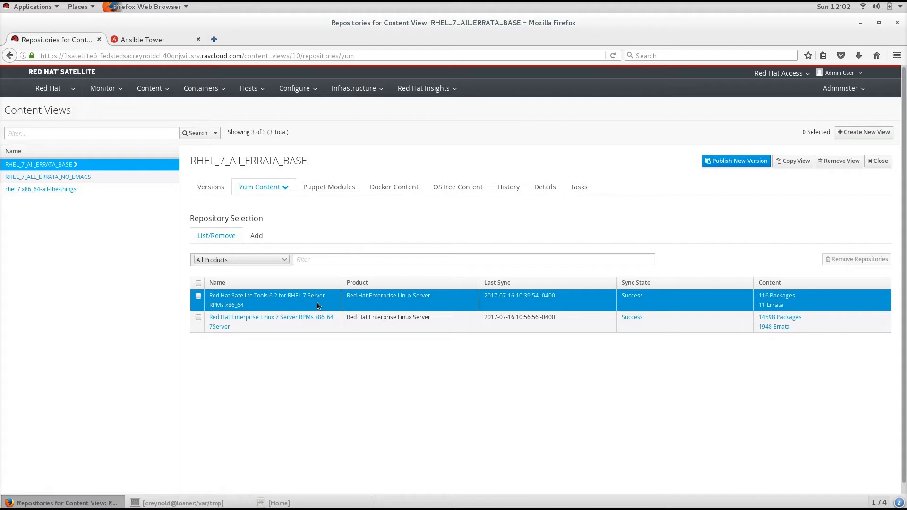
click(272, 321)
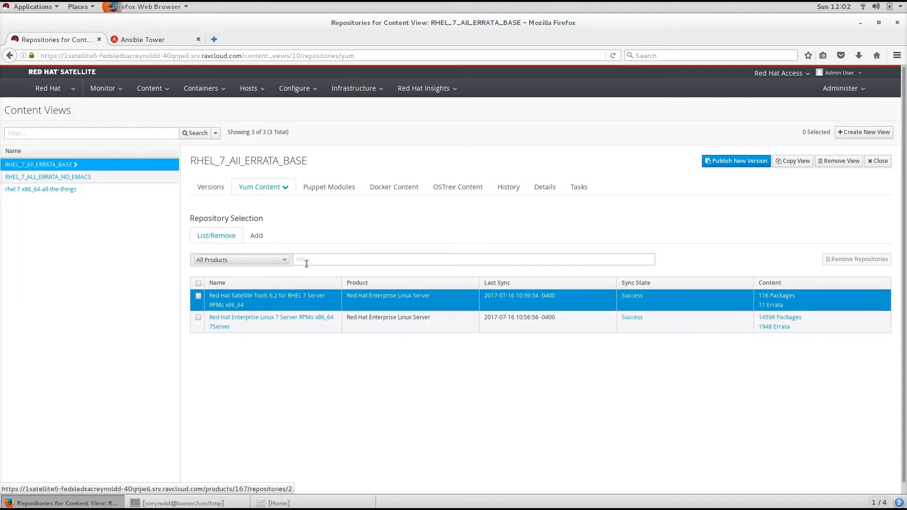
click(256, 235)
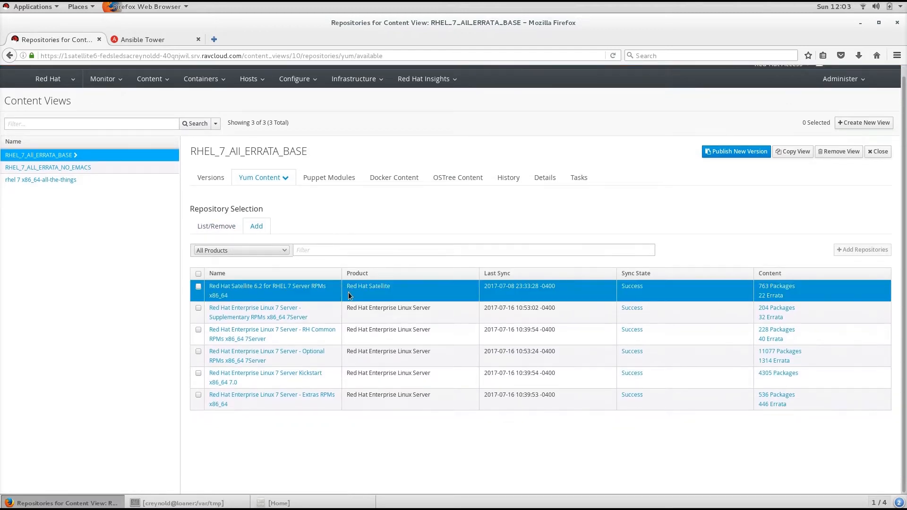
Add the Optional RPMs x86_64 7Server repository to the view and confirm it lists three repositories.
click(267, 356)
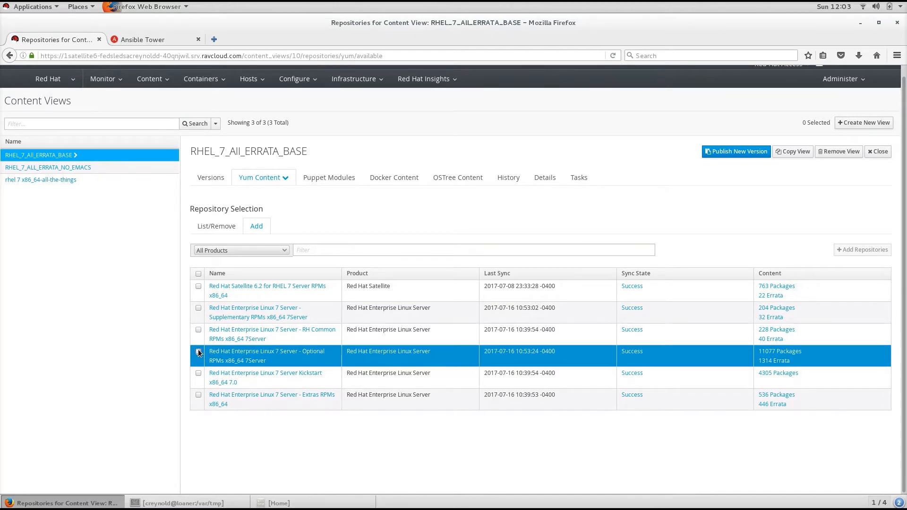
click(199, 353)
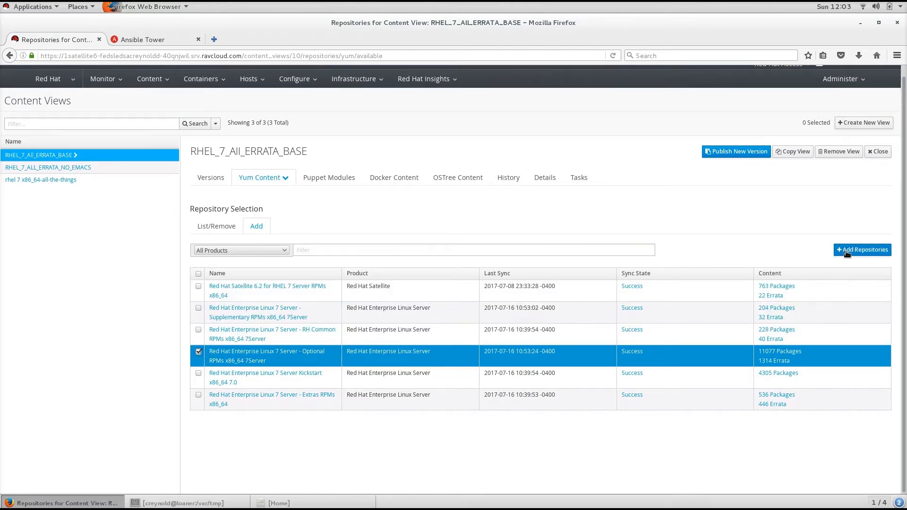
click(862, 249)
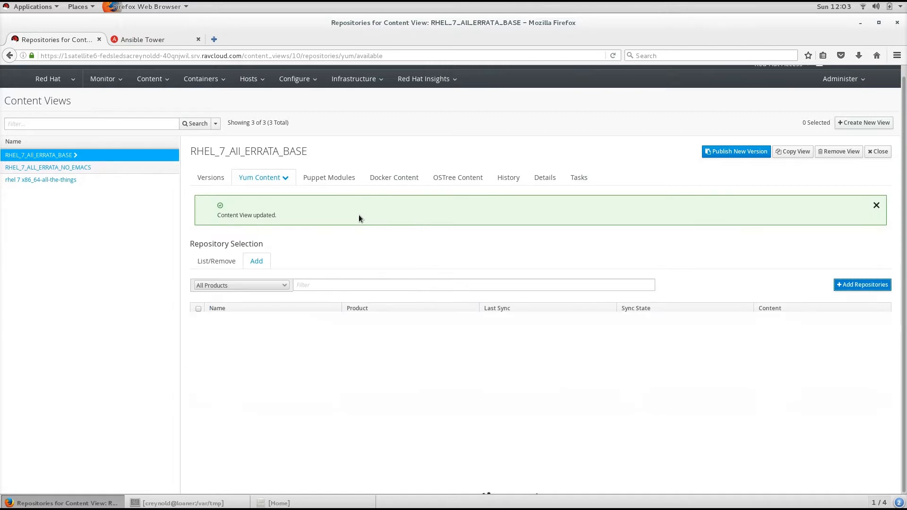
click(216, 261)
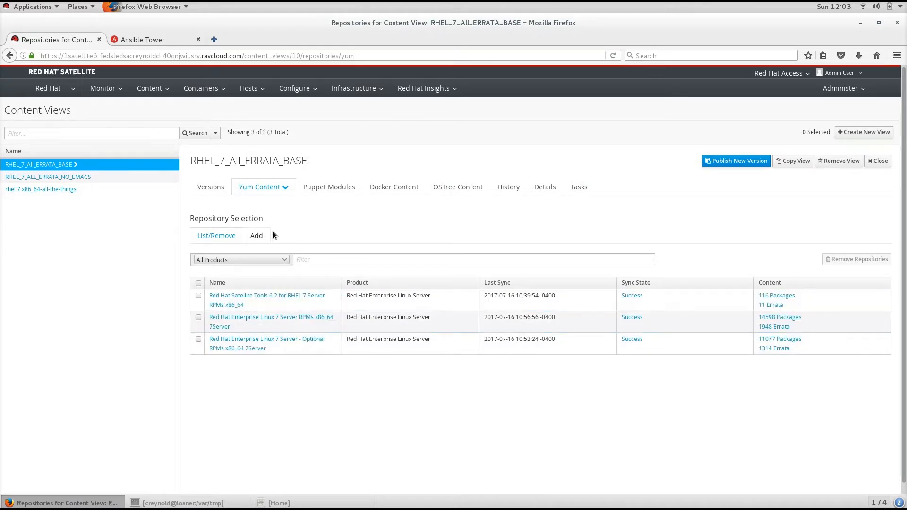
Show the versions of RHEL_7_ALL_ERRATA_NO_EMACS, with Version 2.0 publishing to Library.
click(261, 186)
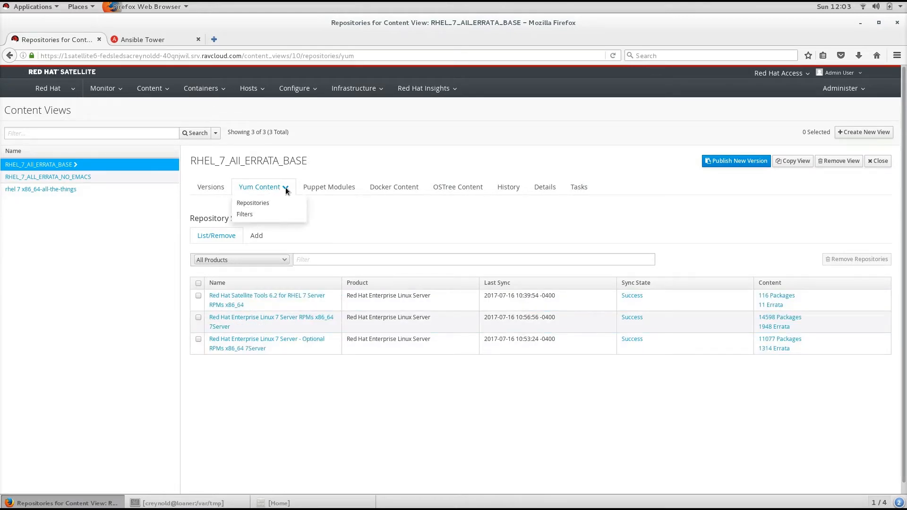
click(244, 214)
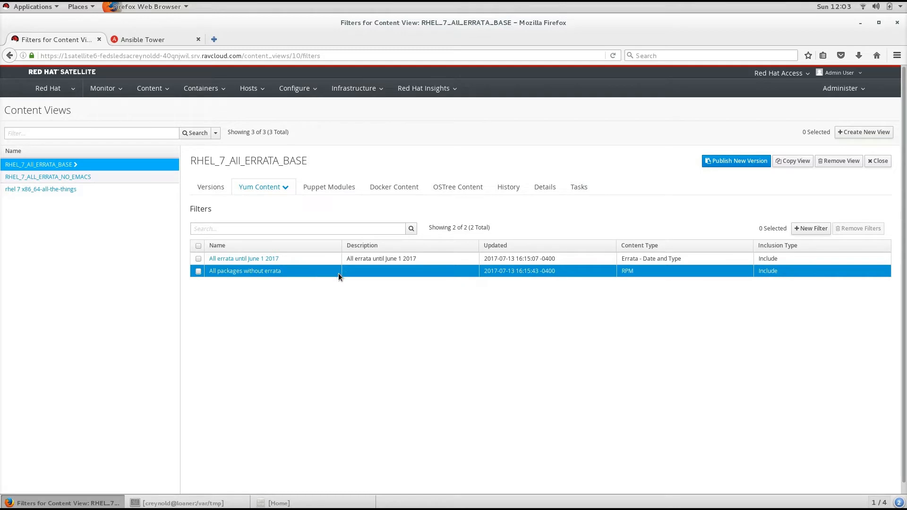
click(47, 176)
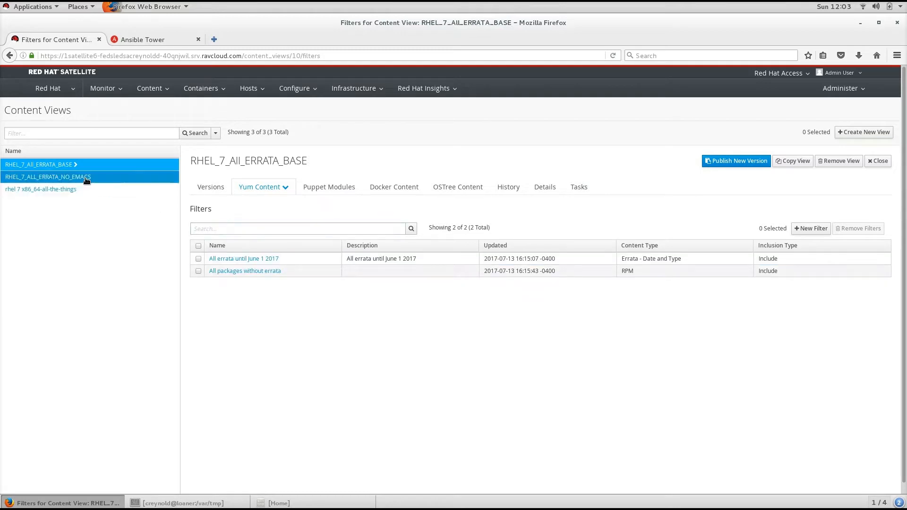
click(47, 177)
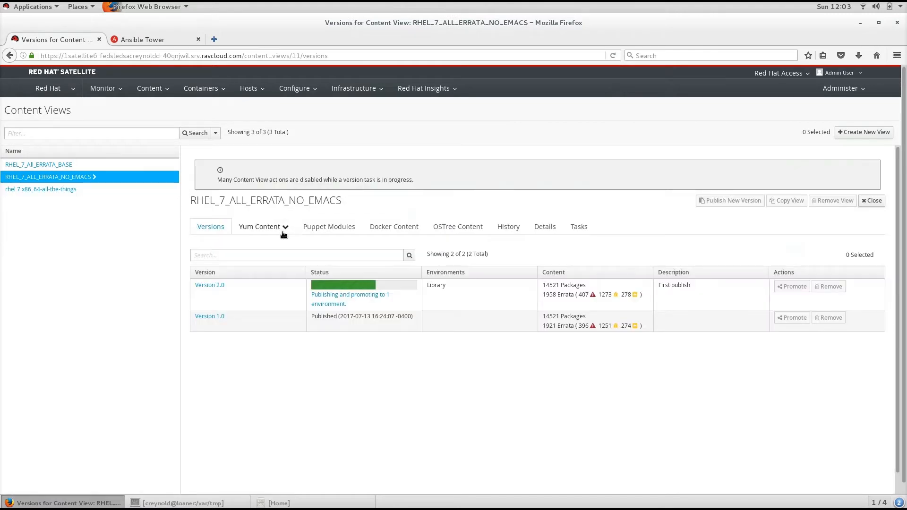
List the three yum filters of RHEL_7_ALL_ERRATA_NO_EMACS, including the emacs exclusion.
click(260, 226)
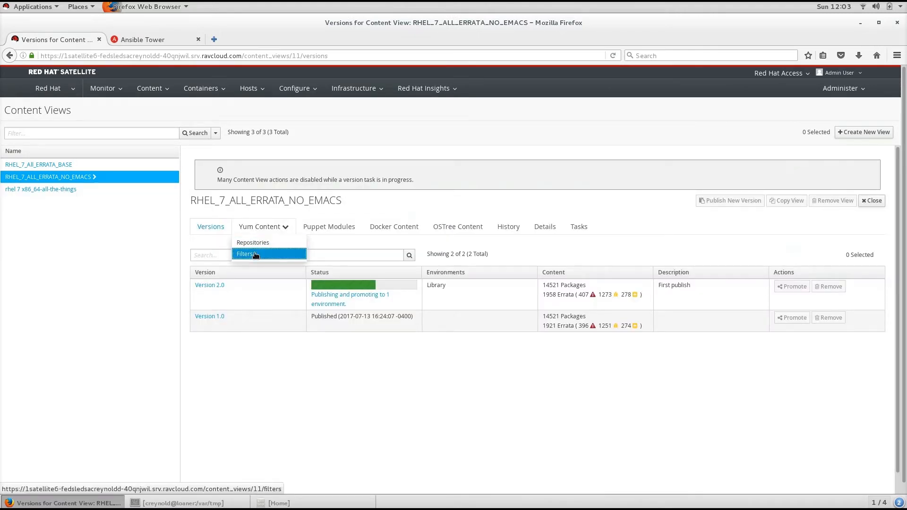
click(245, 254)
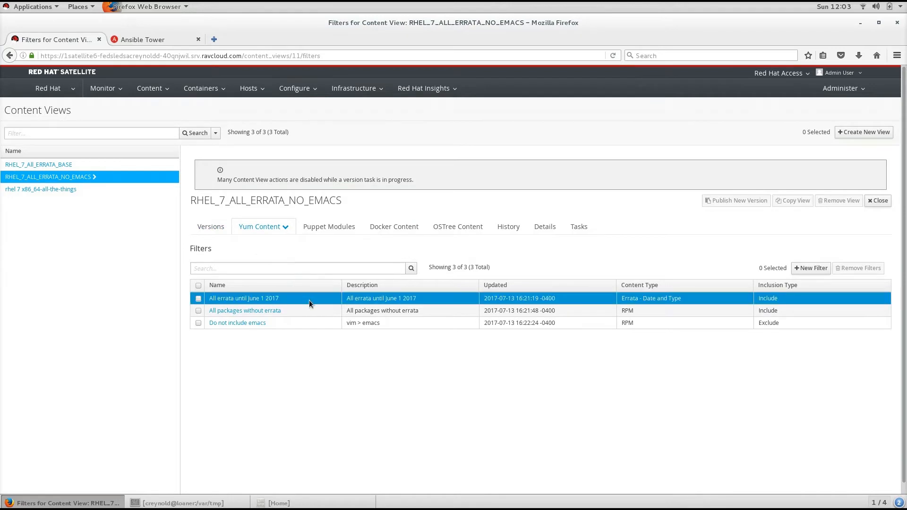
mouse_move(291, 305)
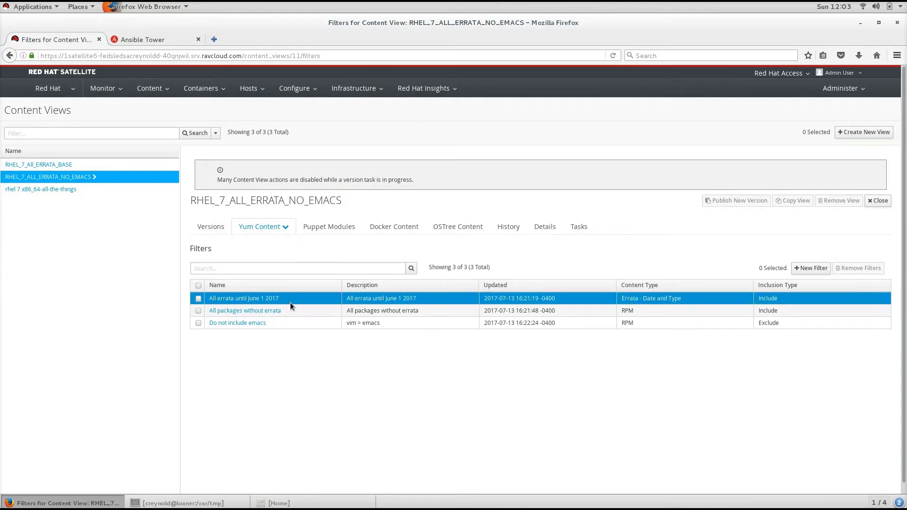
click(245, 309)
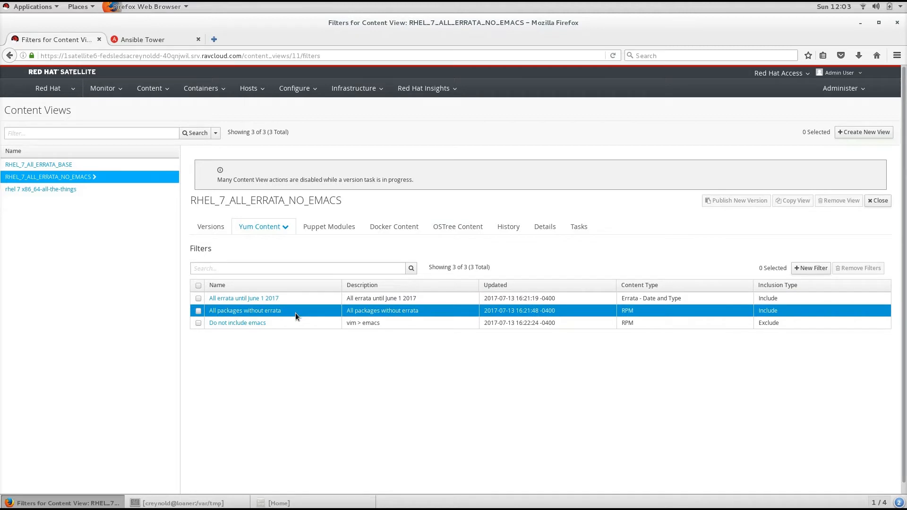
click(237, 323)
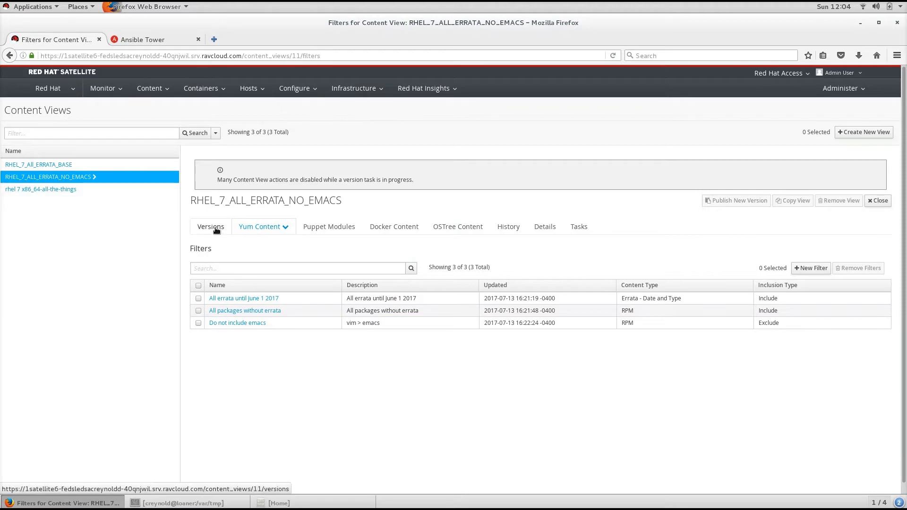
Return to the Versions list where Version 2.0 is publishing to Library.
click(210, 226)
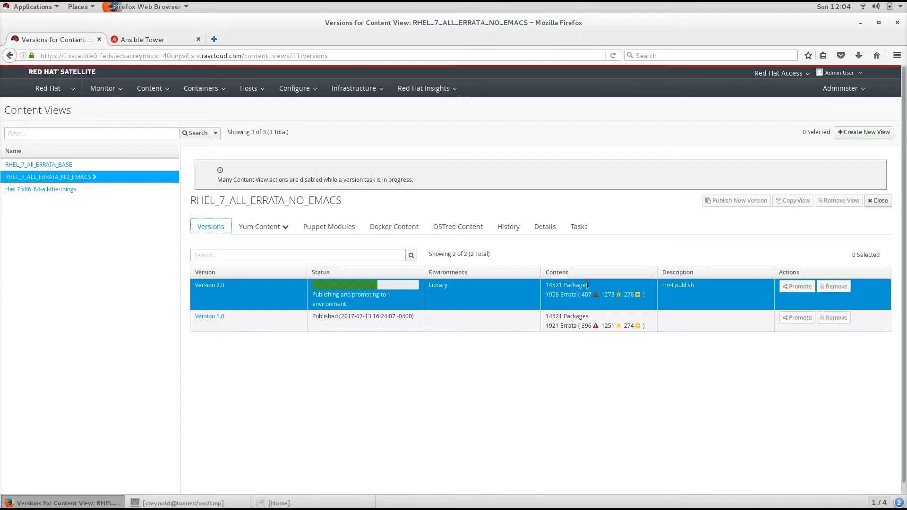
mouse_move(564, 302)
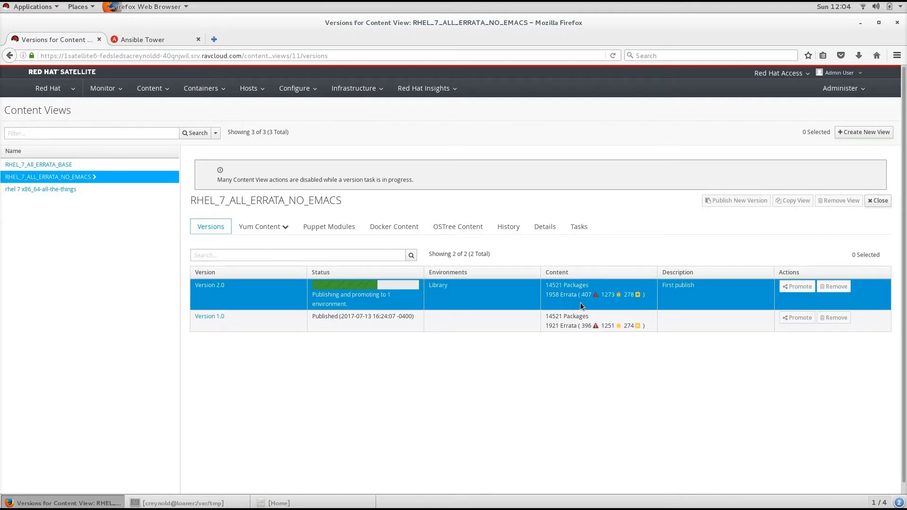
mouse_move(600, 301)
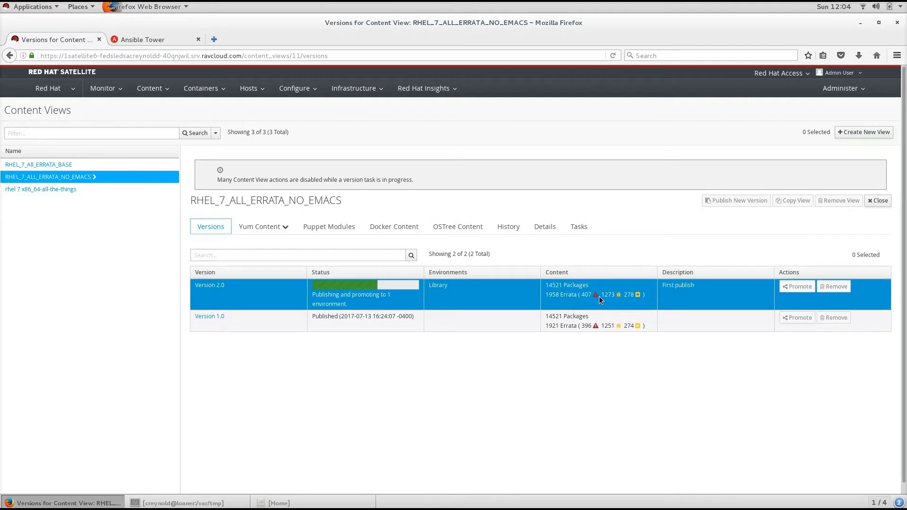
mouse_move(637, 295)
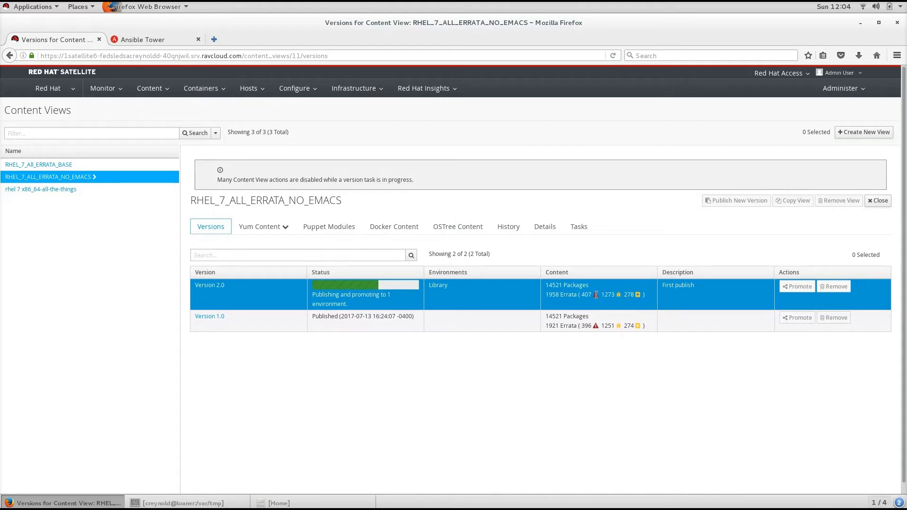
mouse_move(448, 286)
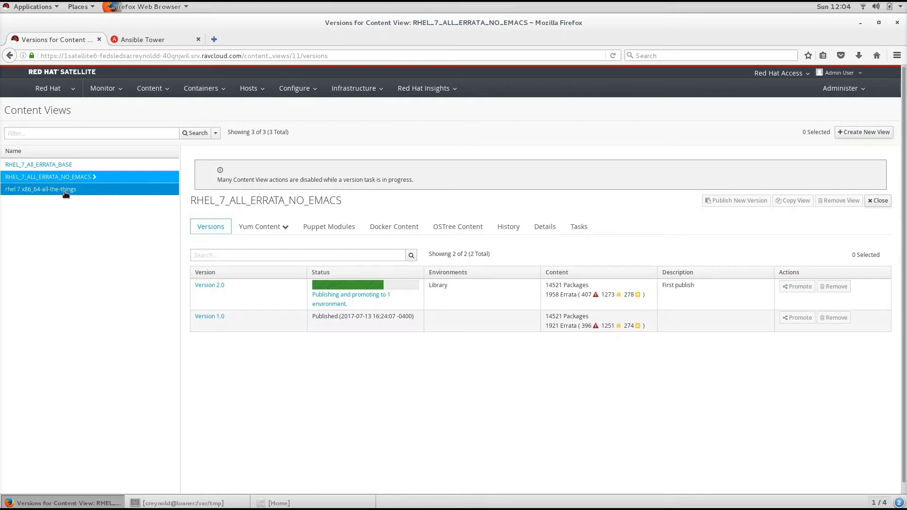
Show the details of Version 2.0 of rhel 7 x86_64-all-the-things, available in Library and PROD.
click(41, 189)
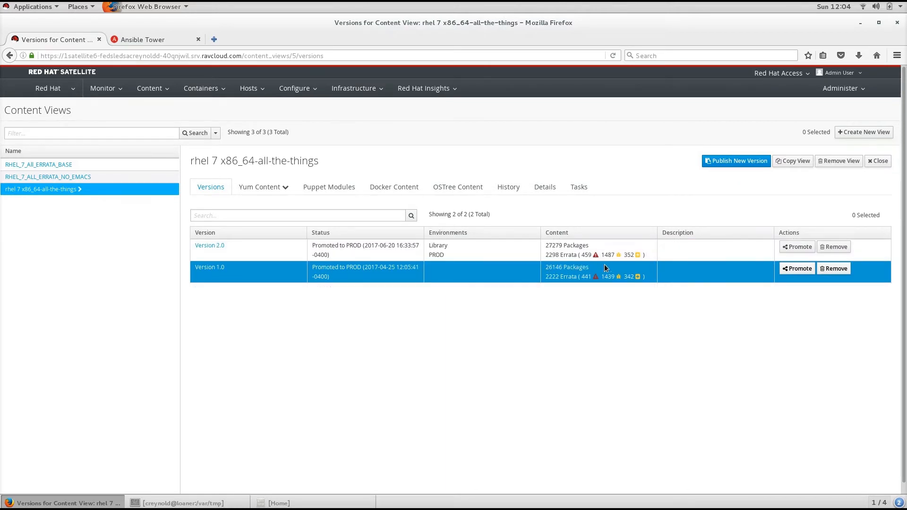
click(210, 246)
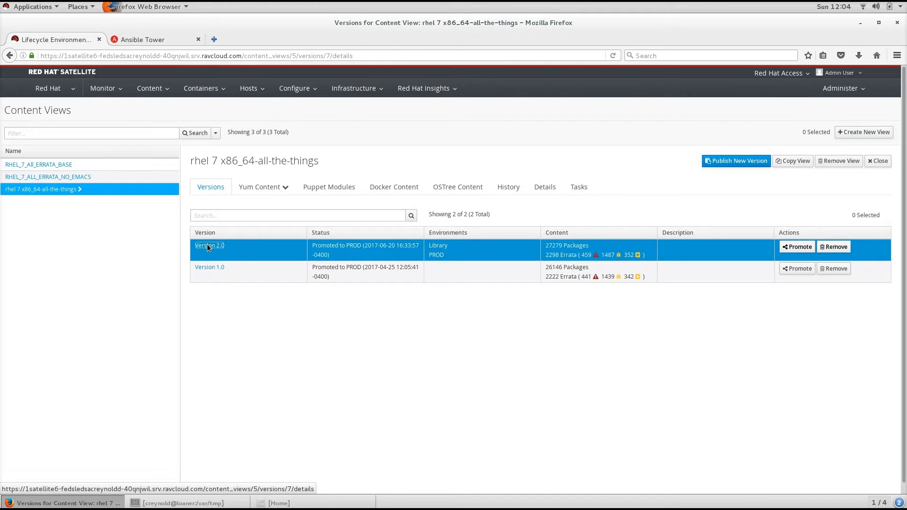
click(210, 246)
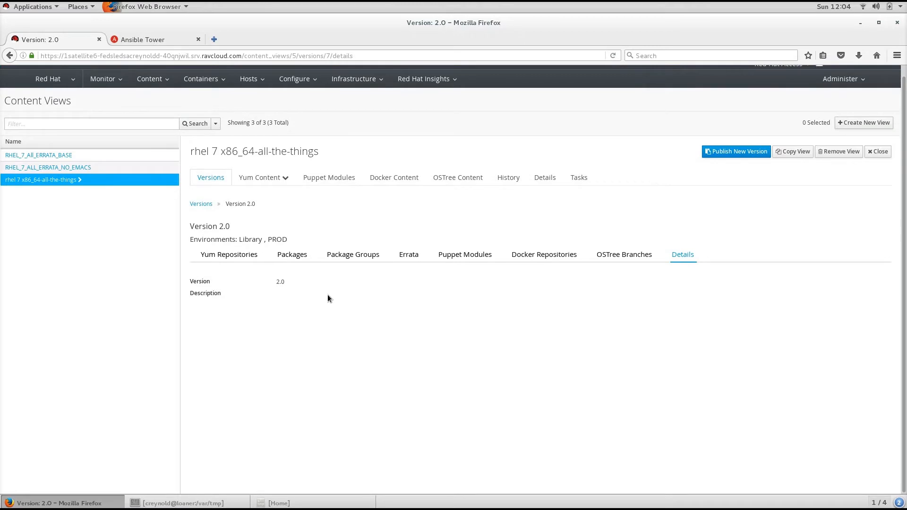
Review Version 2.0's 27074 packages, then its 2298 errata.
click(292, 254)
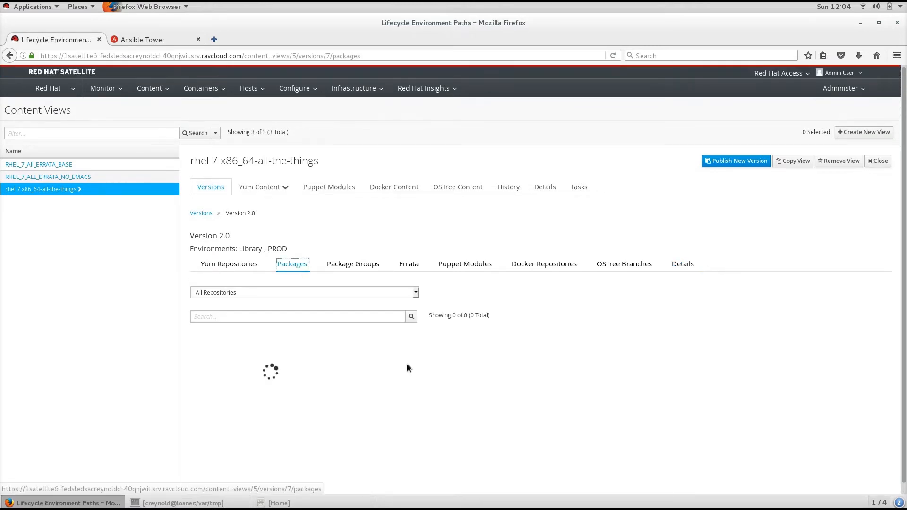
scroll(down, 3)
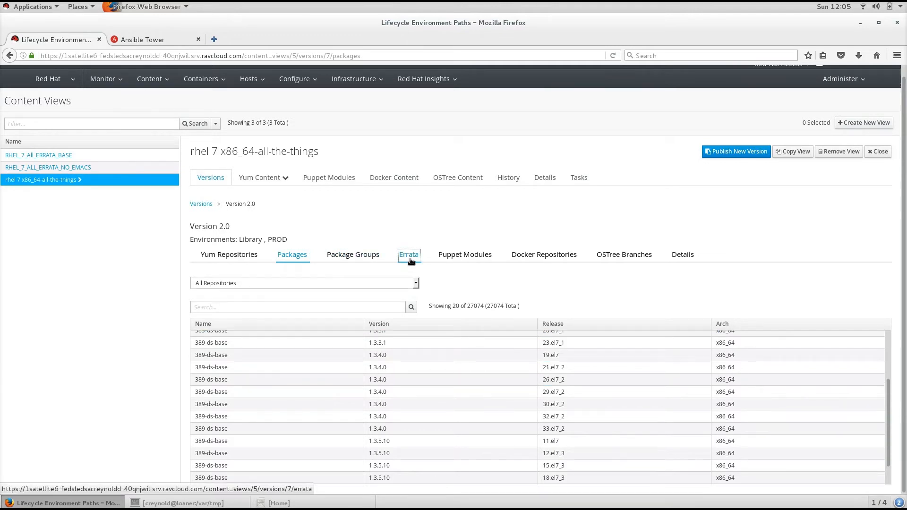
click(408, 254)
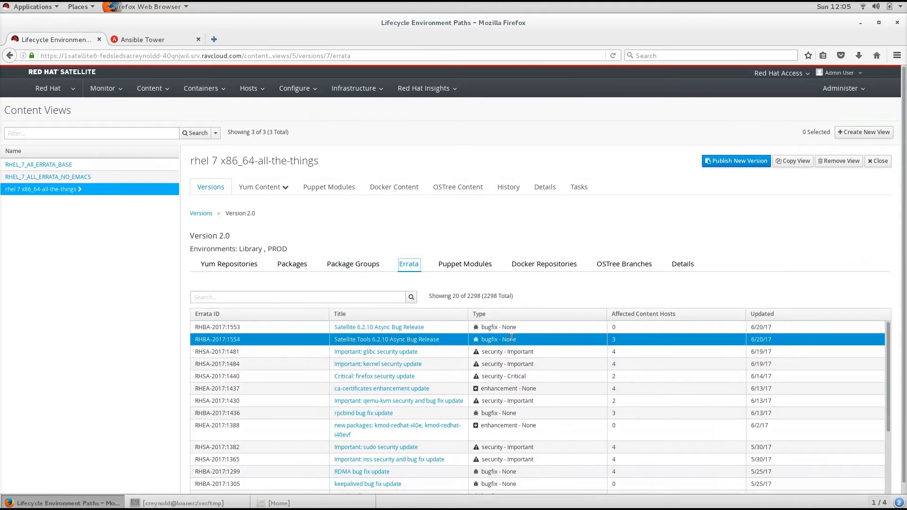
scroll(down, 3)
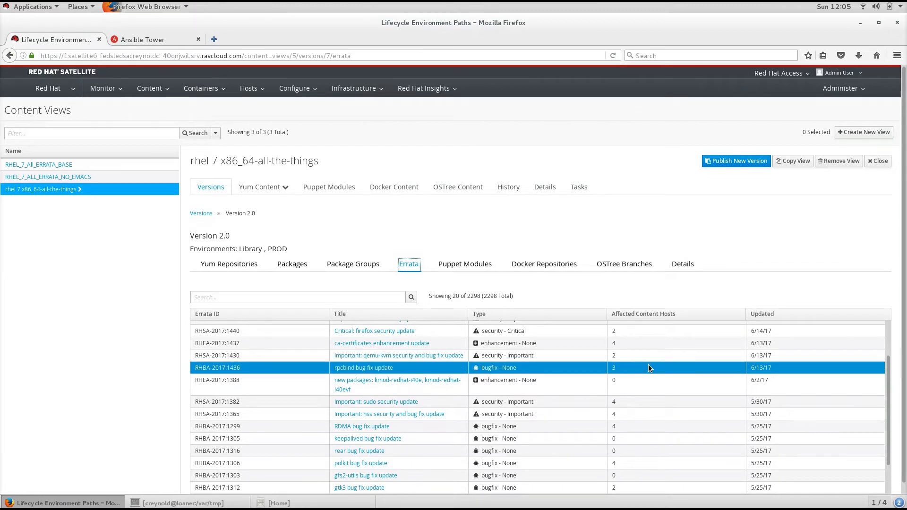
mouse_move(755, 368)
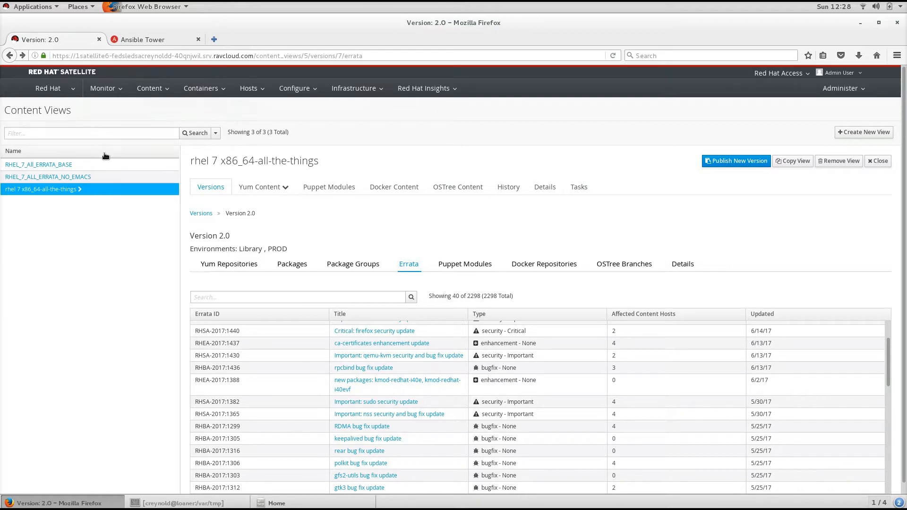
Navigate from the Hosts menu to Compliance > Policies, listing the RHEL 7 SCAP policies.
click(295, 88)
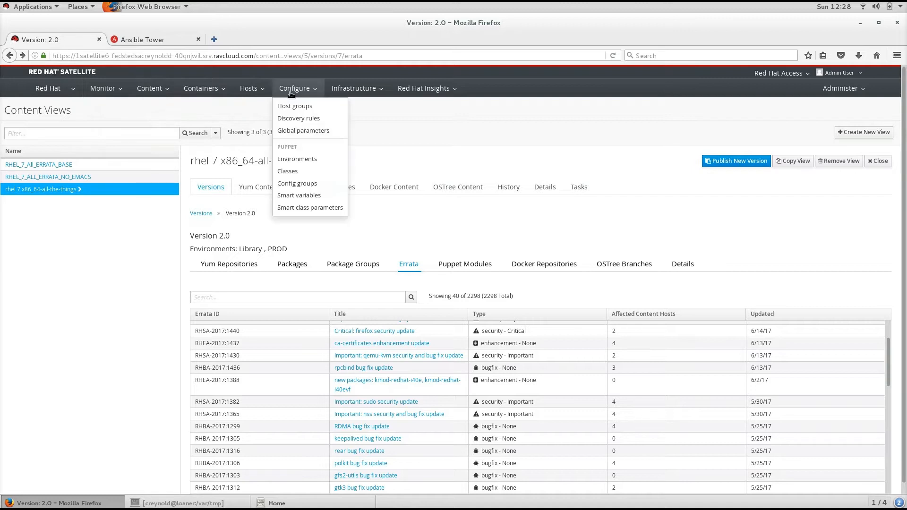
click(249, 88)
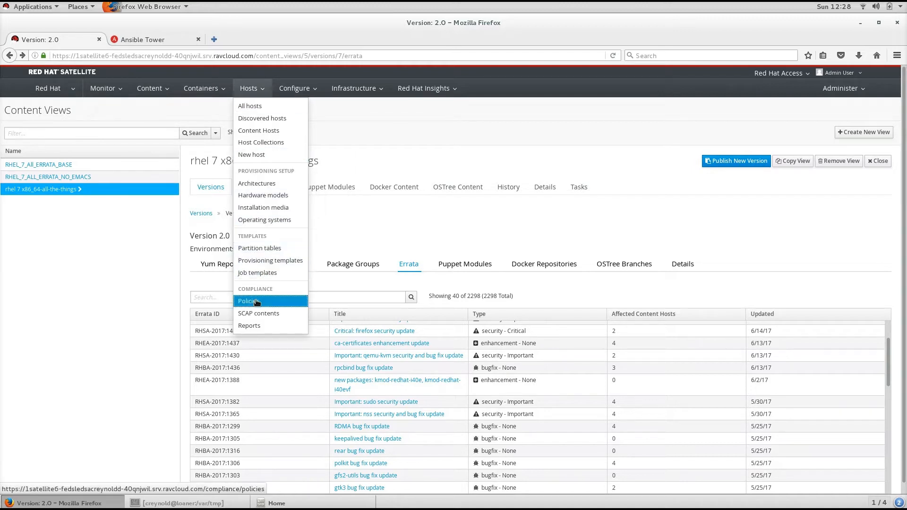
click(249, 300)
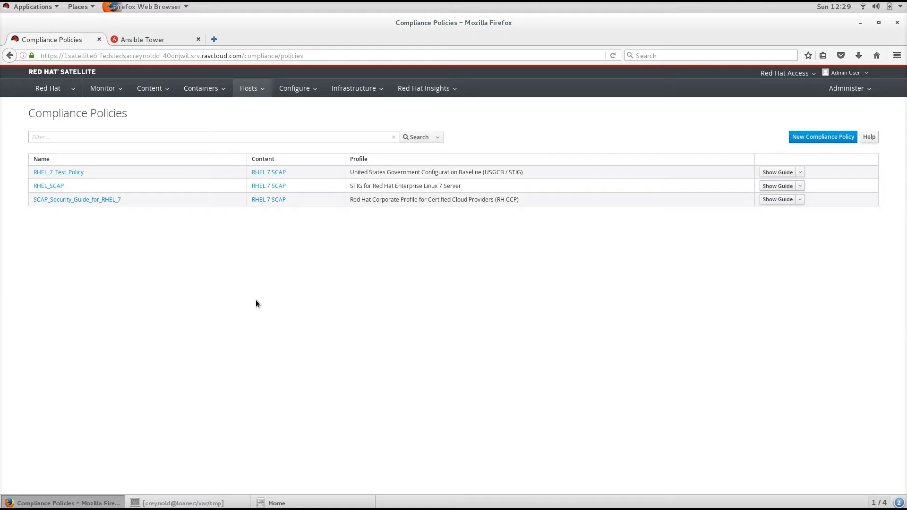
mouse_move(289, 303)
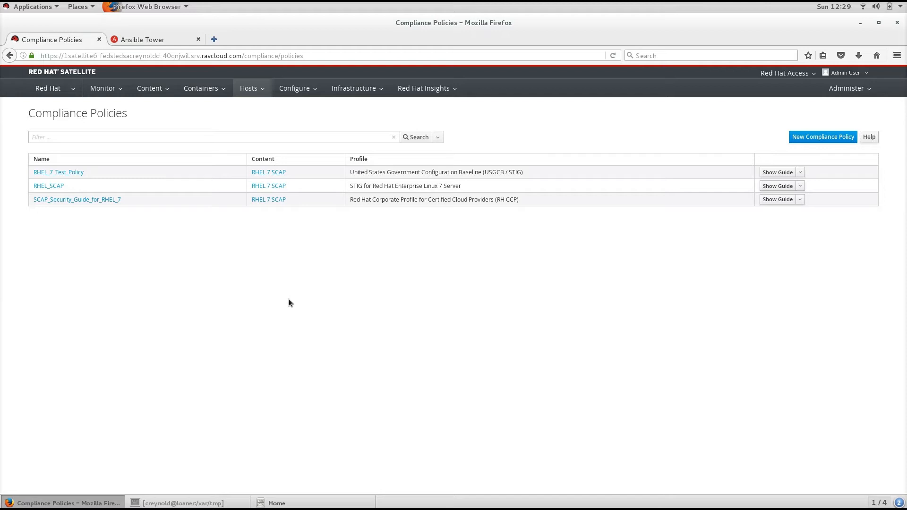
mouse_move(698, 192)
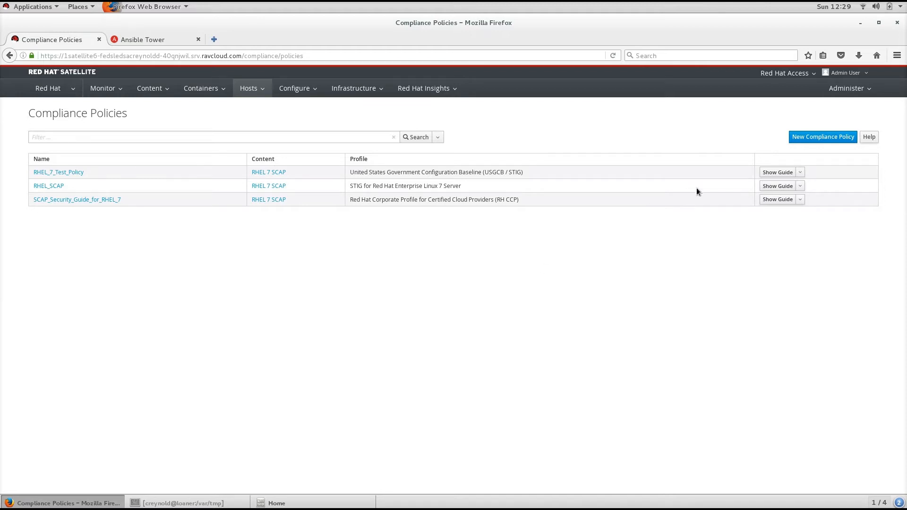
Open the OpenSCAP Security Guide for the RHEL_SCAP policy and view its Table of Contents.
click(777, 186)
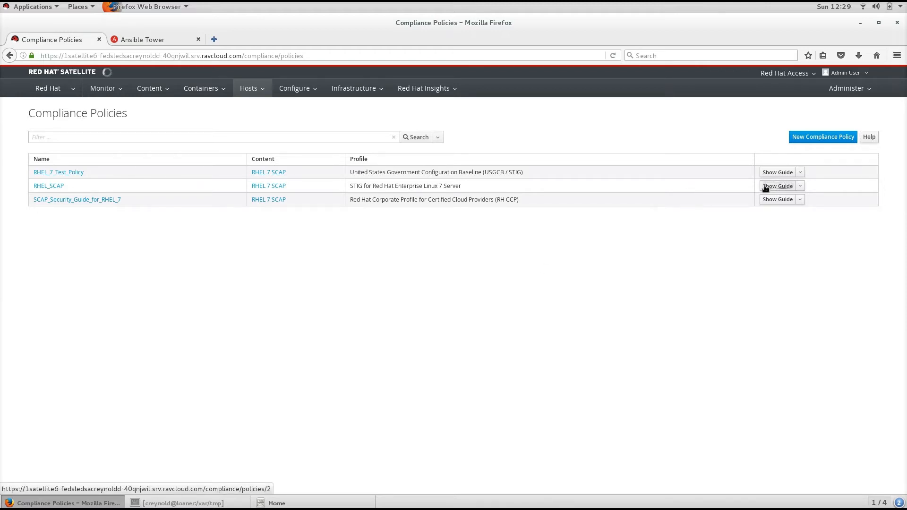
click(776, 187)
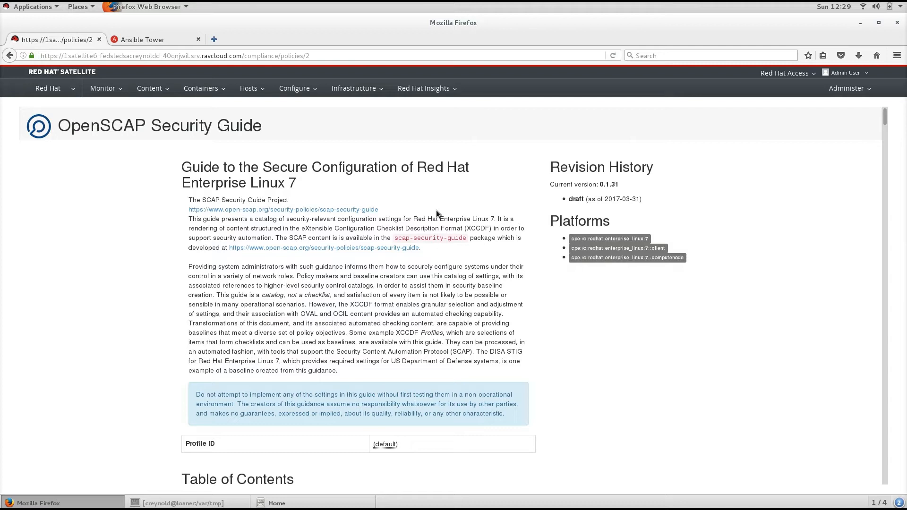
mouse_move(433, 213)
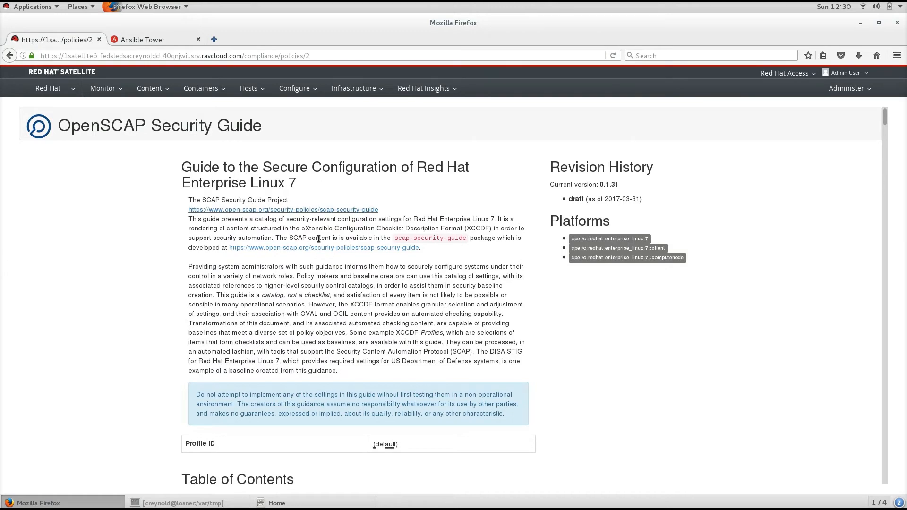
scroll(down, 3)
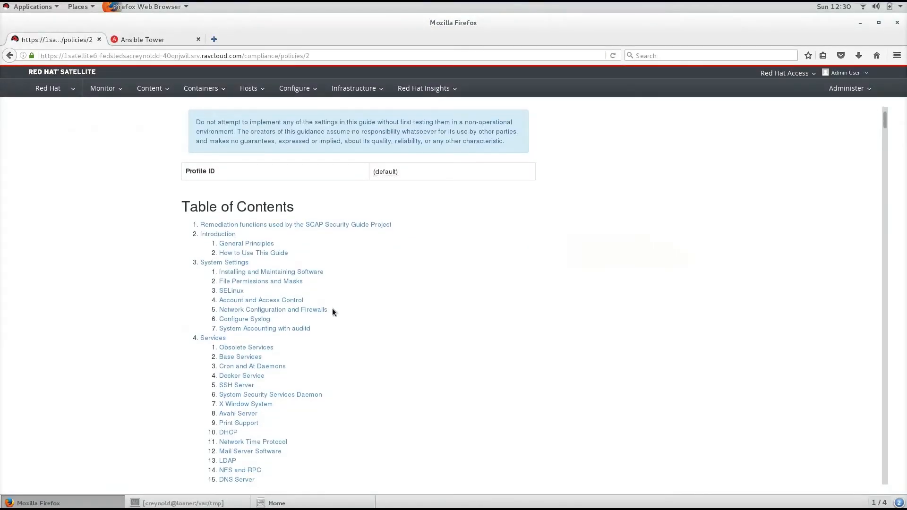
scroll(down, 3)
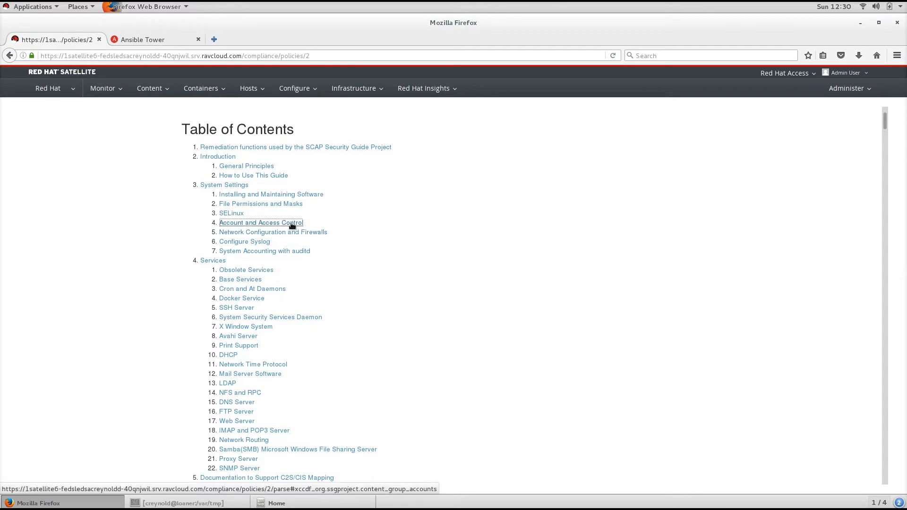
Jump to the Account and Access Control section and scroll to Restrict Root Logins.
click(261, 223)
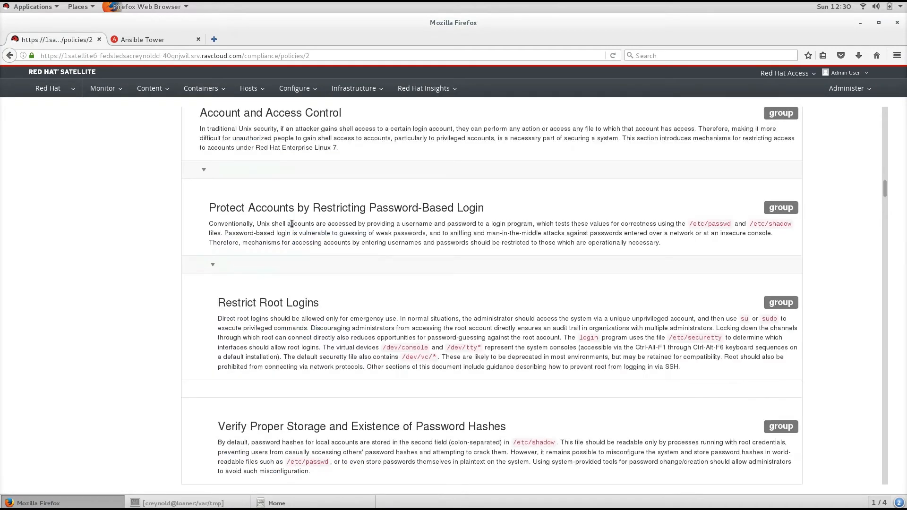
scroll(down, 3)
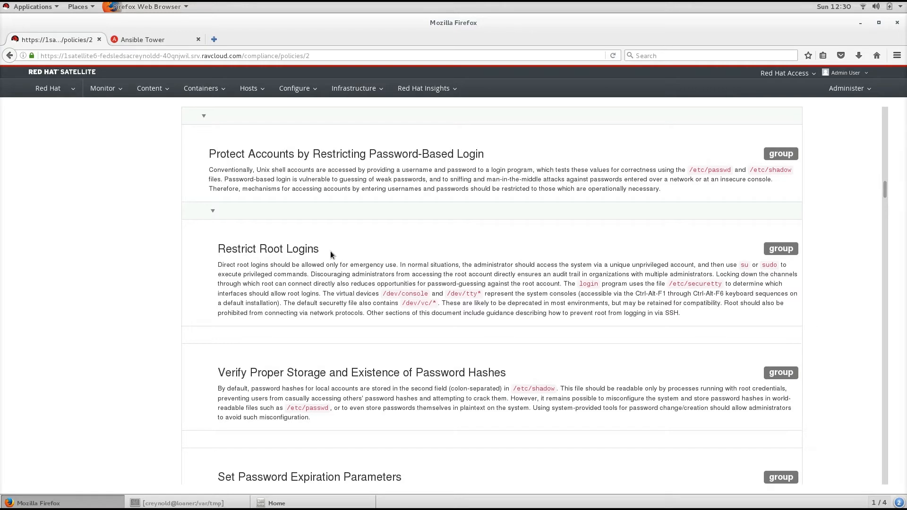
mouse_move(404, 249)
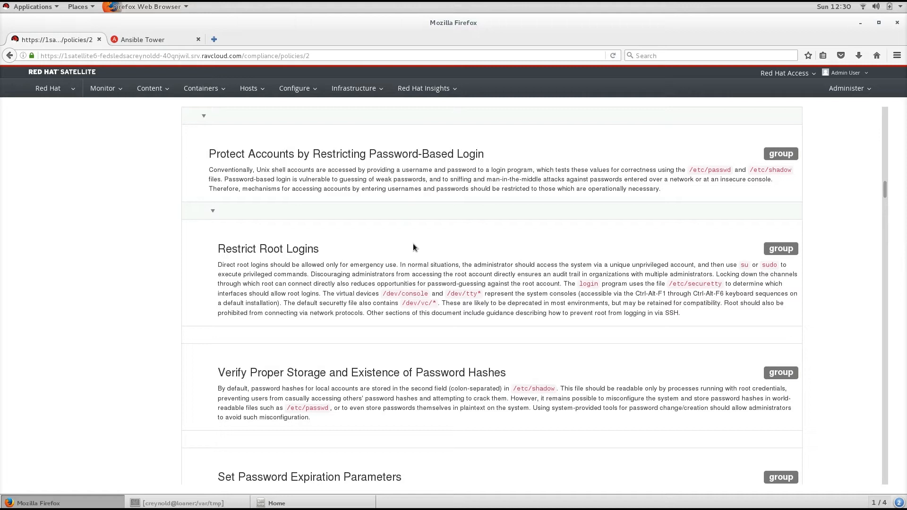
mouse_move(397, 249)
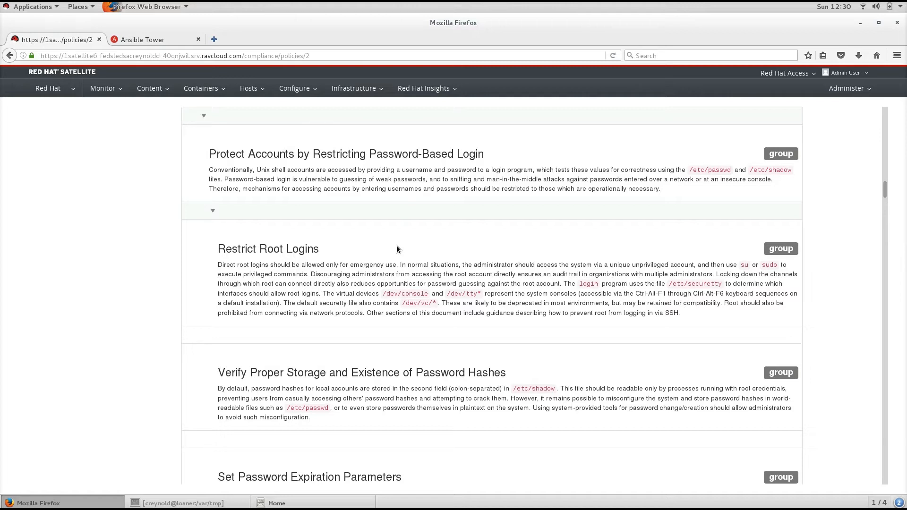
mouse_move(383, 252)
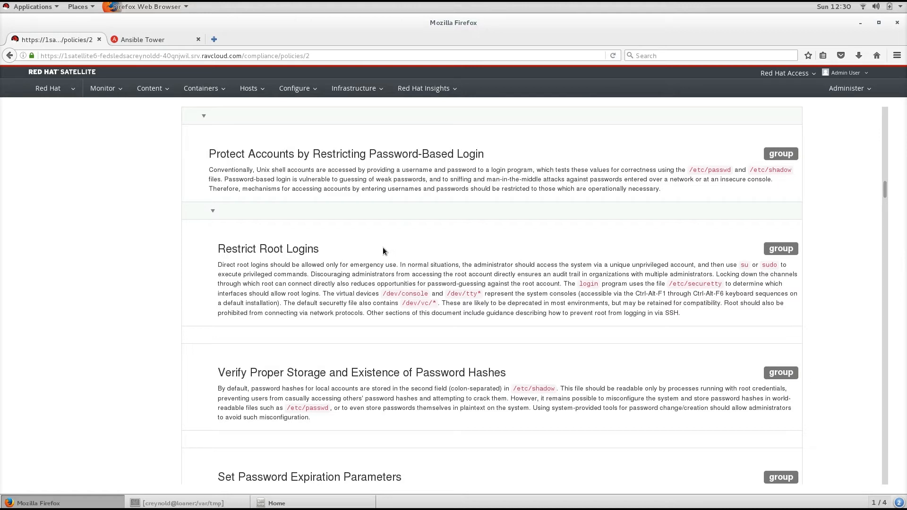
mouse_move(368, 253)
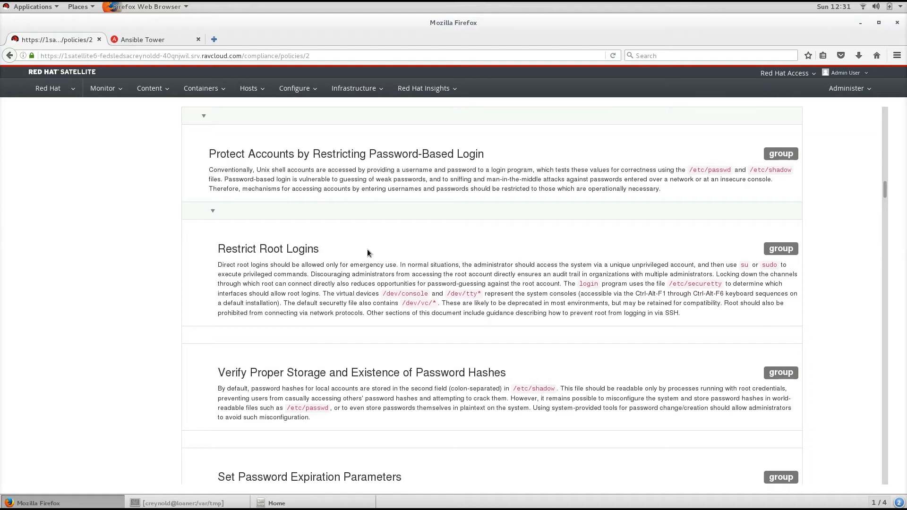
mouse_move(287, 235)
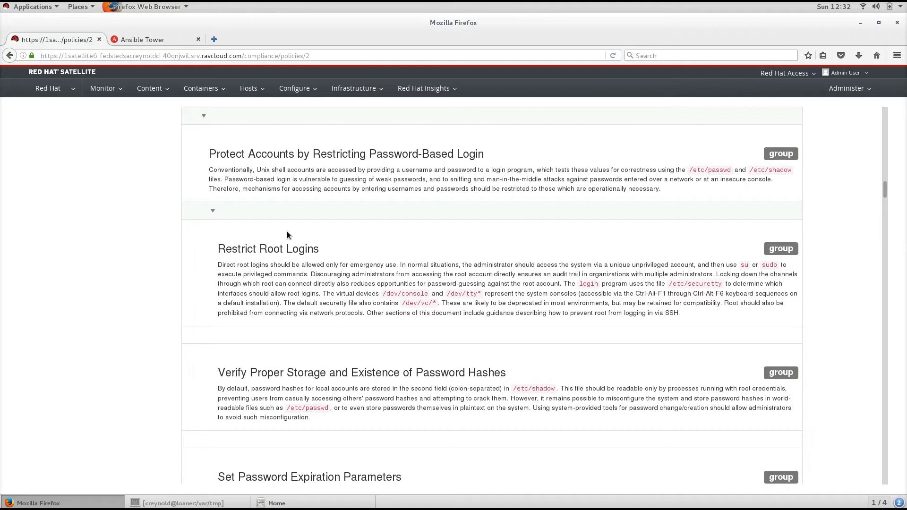
mouse_move(285, 236)
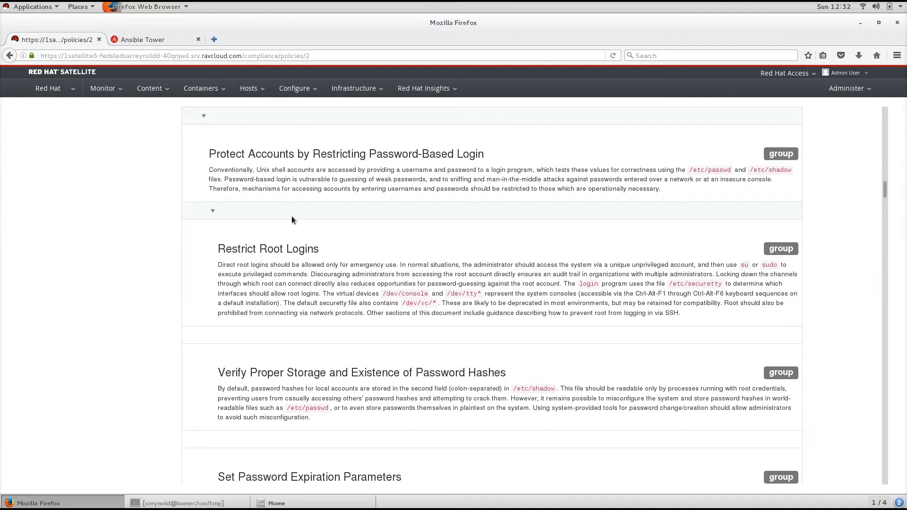
mouse_move(292, 221)
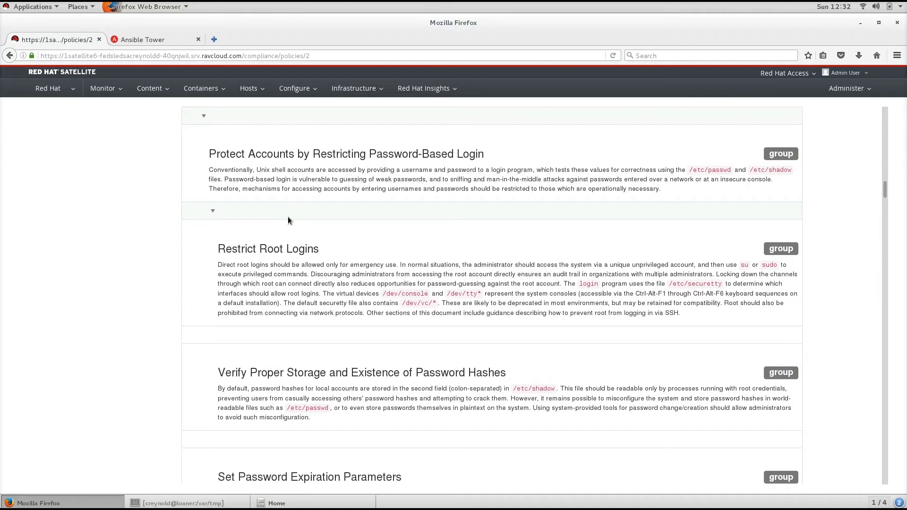
mouse_move(250, 212)
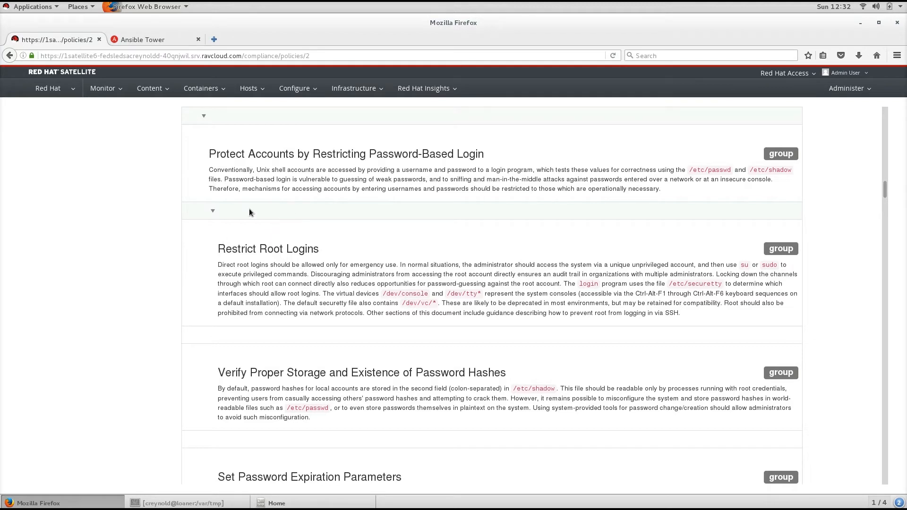
mouse_move(291, 224)
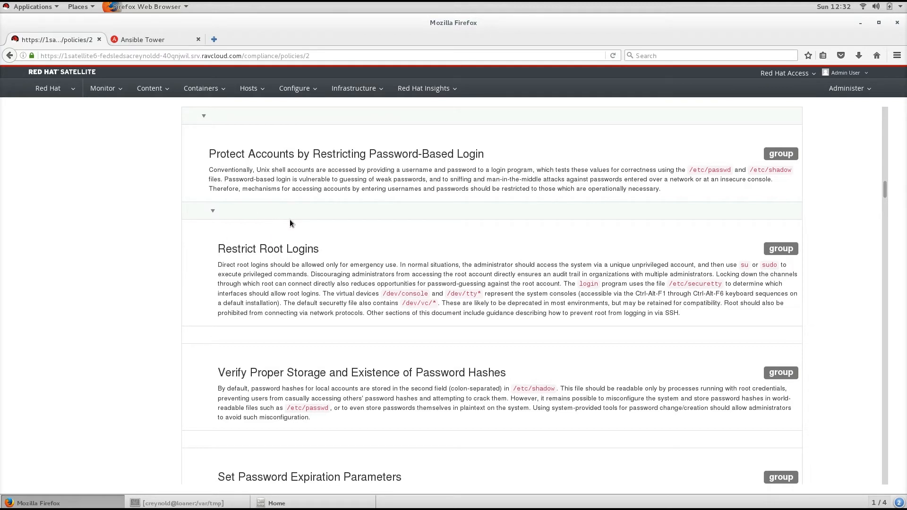
mouse_move(296, 213)
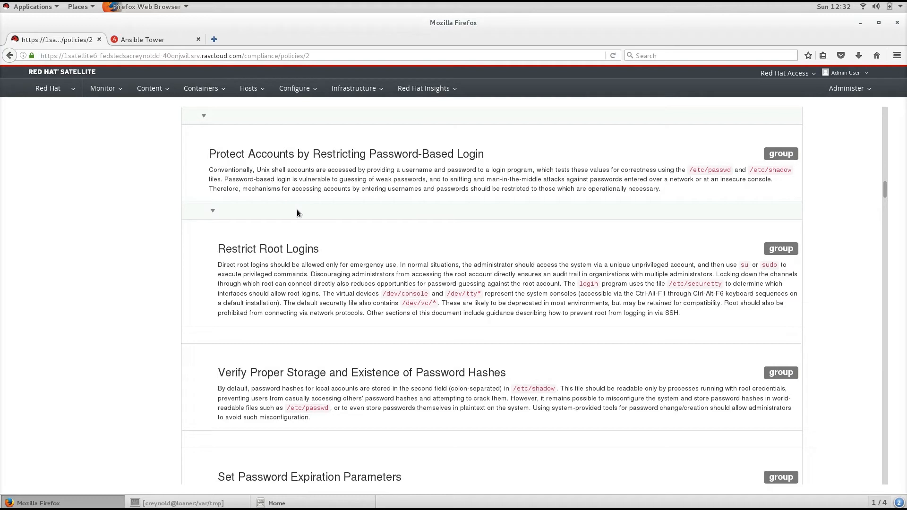
mouse_move(307, 212)
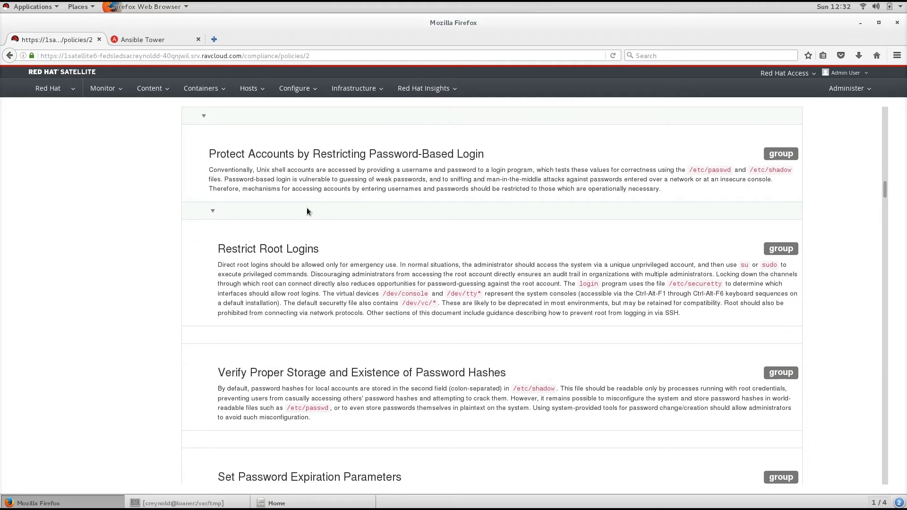
mouse_move(306, 210)
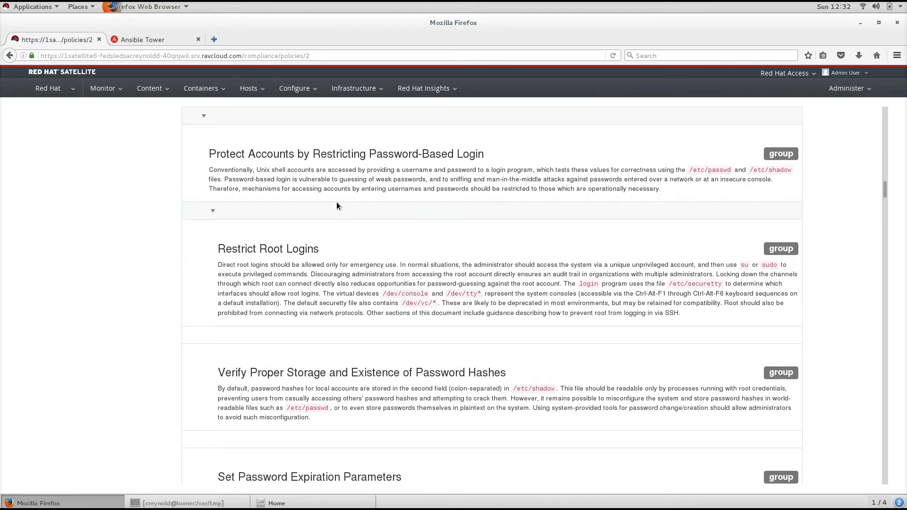
mouse_move(371, 253)
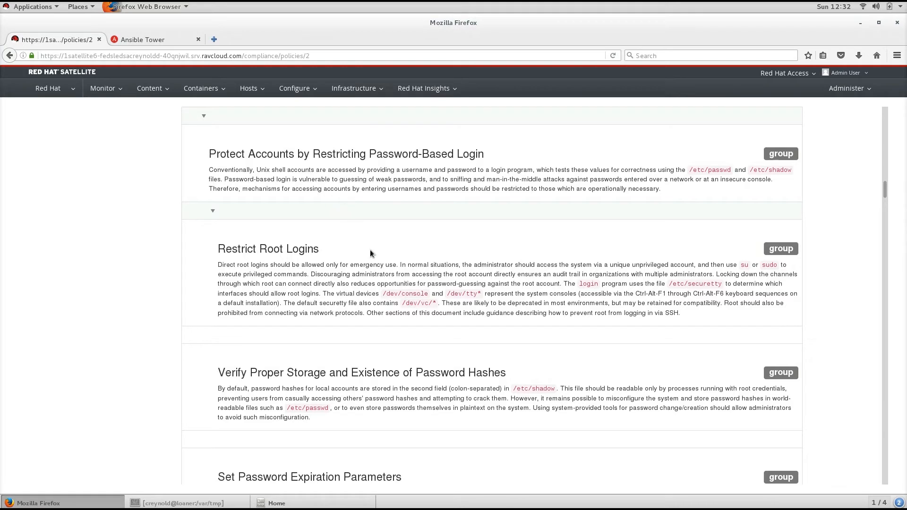
mouse_move(366, 247)
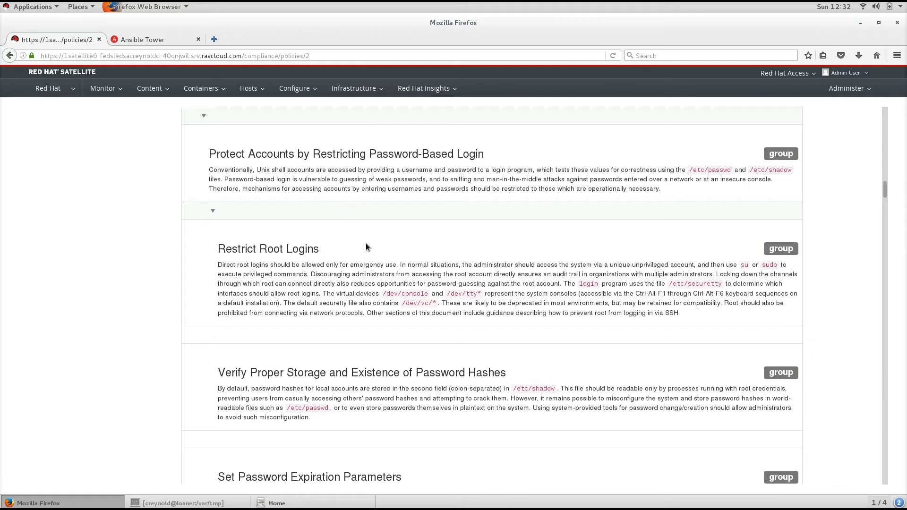
mouse_move(347, 250)
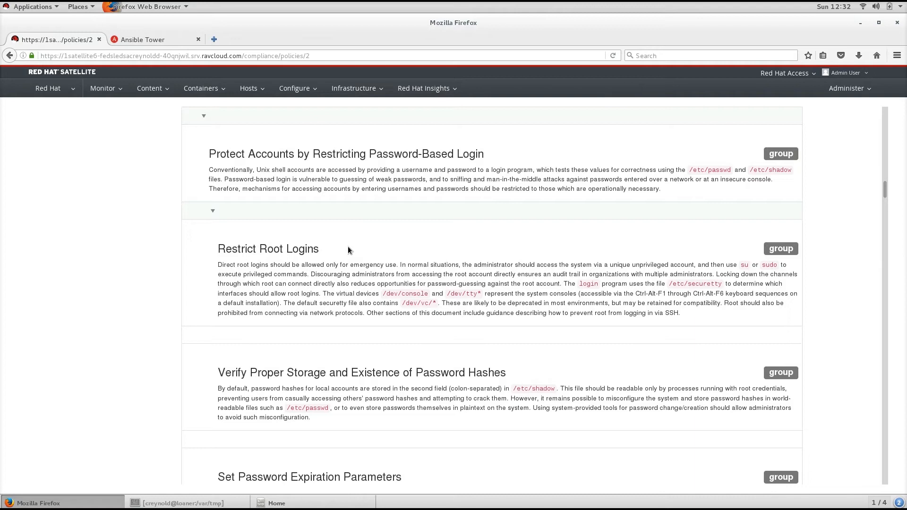
mouse_move(348, 250)
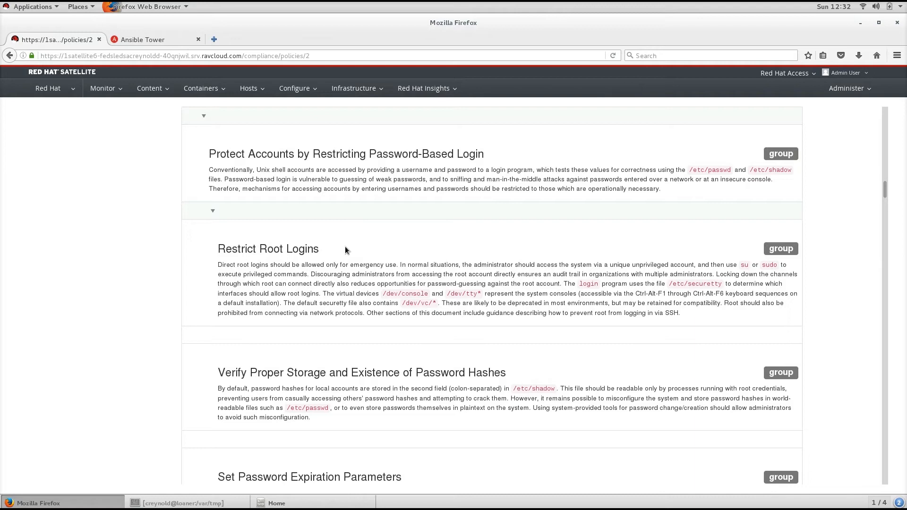
mouse_move(356, 239)
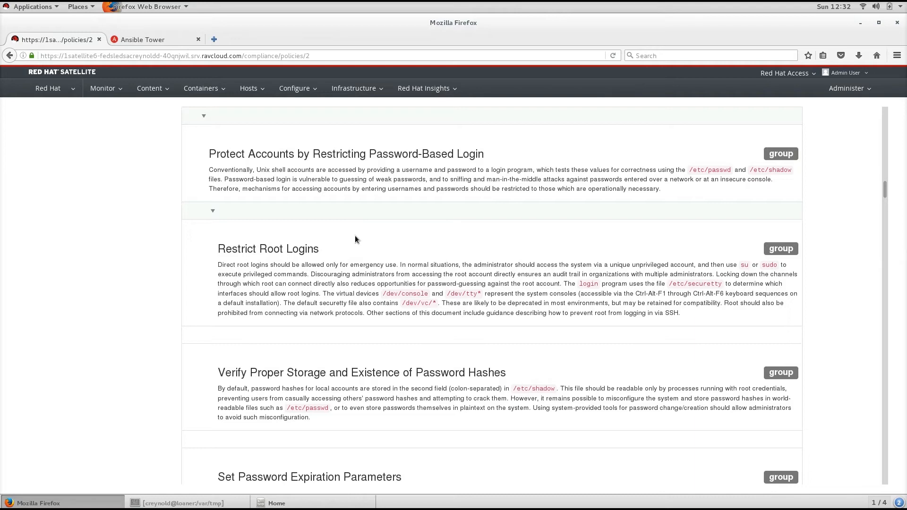
mouse_move(356, 239)
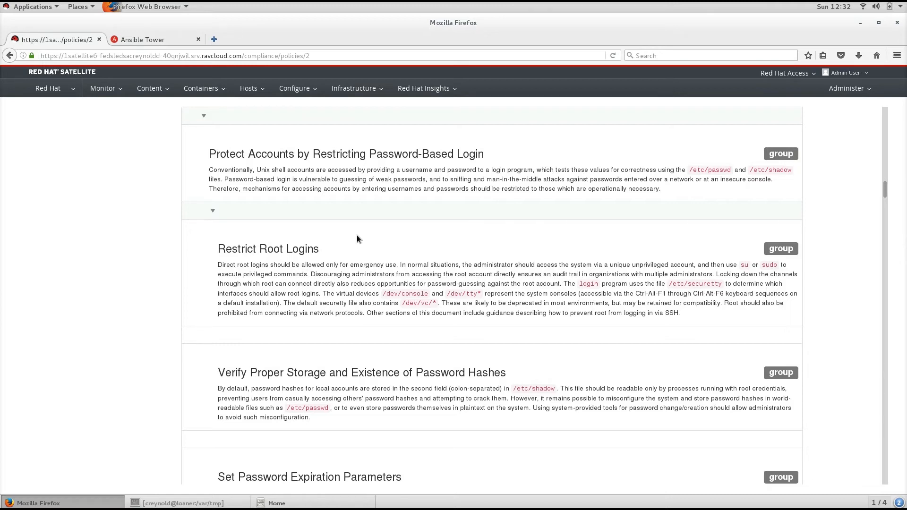
mouse_move(360, 236)
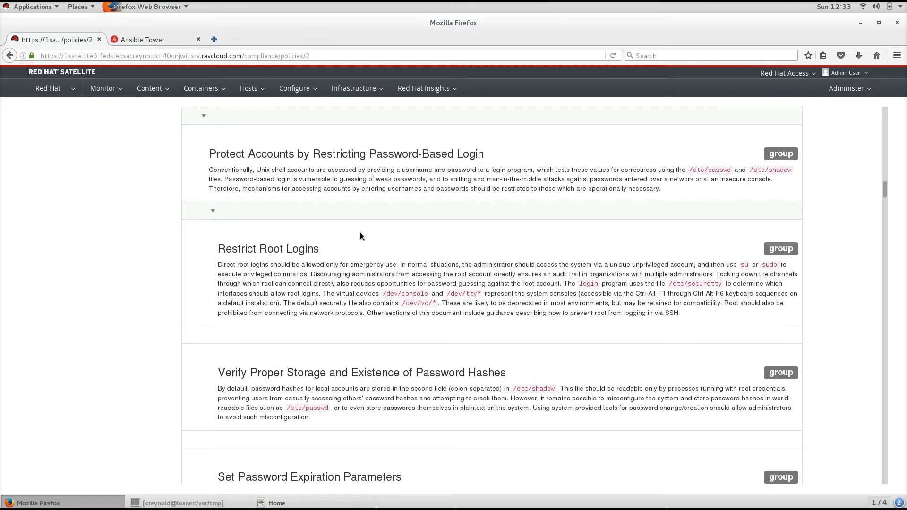
mouse_move(354, 243)
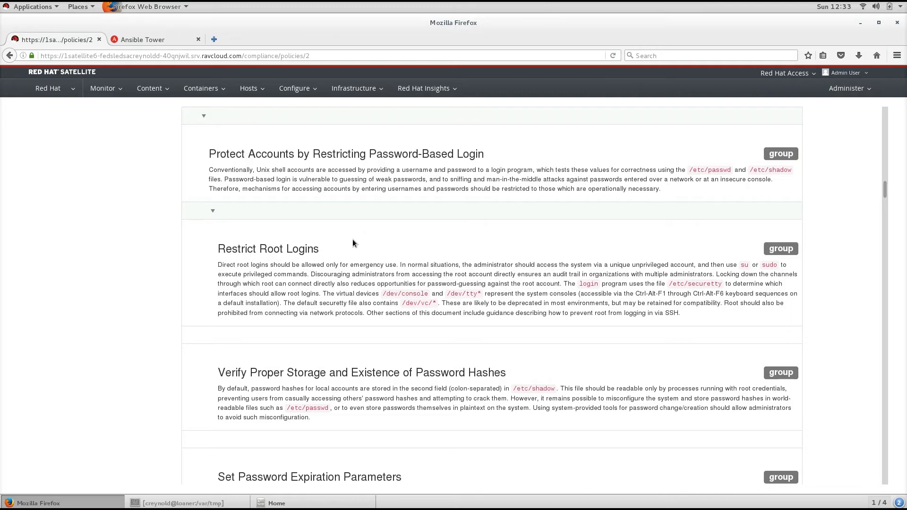
mouse_move(375, 244)
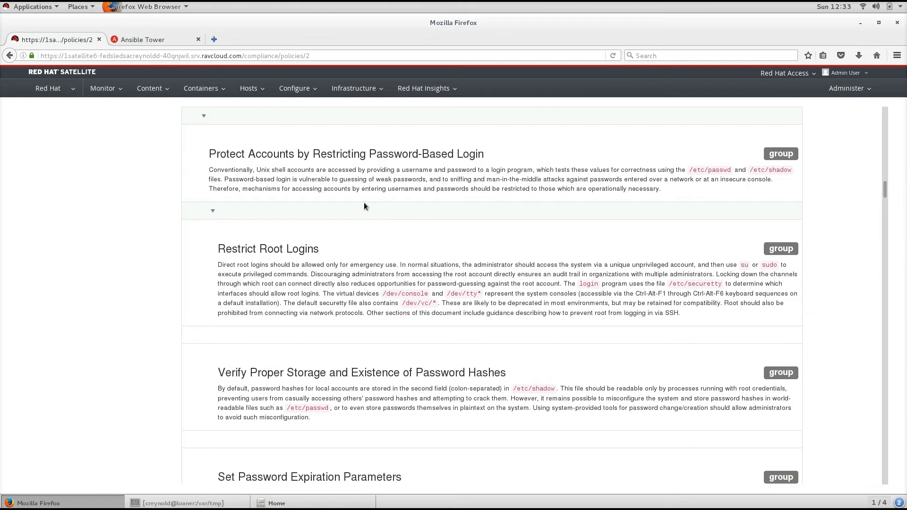
mouse_move(316, 204)
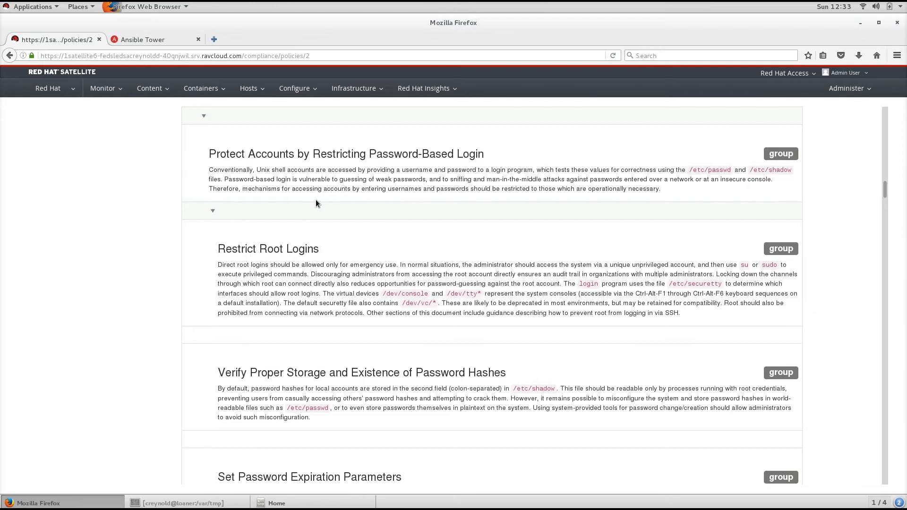
mouse_move(370, 203)
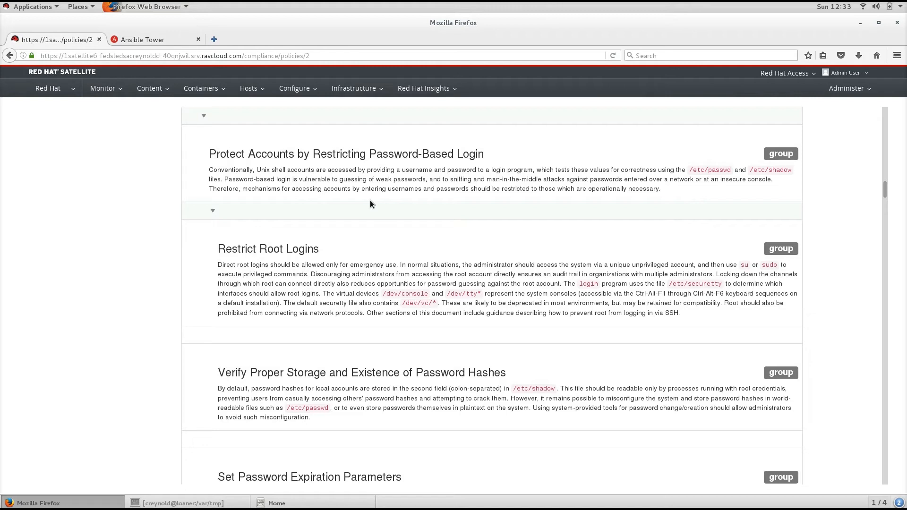
mouse_move(370, 205)
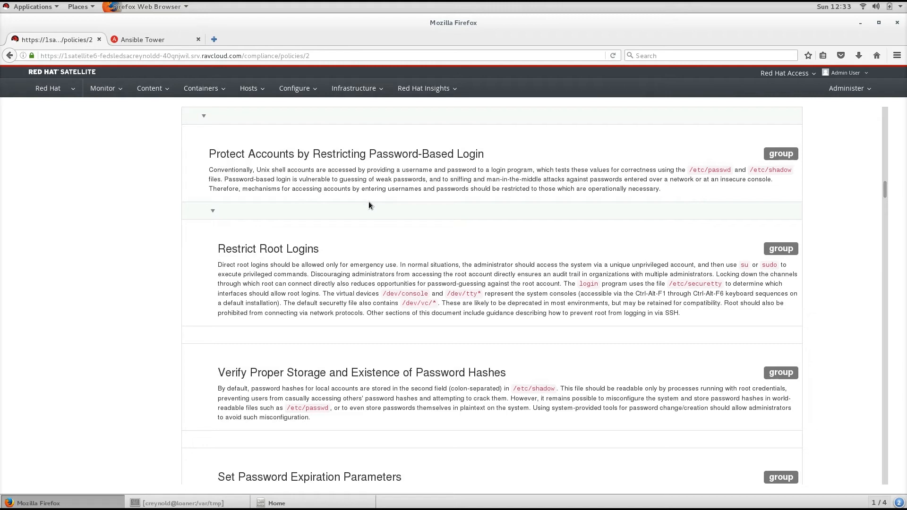
mouse_move(366, 205)
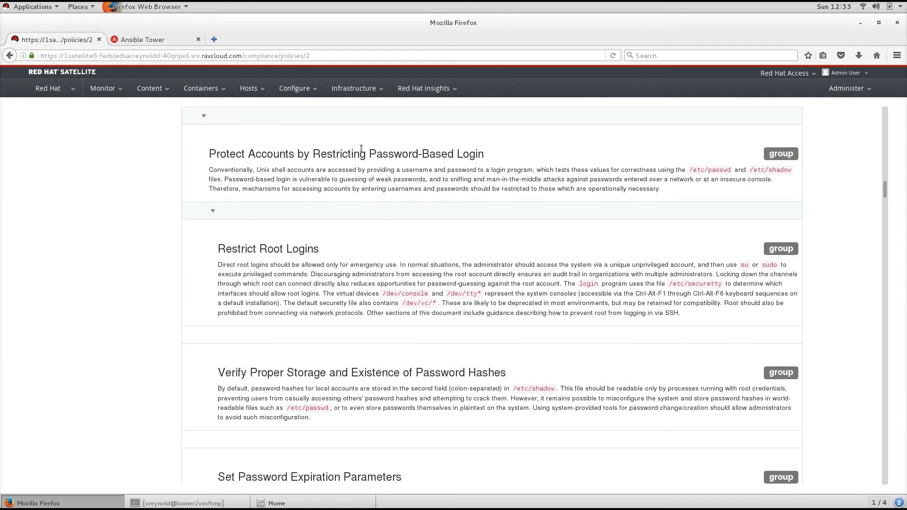
mouse_move(349, 148)
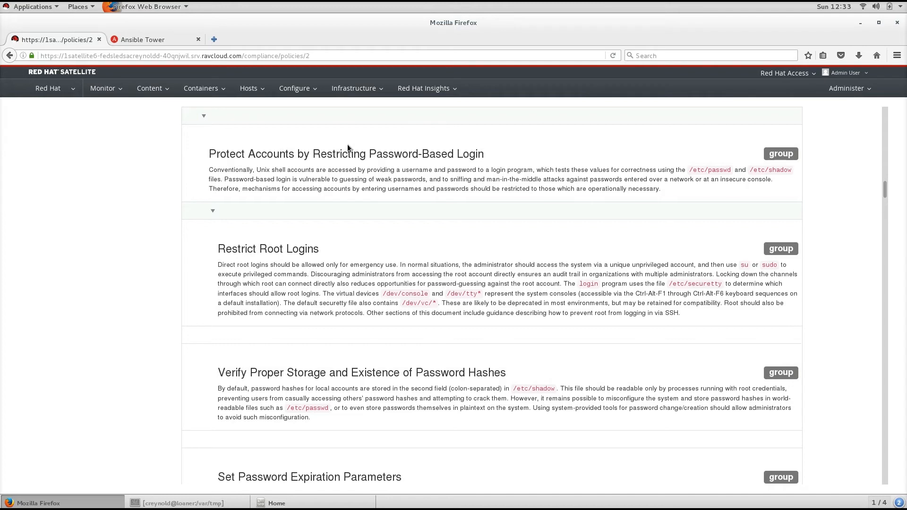
Open the Hosts menu over the security guide to reach the compliance pages.
click(249, 88)
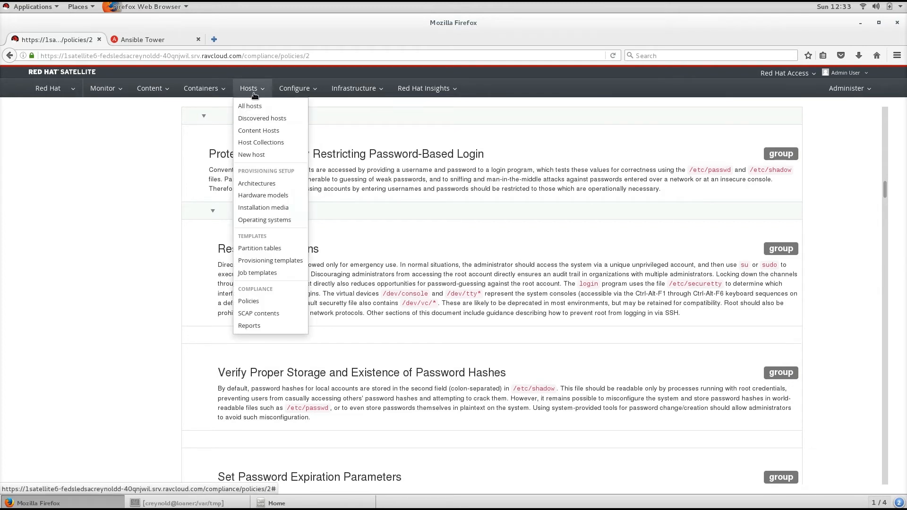
mouse_move(250, 108)
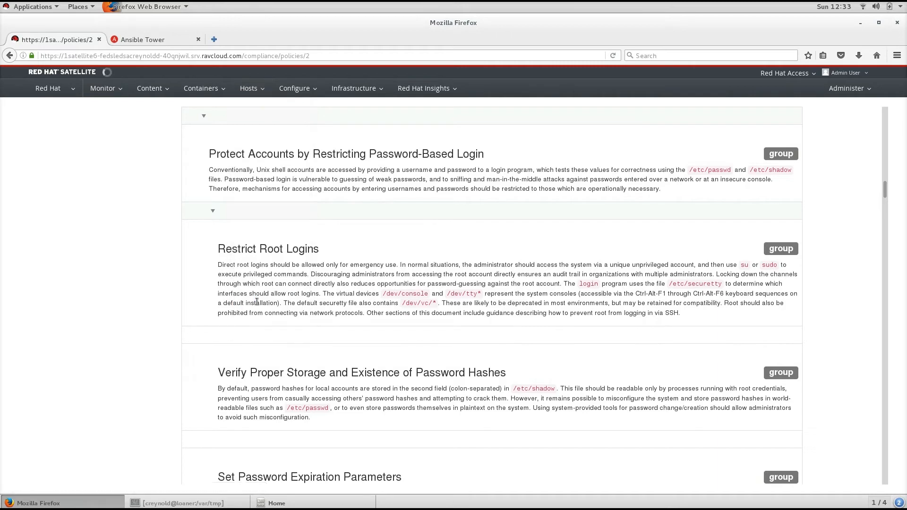
Return to the Compliance Policies list and start a New Compliance Policy.
click(10, 56)
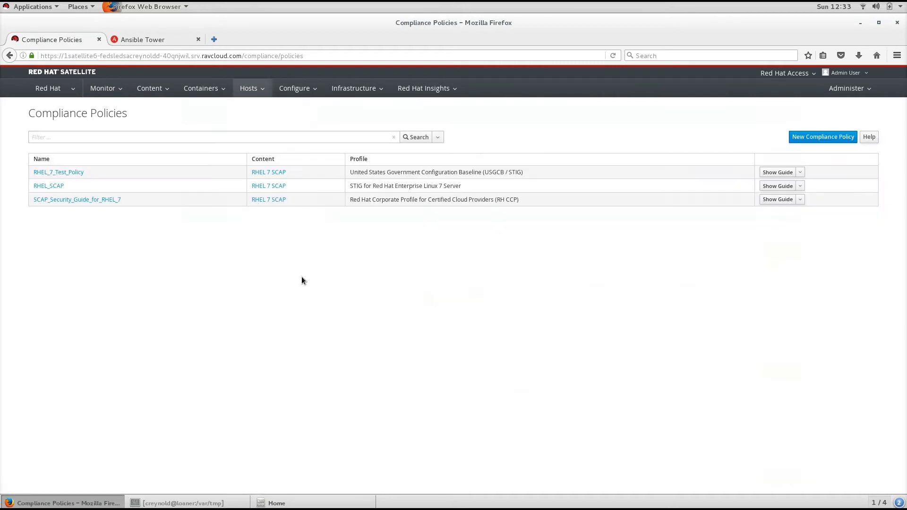
mouse_move(310, 265)
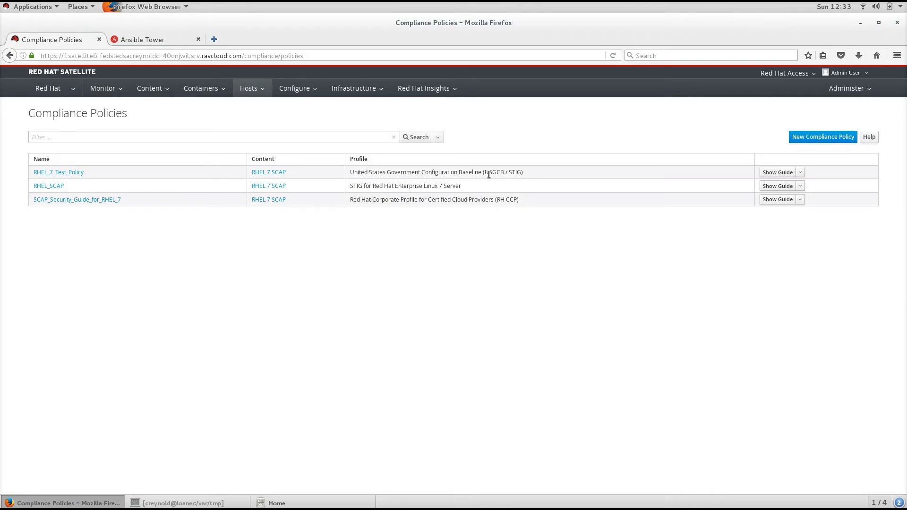
mouse_move(700, 160)
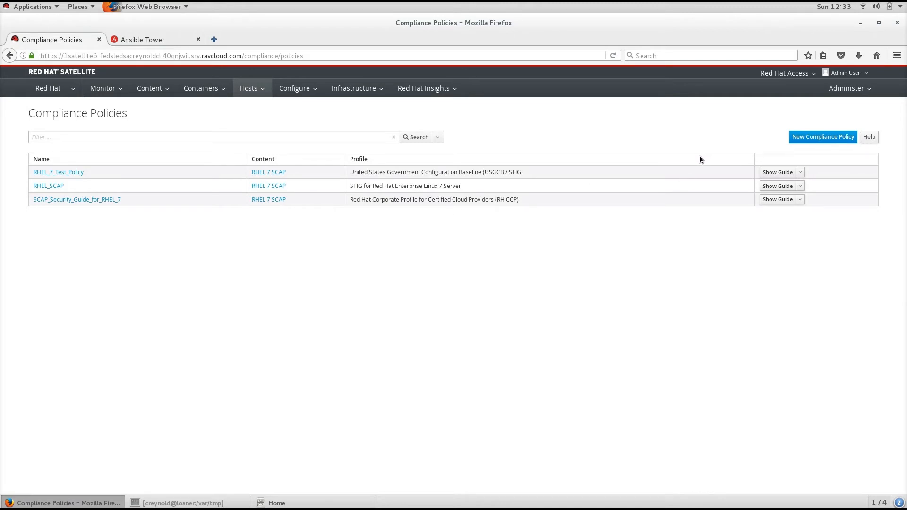
mouse_move(649, 175)
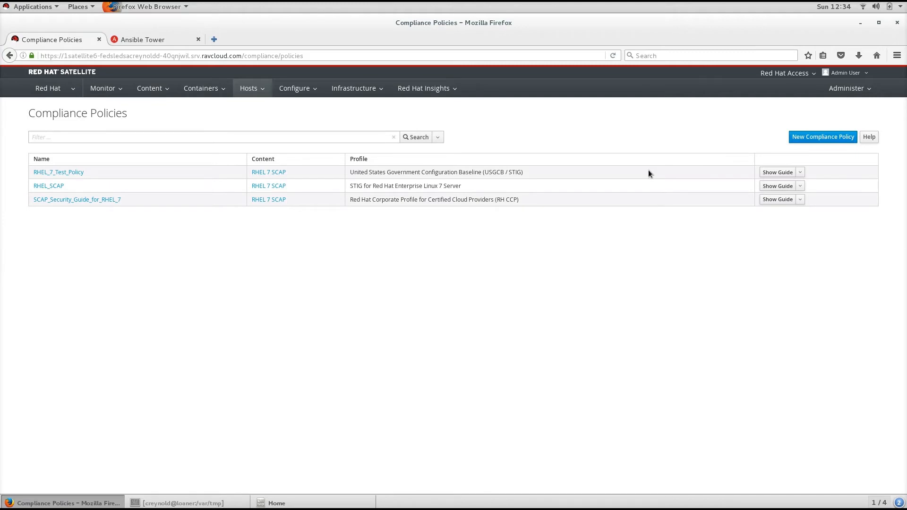
mouse_move(734, 165)
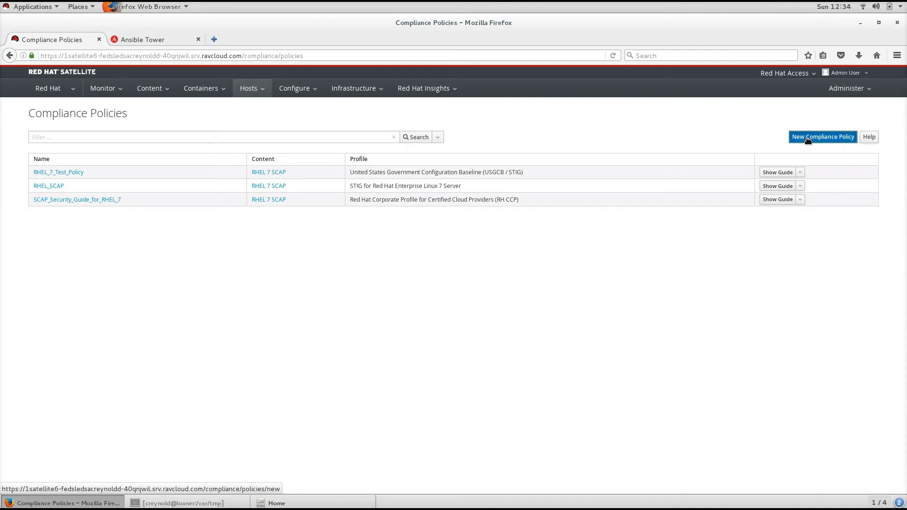
click(822, 136)
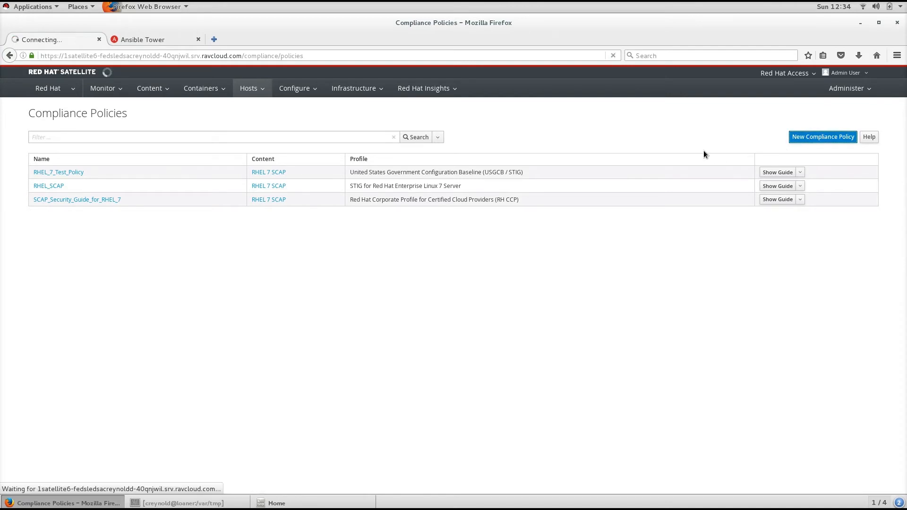
Enter RHEL_7_Test_Policy_2 as the new compliance policy's name.
click(822, 137)
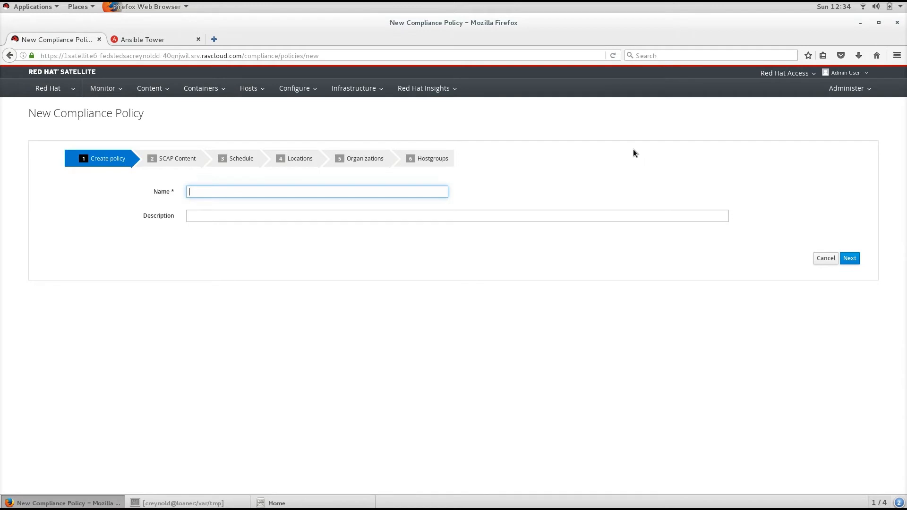
mouse_move(631, 143)
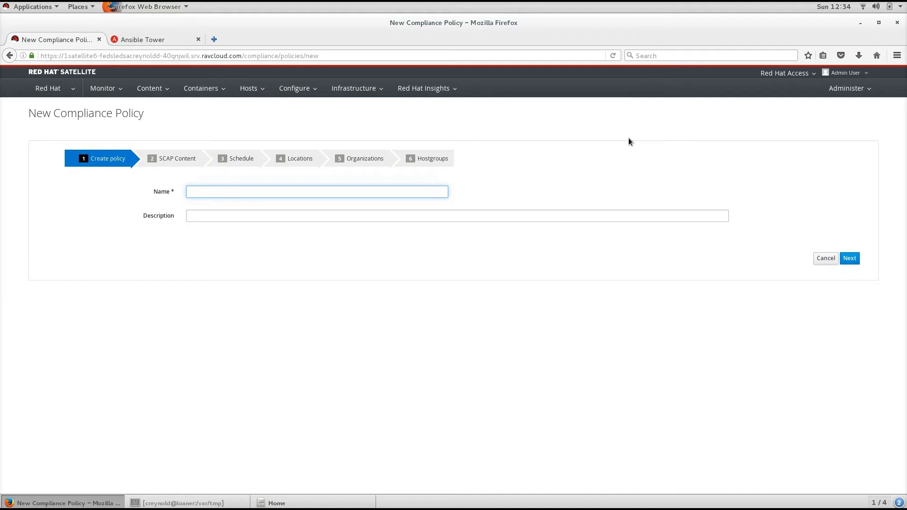
mouse_move(607, 146)
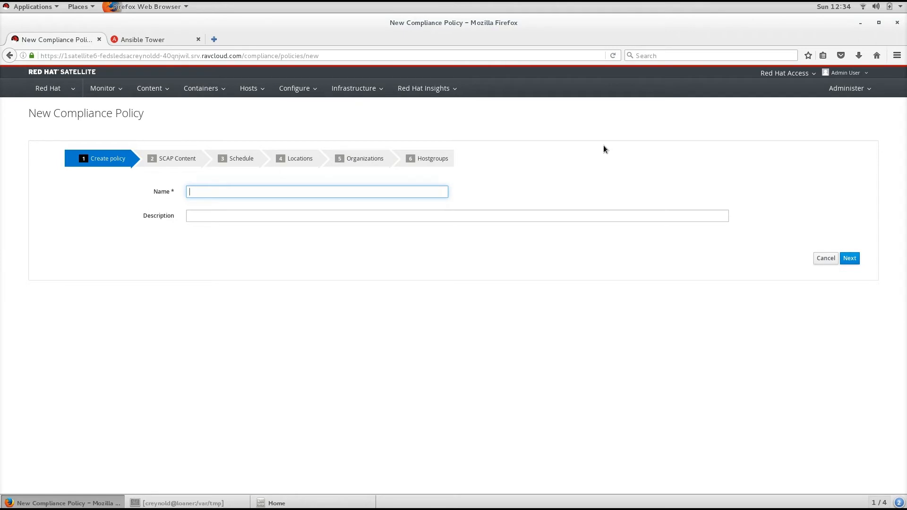
mouse_move(612, 155)
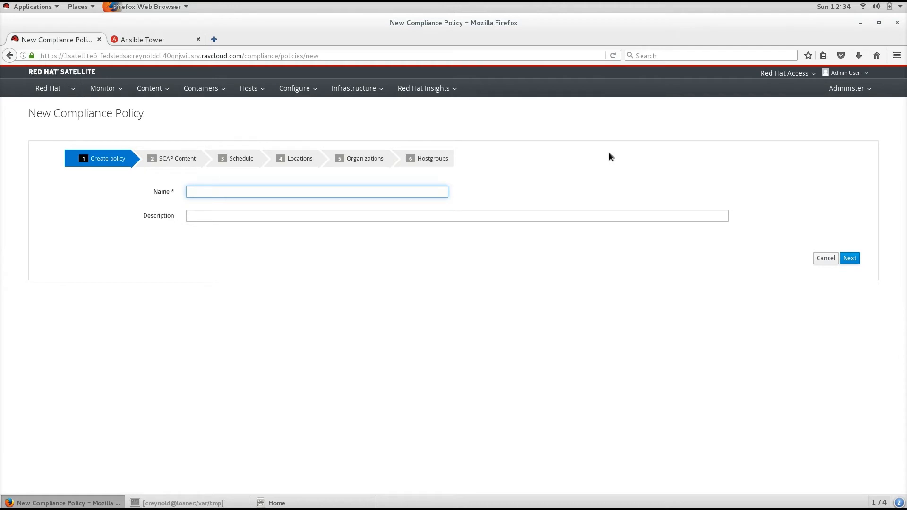
mouse_move(342, 182)
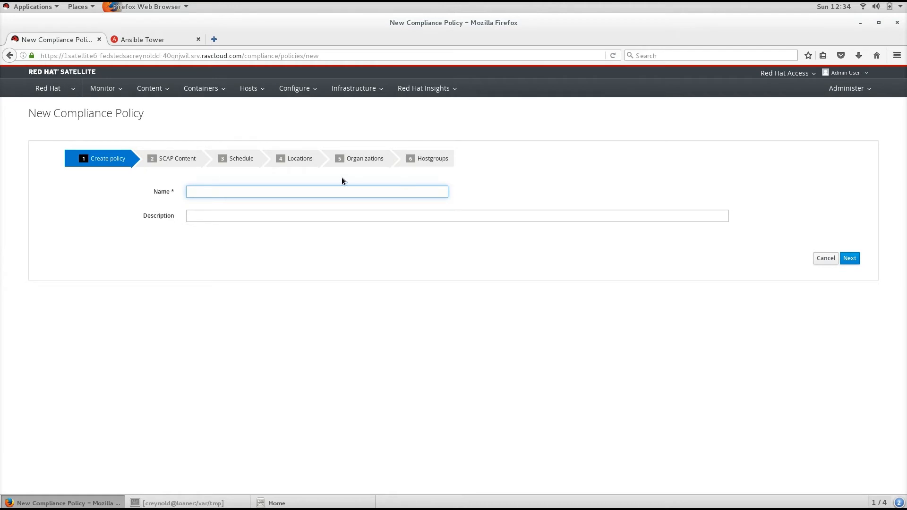
text(RHEL_7_Test_Policy)
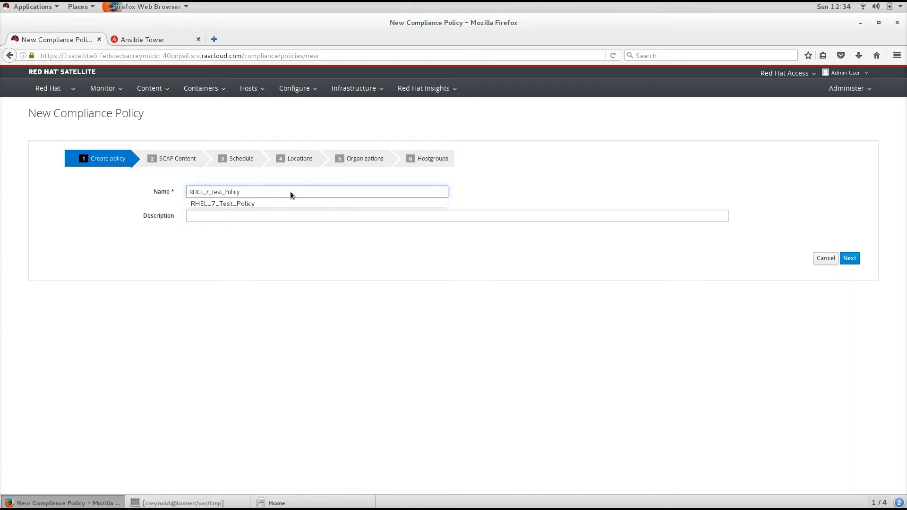
text(_)
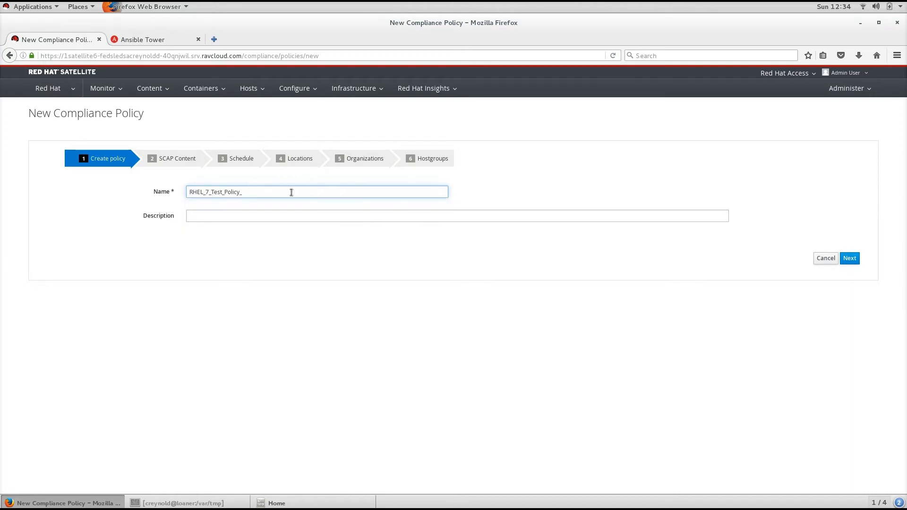
text(2)
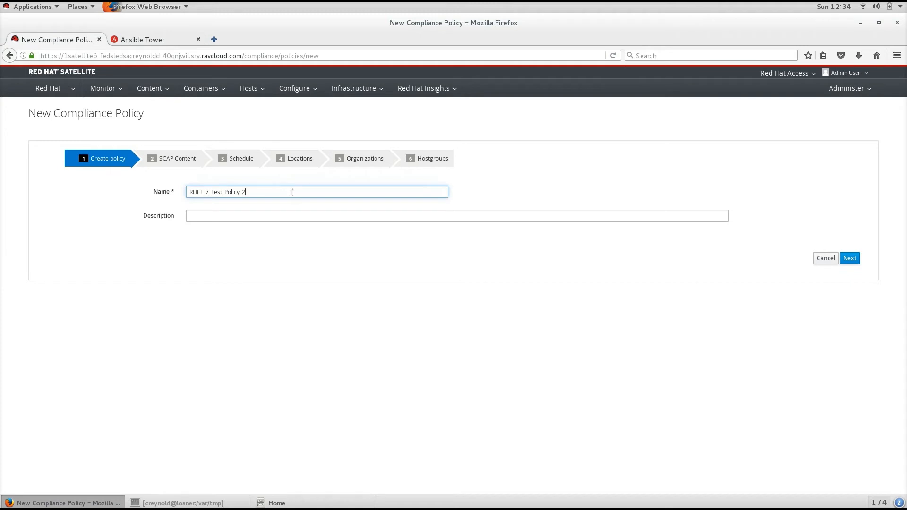
mouse_move(731, 272)
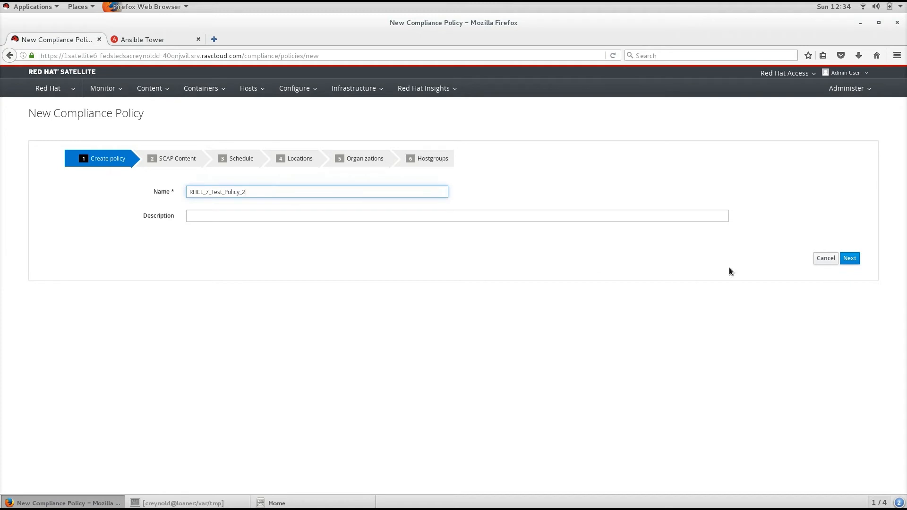
Use RHEL 7 SCAP content with the USGCB / STIG XCCDF profile and continue to Schedule.
click(849, 258)
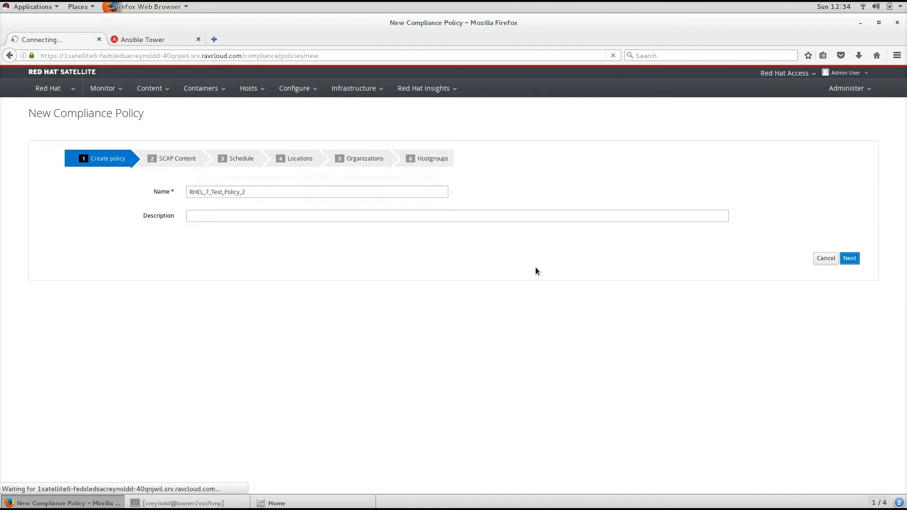
click(850, 258)
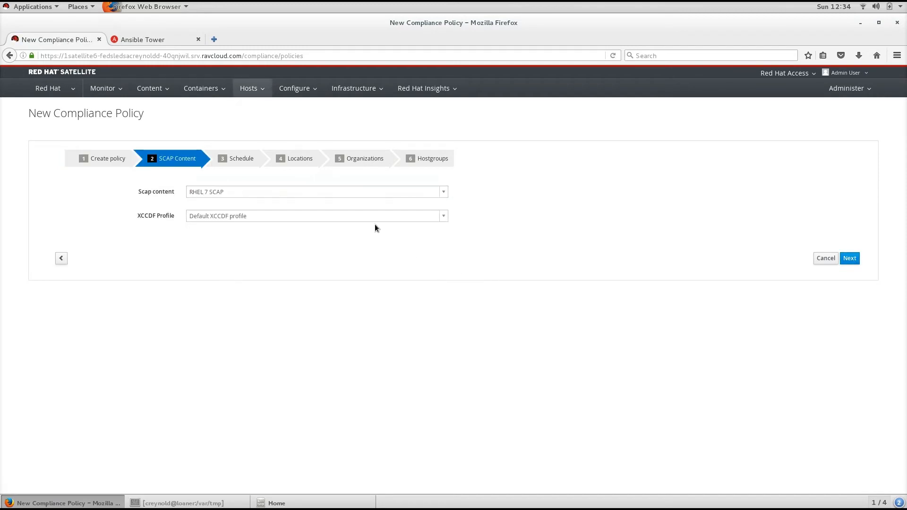
click(316, 192)
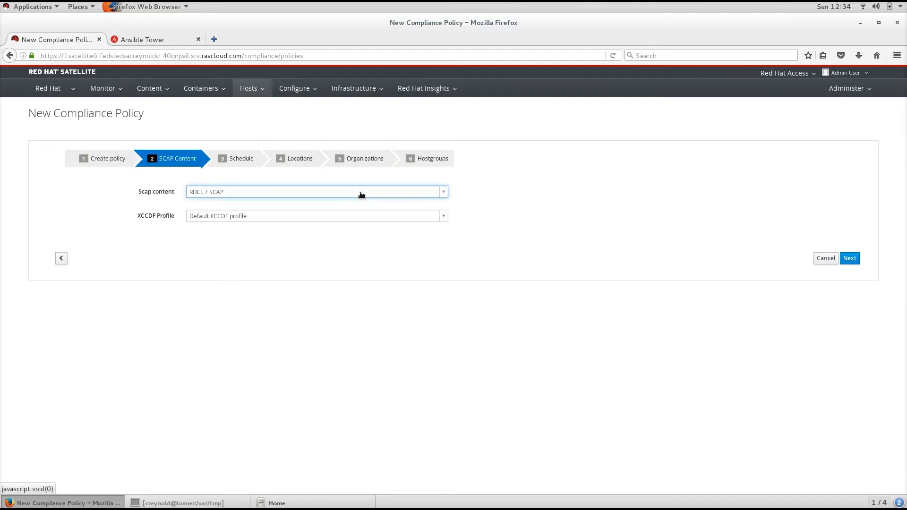
click(316, 216)
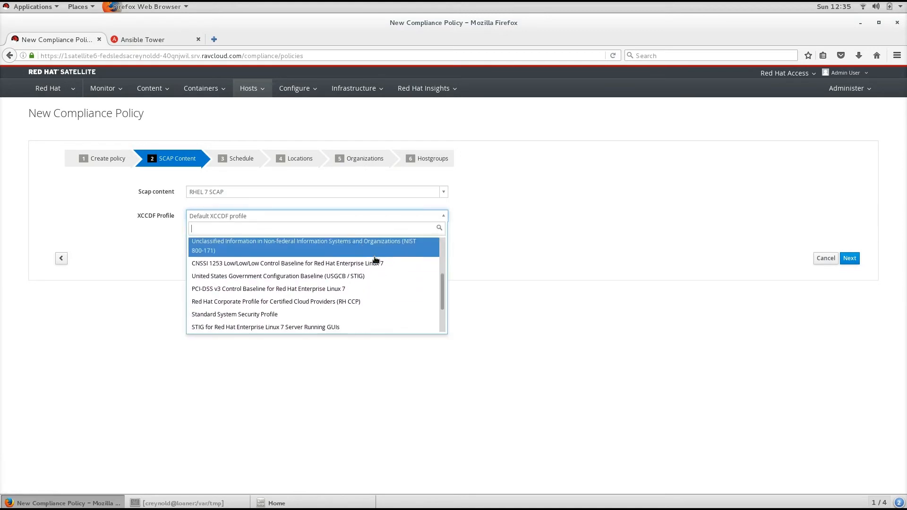
mouse_move(381, 275)
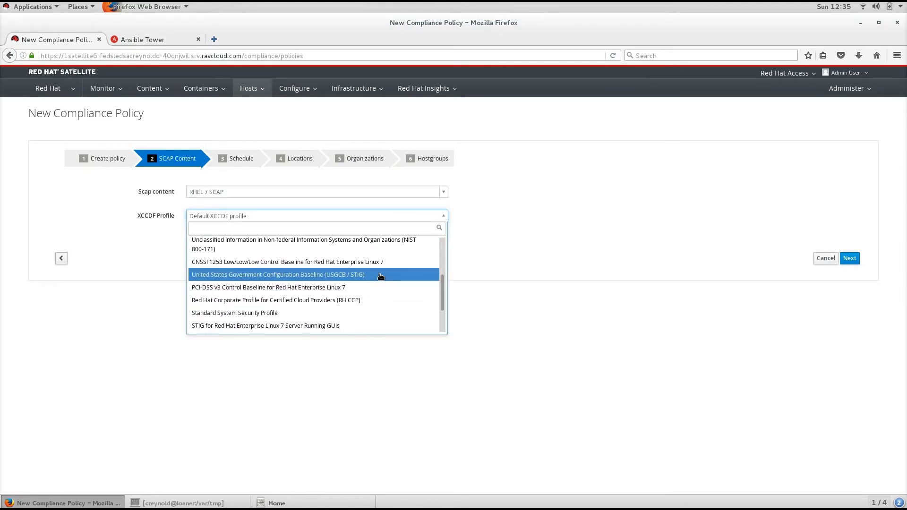
click(278, 274)
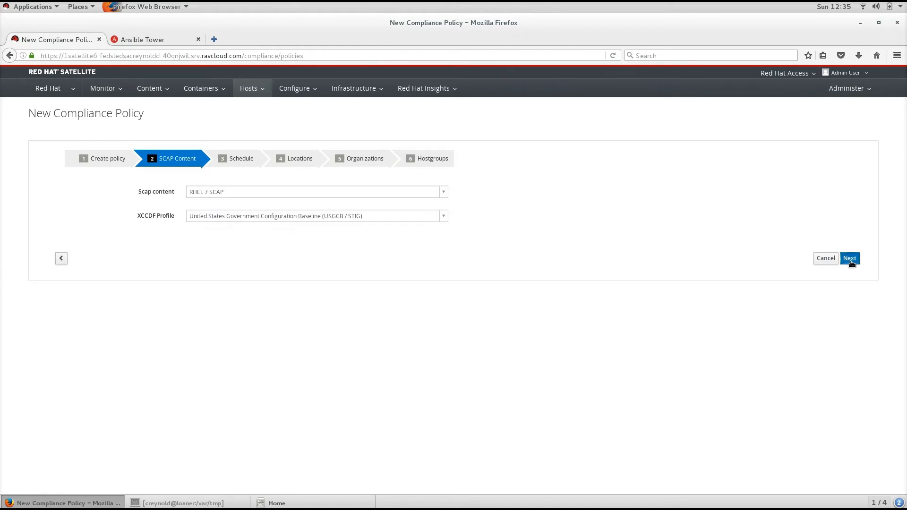
click(849, 258)
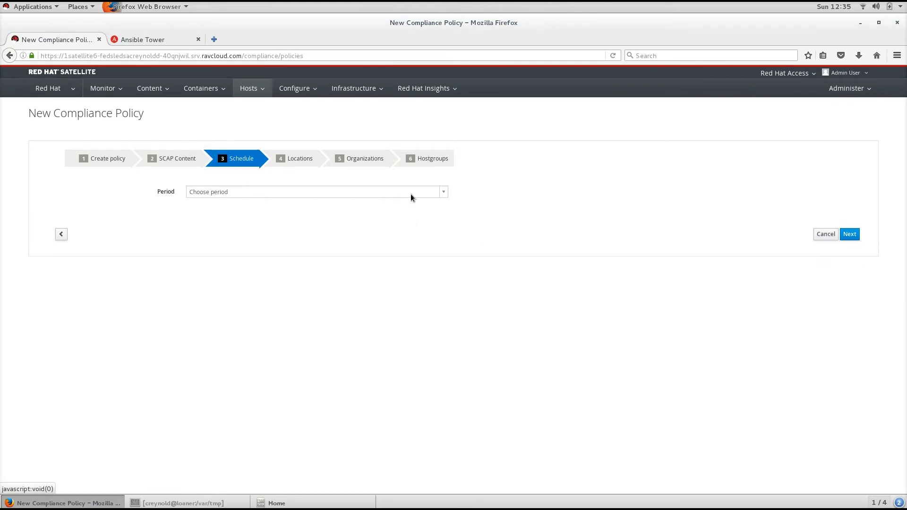
Schedule the policy weekly on Tuesday and continue to the Locations step.
click(317, 192)
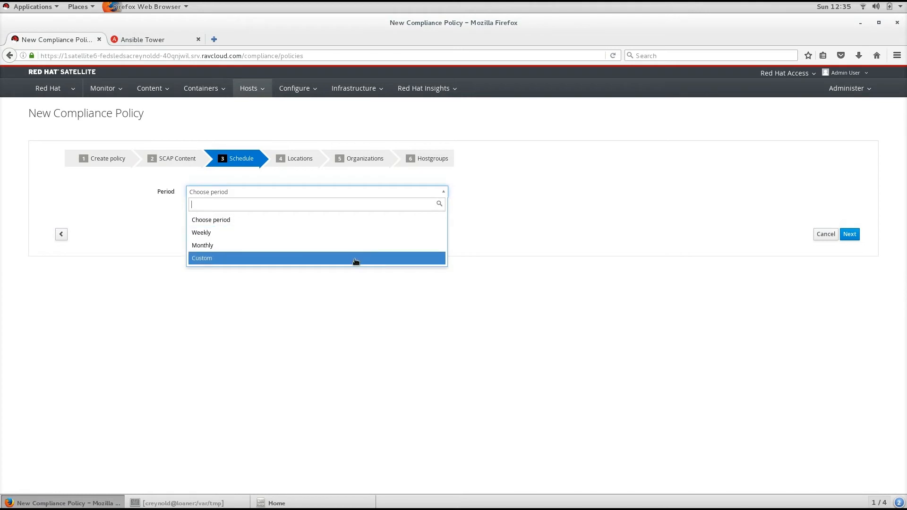
click(201, 258)
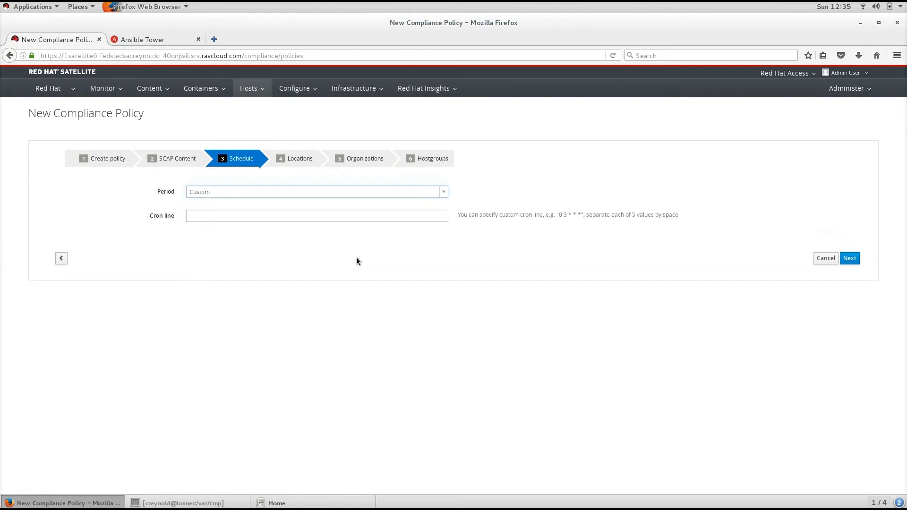
click(316, 192)
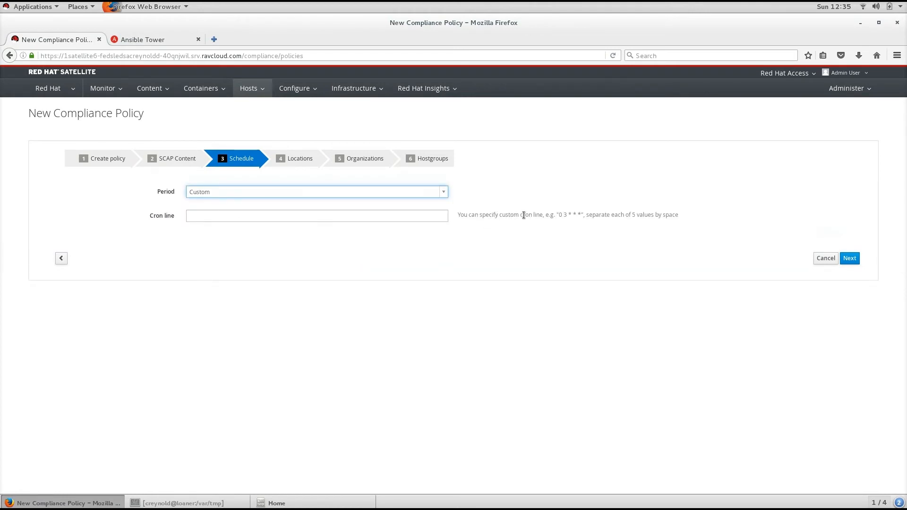
click(316, 192)
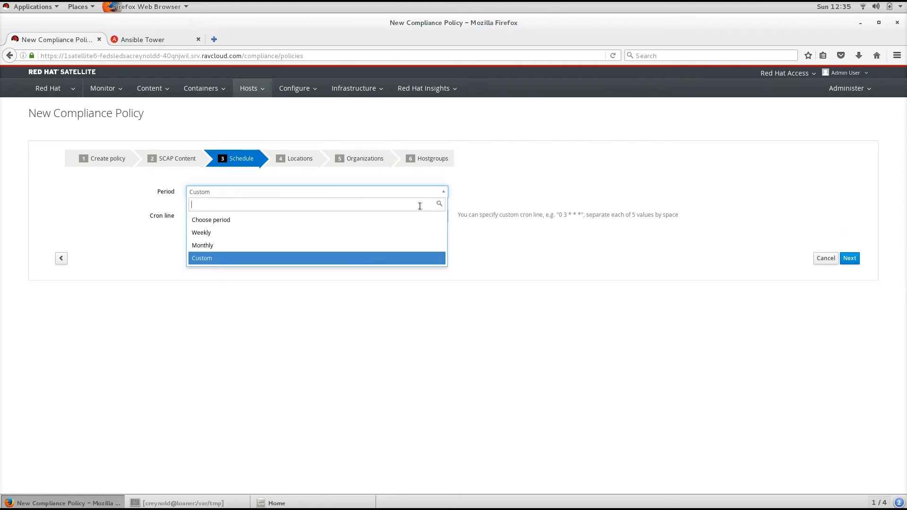
click(201, 232)
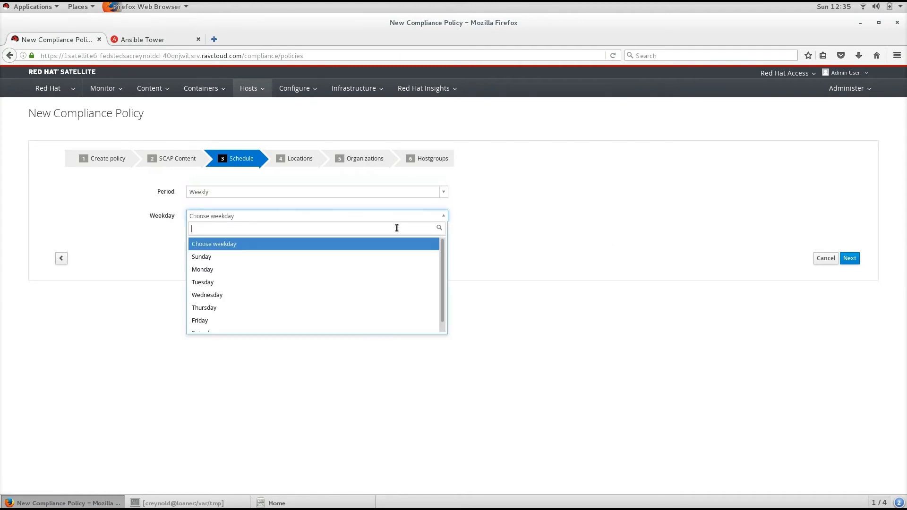
click(202, 283)
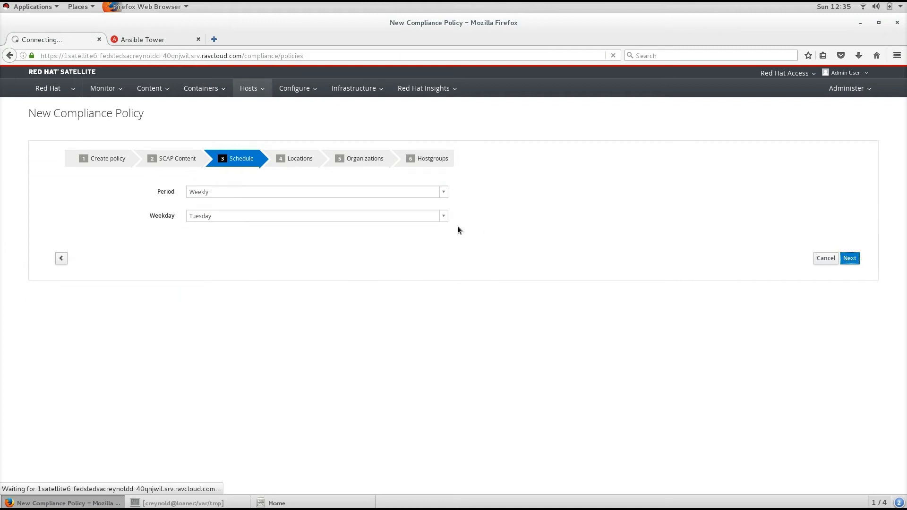
mouse_move(361, 238)
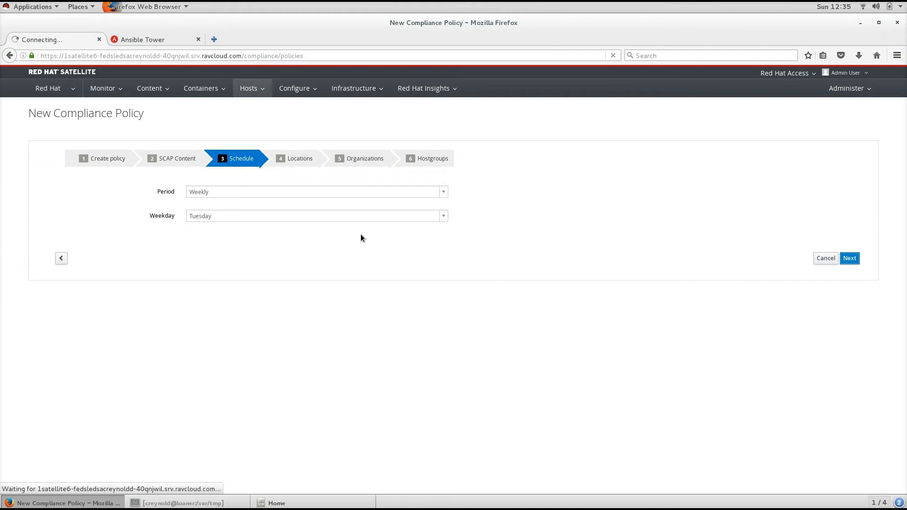
click(850, 258)
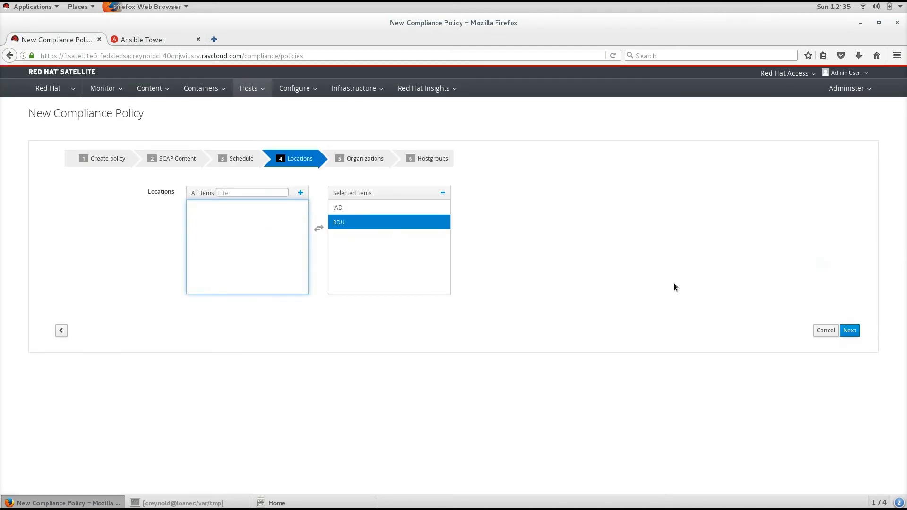
Keep IAD and RDU as locations, assign the Red Hat organization, and continue.
click(850, 330)
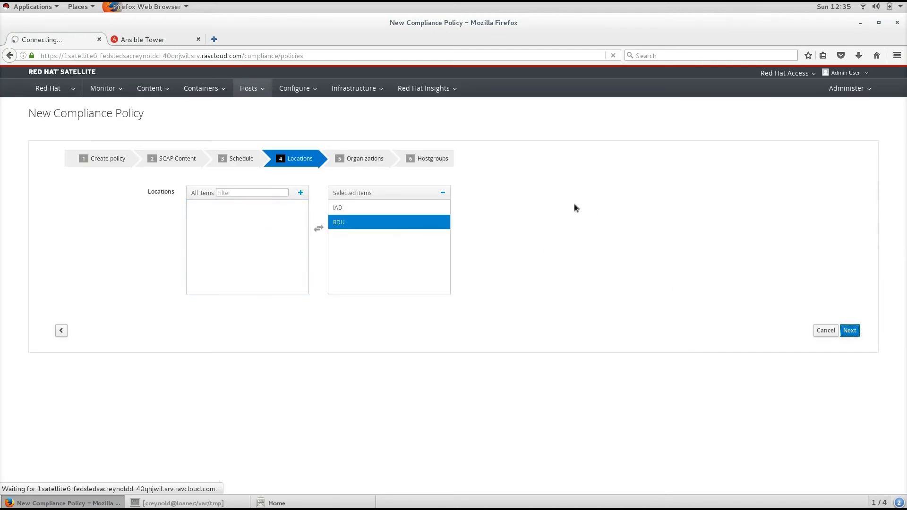
mouse_move(560, 209)
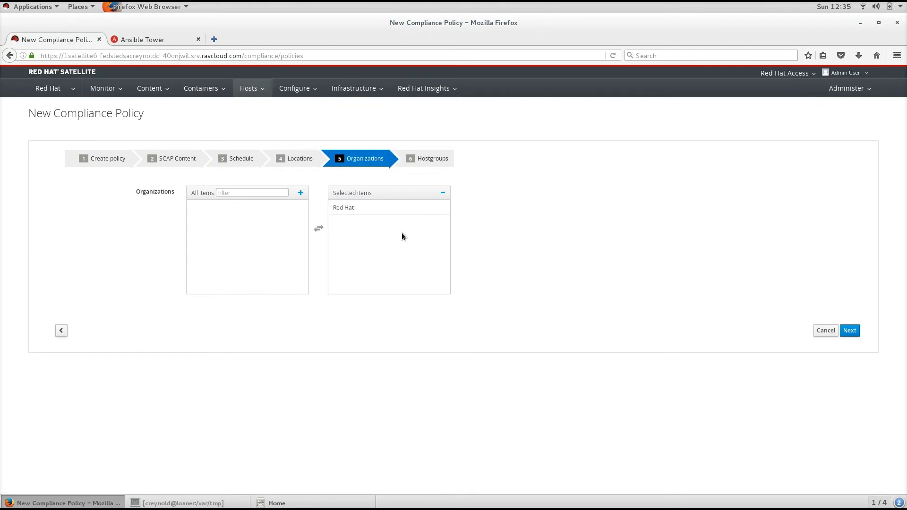
click(344, 207)
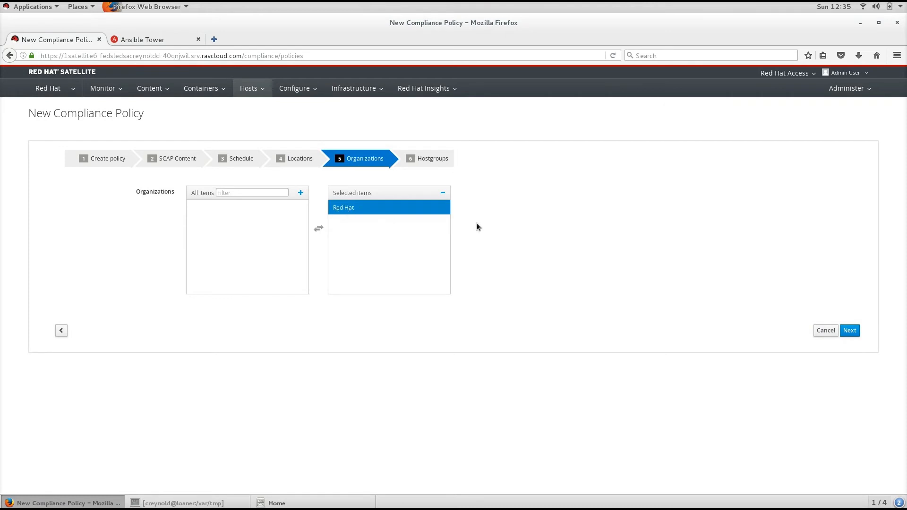
click(849, 331)
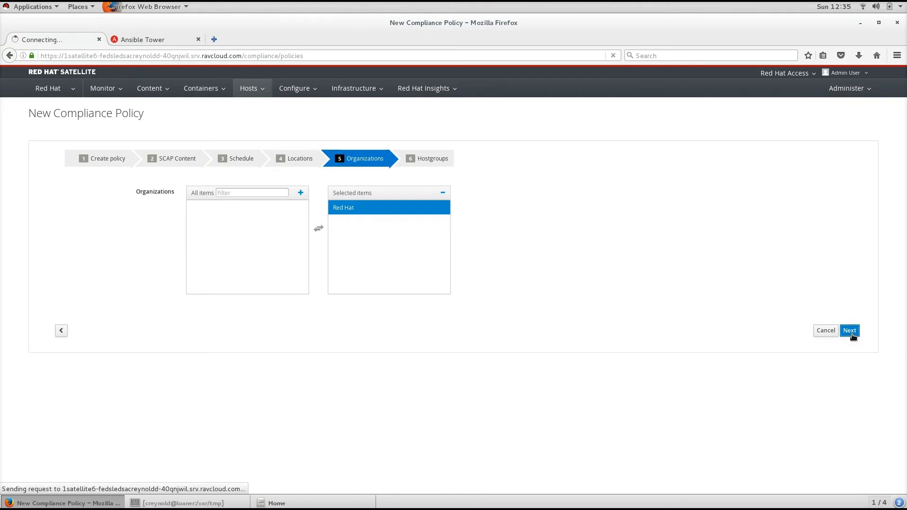
click(850, 331)
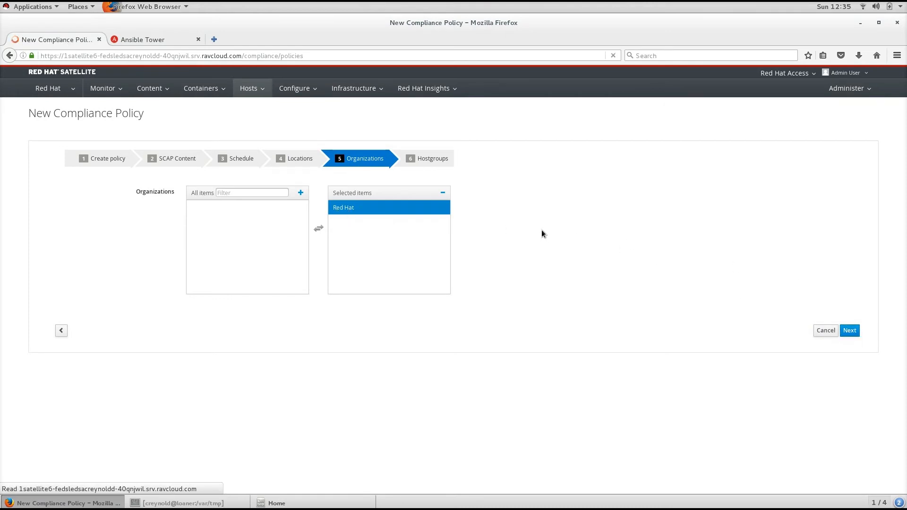
Assign RHEL 7 HG, RHEL7_Dev_Servers and RHEL7_Prod_Servers host groups and submit the policy.
click(849, 331)
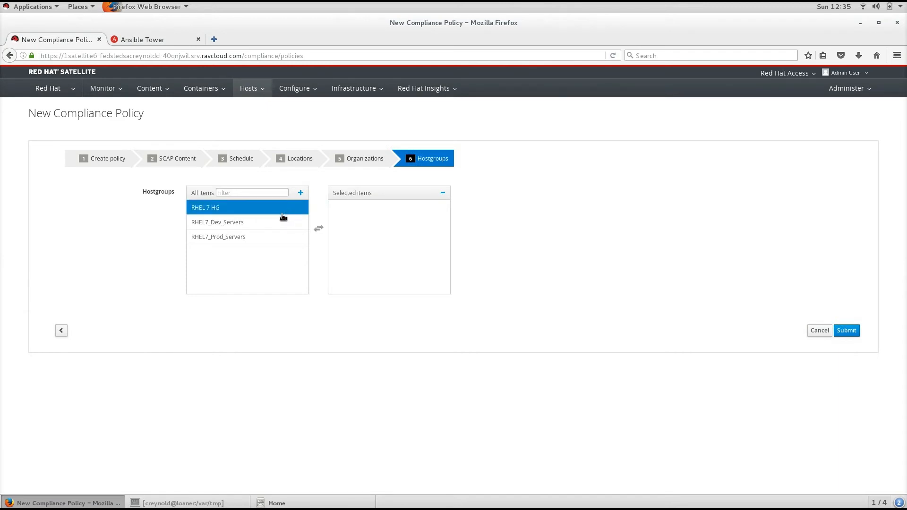
click(318, 228)
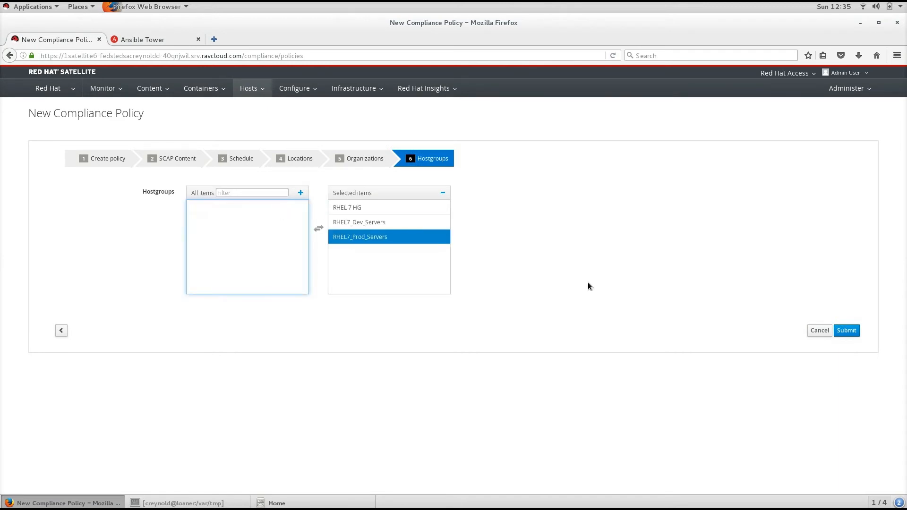
click(846, 331)
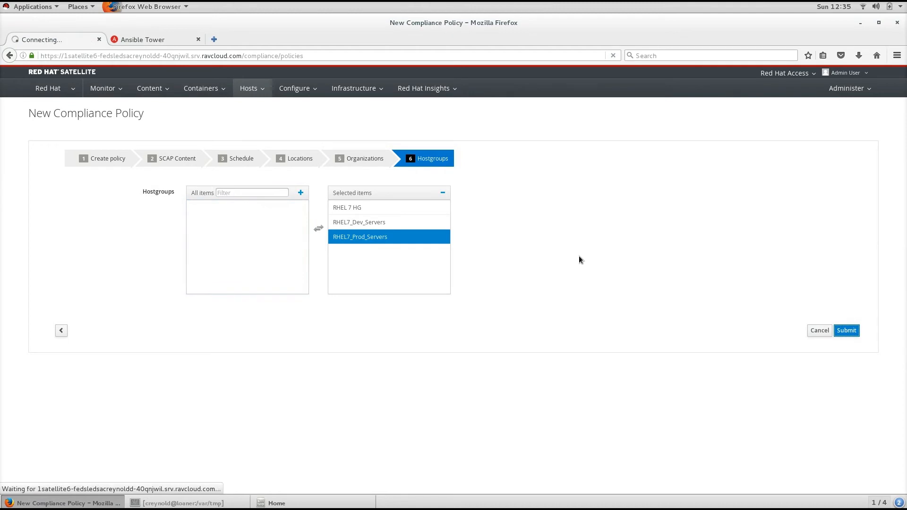
mouse_move(565, 246)
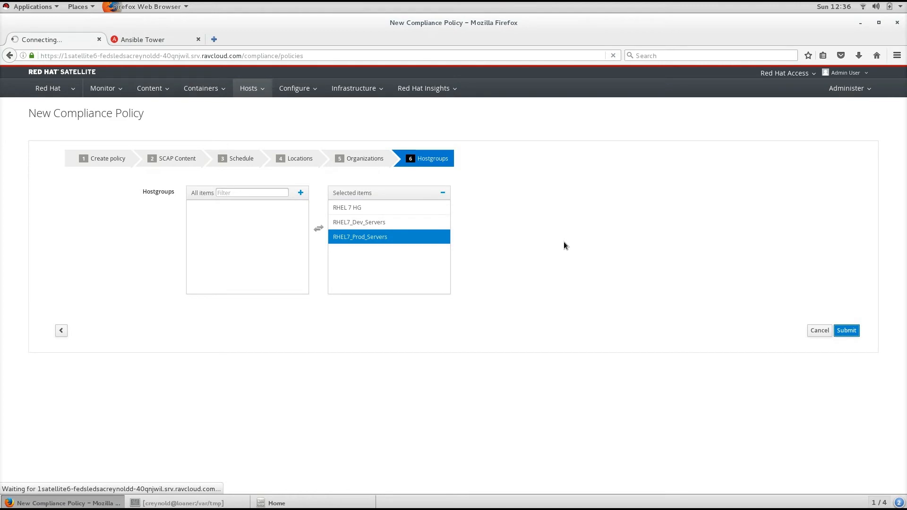
click(846, 330)
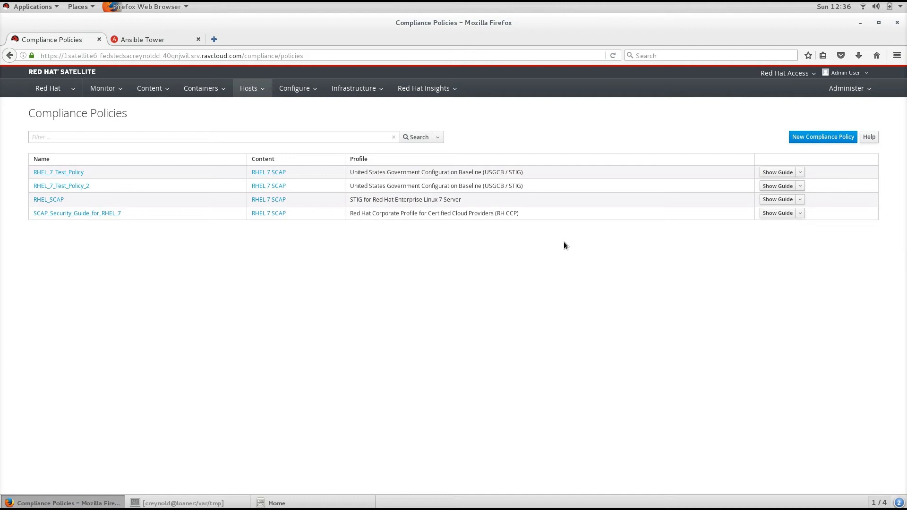
mouse_move(526, 231)
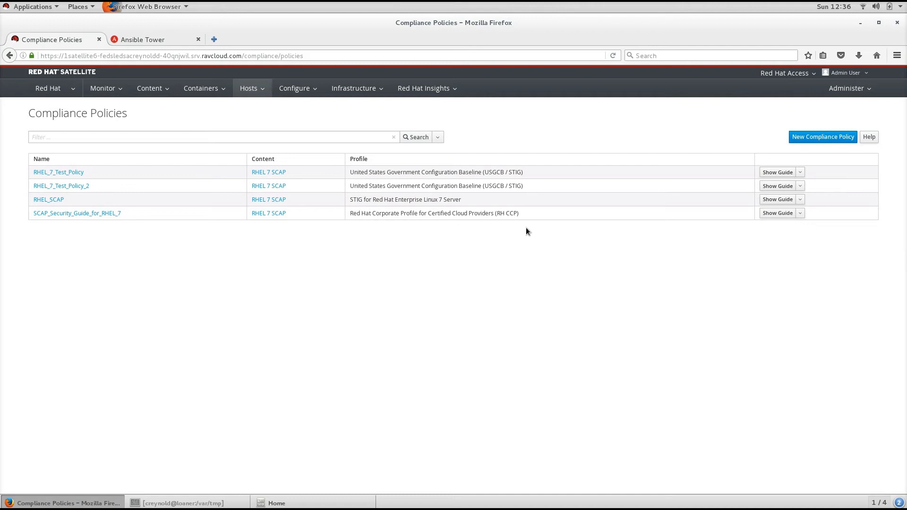
Return to the Compliance Policies list showing all four policies.
click(248, 87)
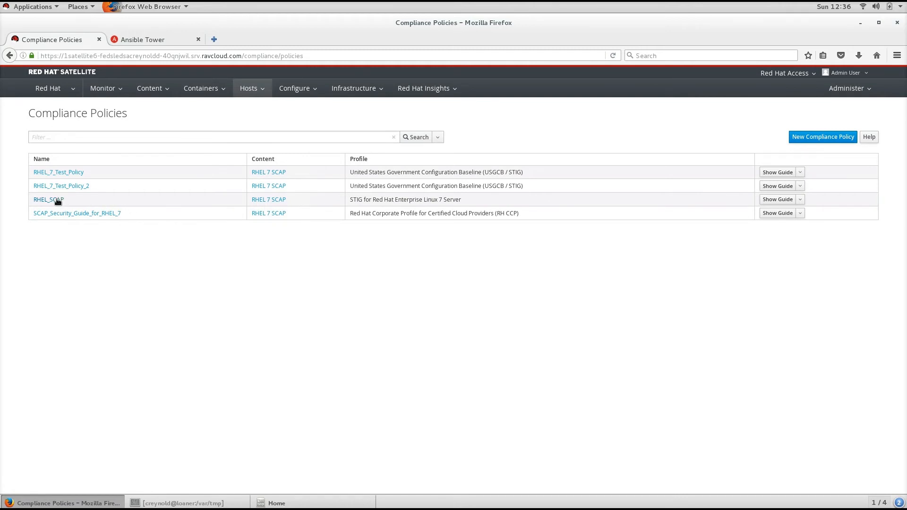
Bring up the RHEL_SCAP dashboard with satclient.example.com 100% non-compliant.
click(48, 199)
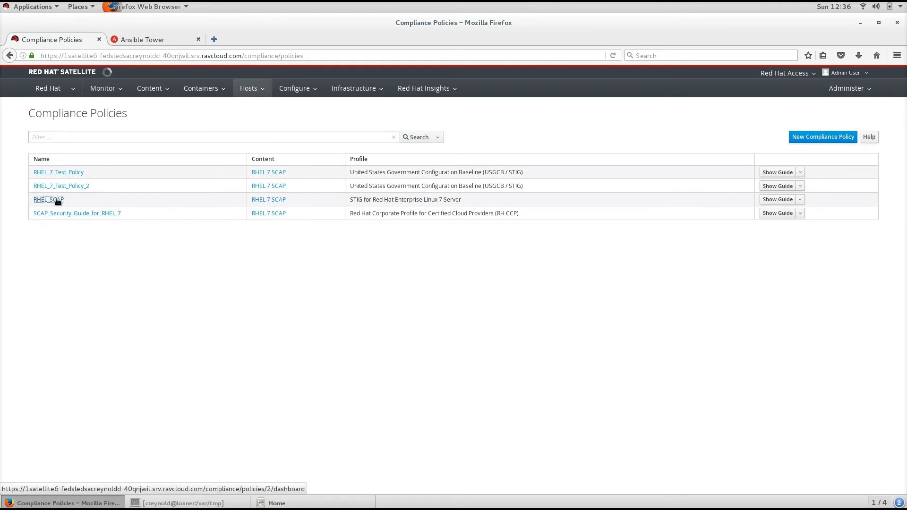
click(48, 199)
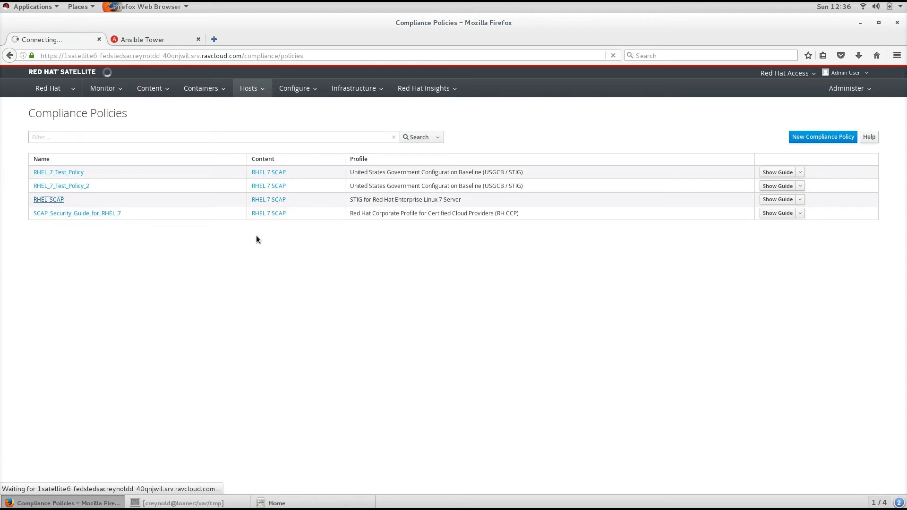
click(49, 200)
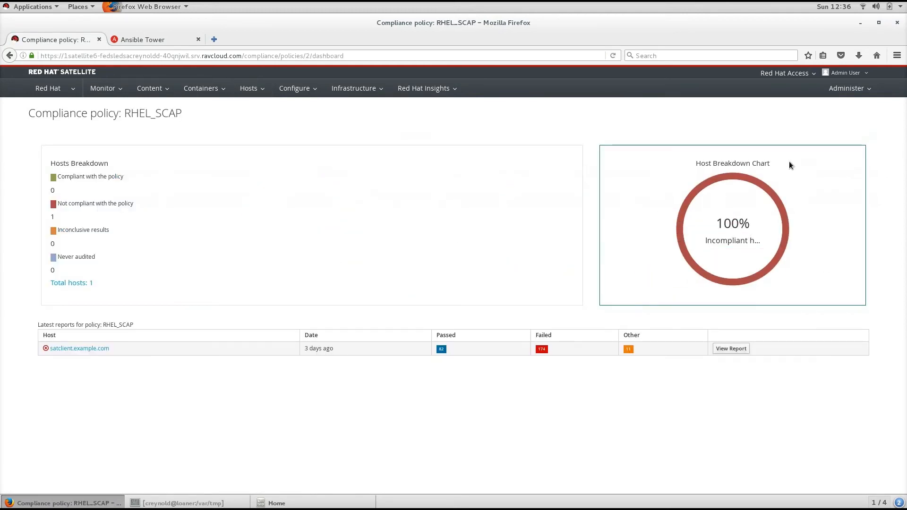
mouse_move(700, 164)
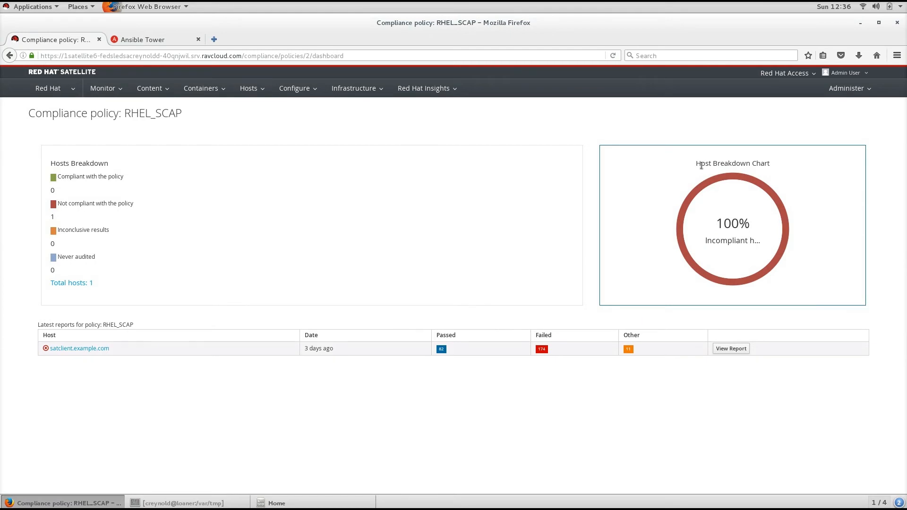
mouse_move(580, 175)
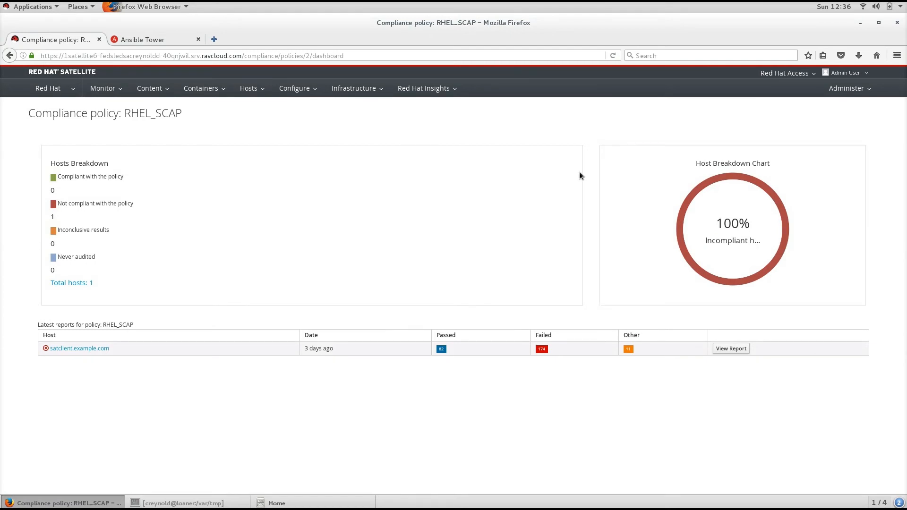
mouse_move(359, 348)
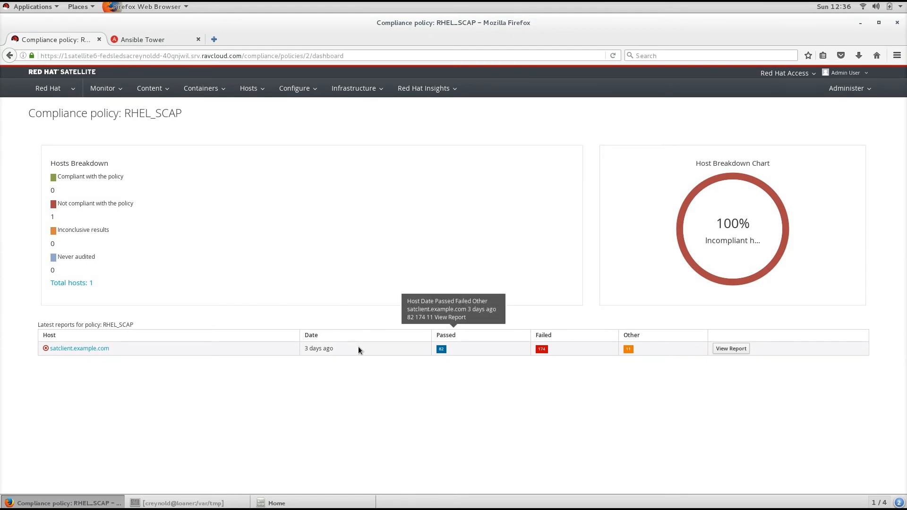
mouse_move(441, 349)
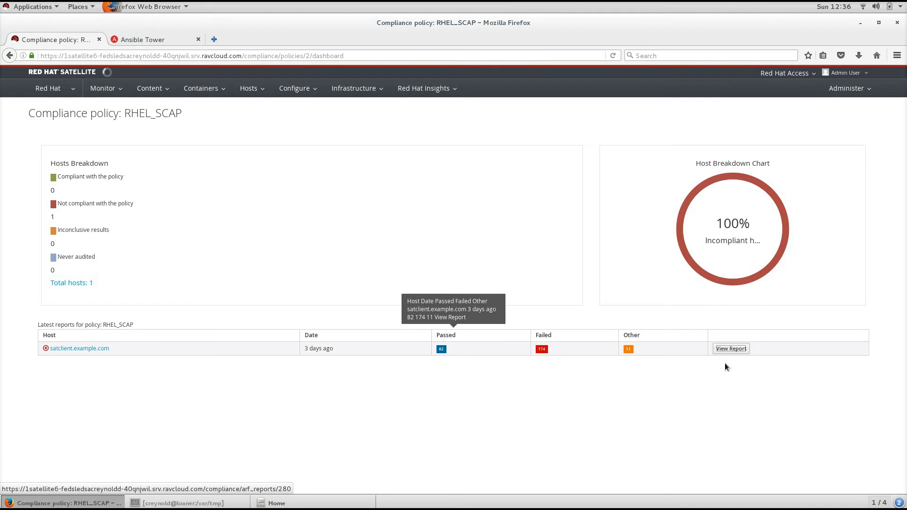
View satclient.example.com's report and look down its rule severities and pass/fail results.
click(730, 349)
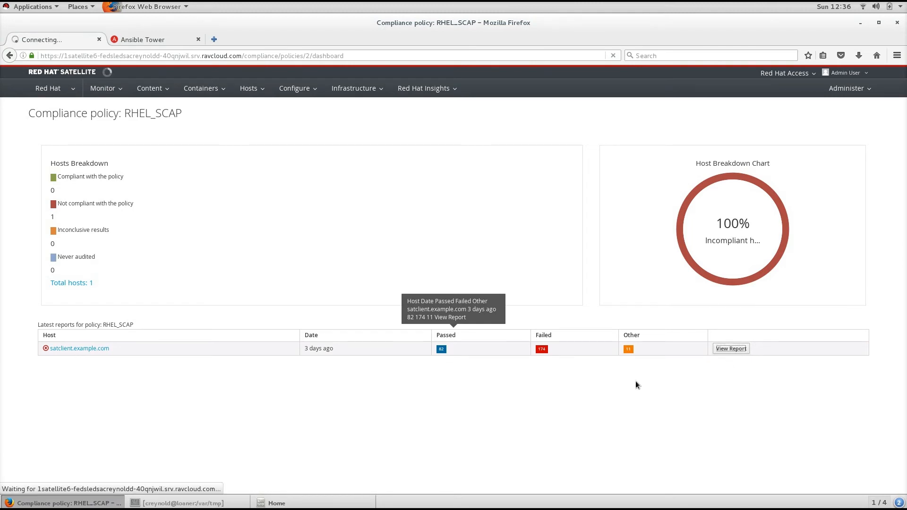
click(731, 349)
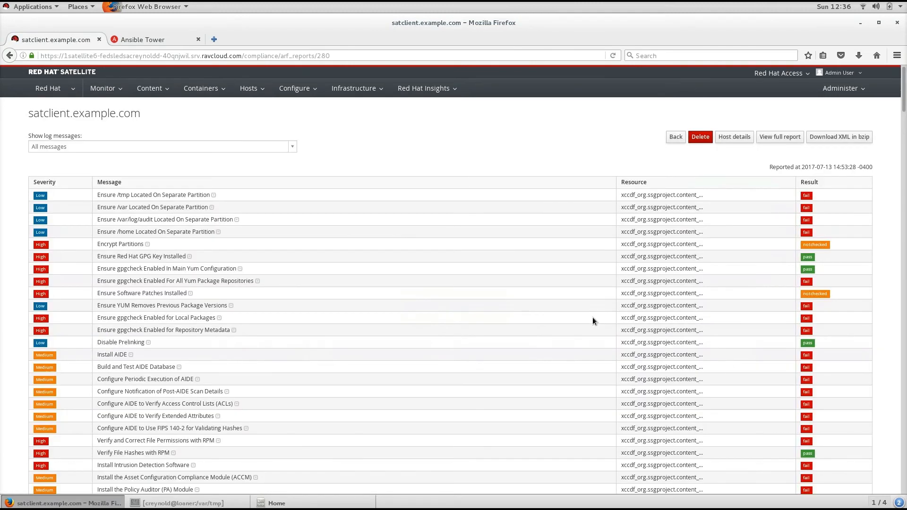
scroll(down, 3)
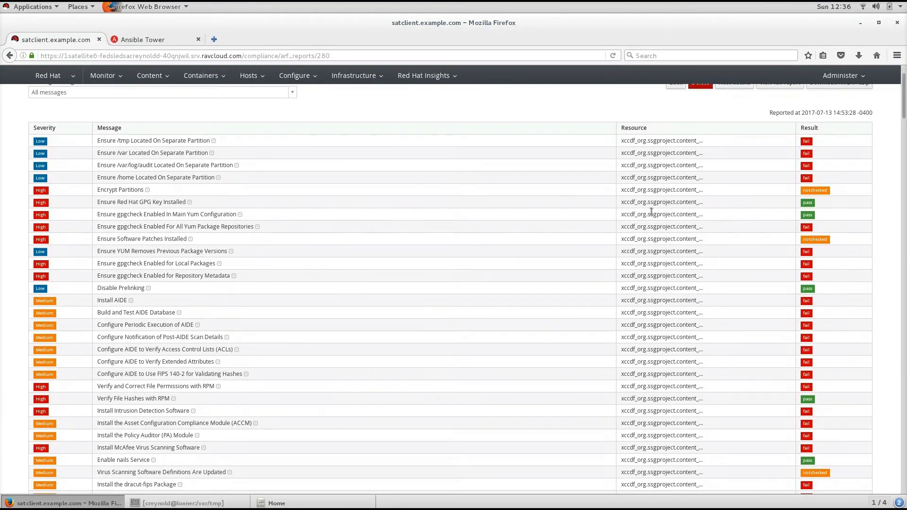
mouse_move(784, 223)
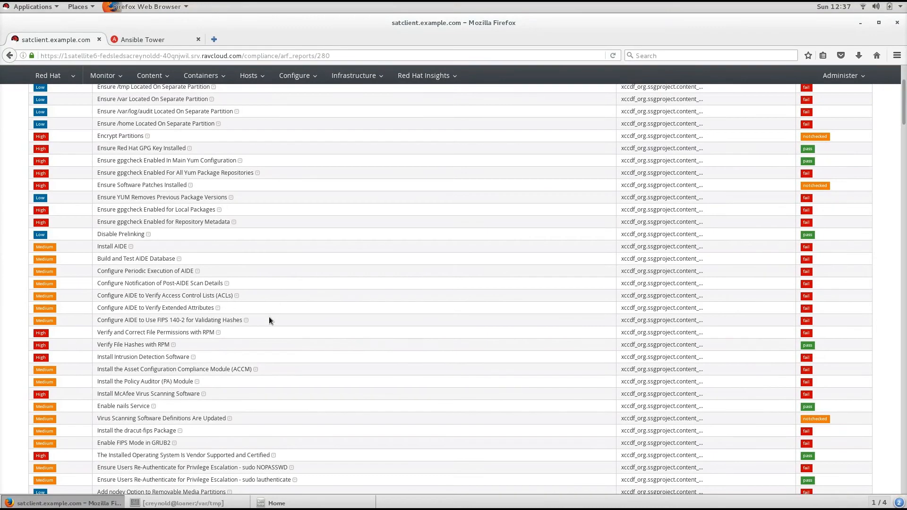
mouse_move(223, 336)
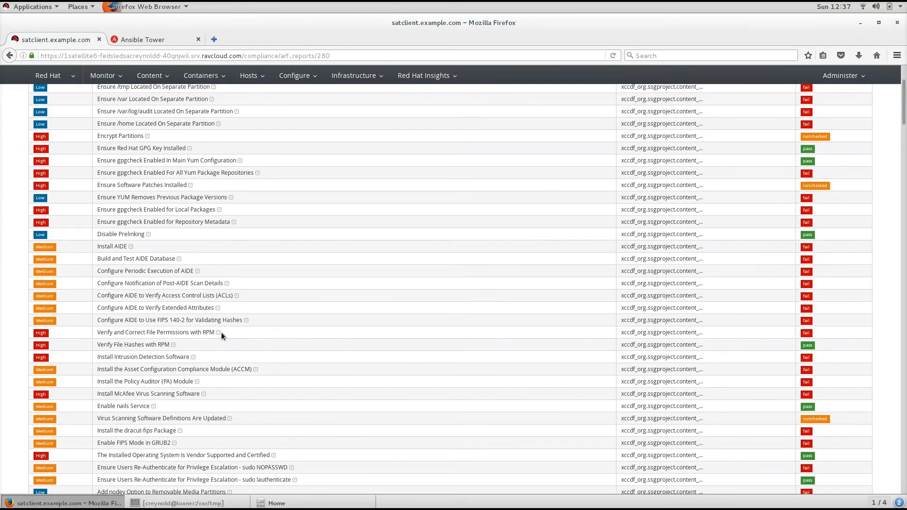
click(156, 332)
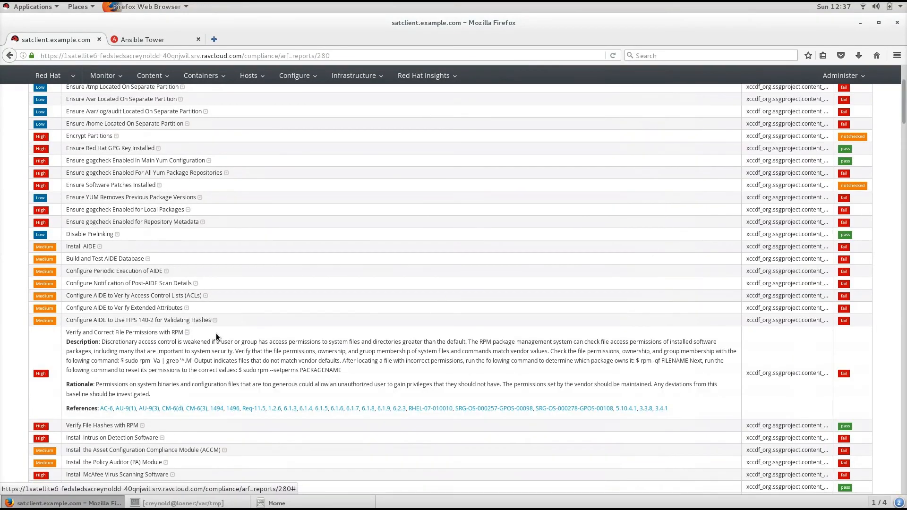
scroll(down, 3)
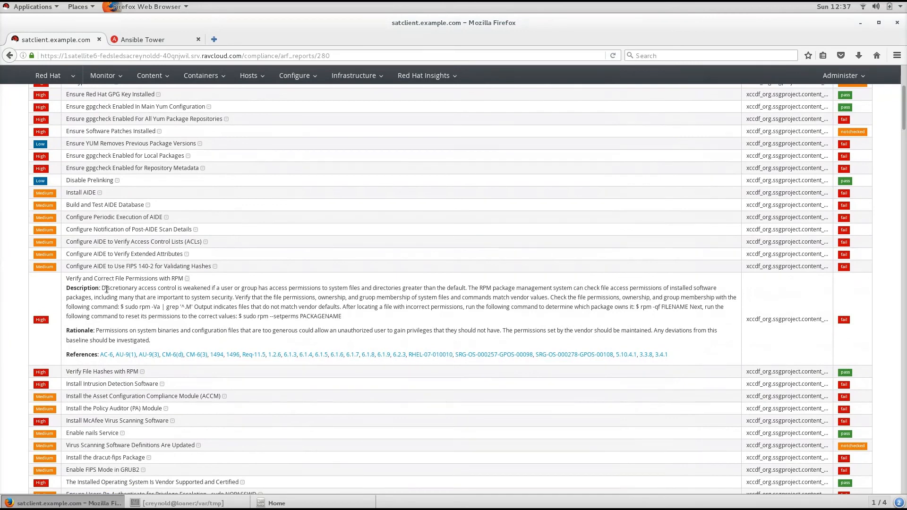
drag(105, 287, 341, 316)
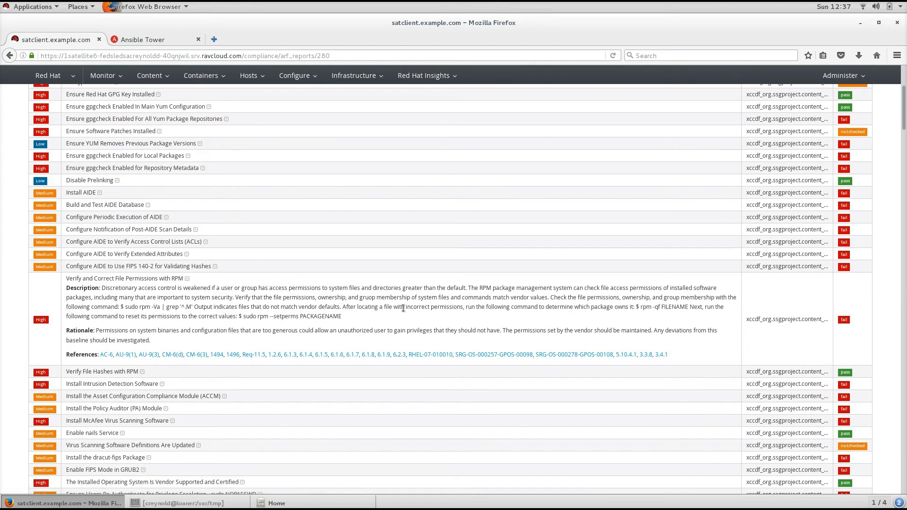
Navigate via Hosts > Compliance > Reports to the two satclient.example.com reports (82 passed, 174 failed).
click(295, 76)
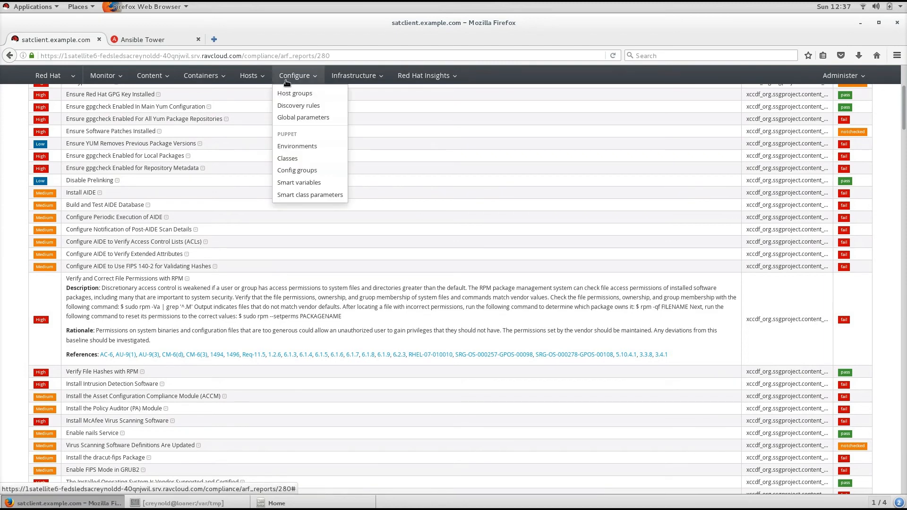
click(248, 76)
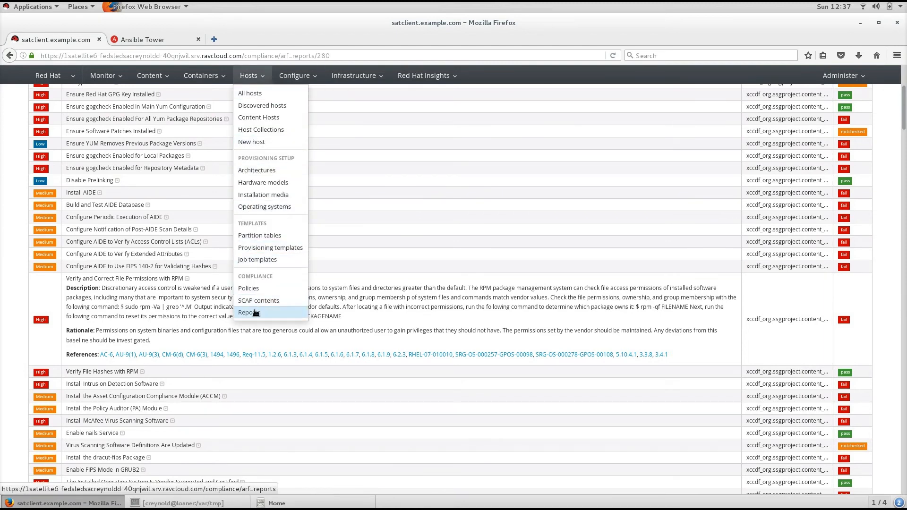
click(248, 313)
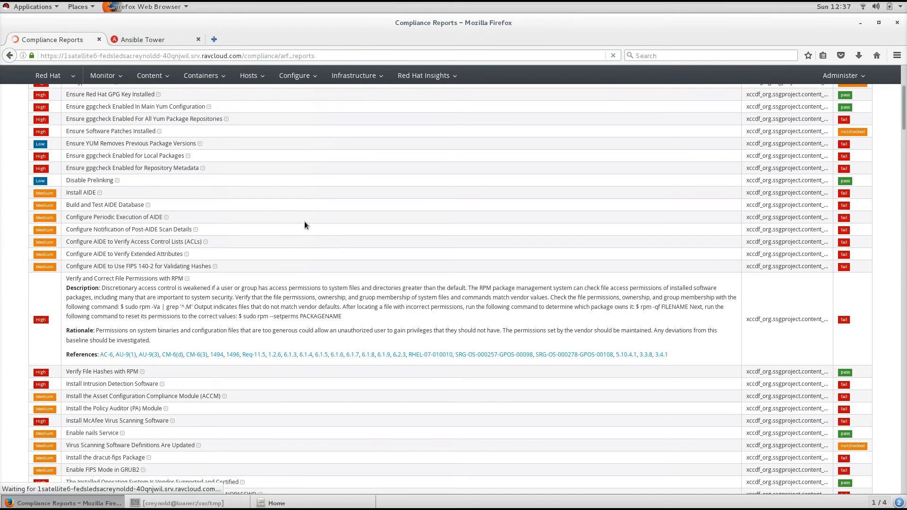
click(9, 55)
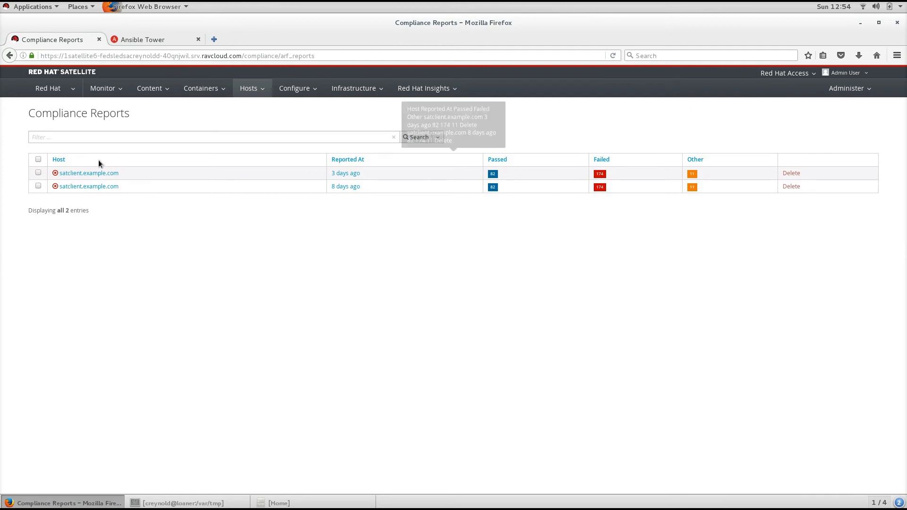
Sign in to Ansible Tower as admin to reach job 74 ansible.80053 against rhel7stig.example.com.
click(142, 40)
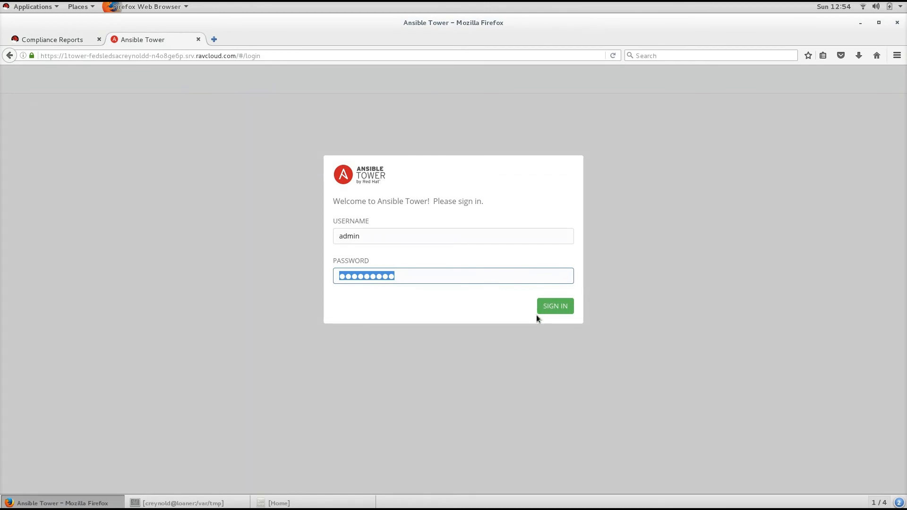
mouse_move(537, 323)
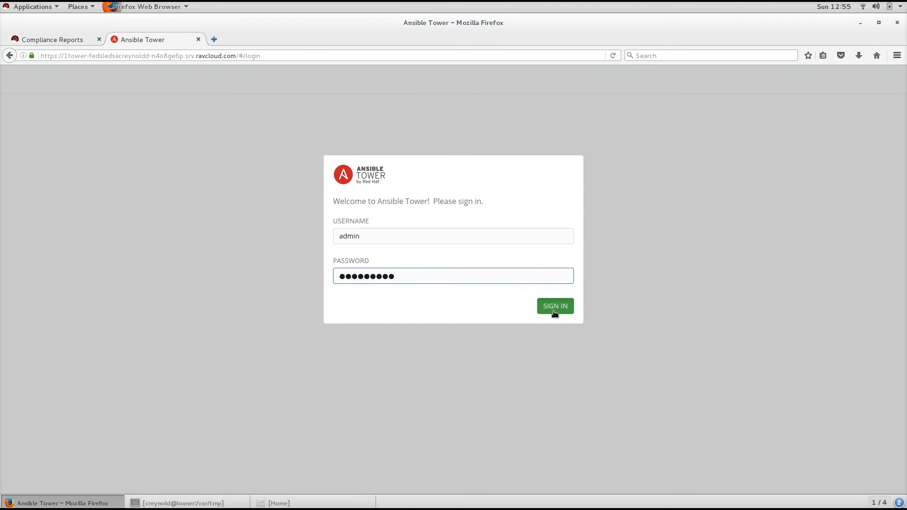
click(554, 305)
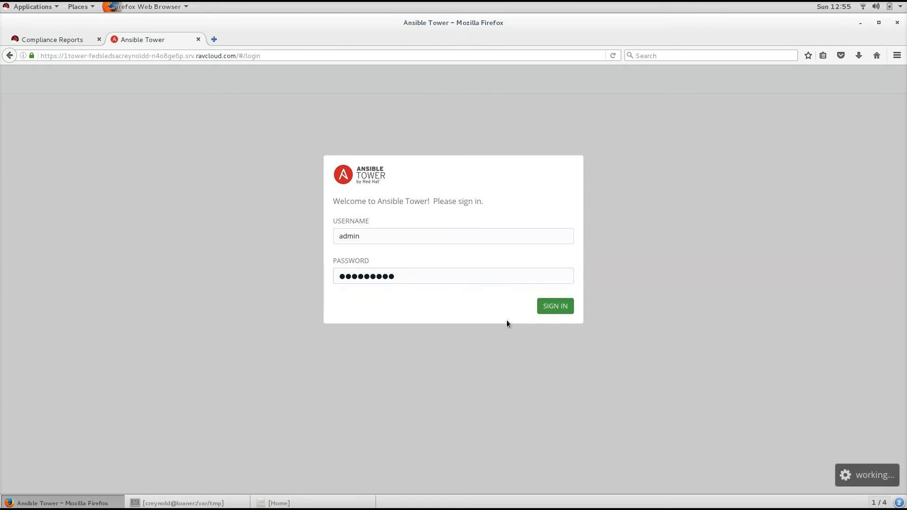
click(554, 305)
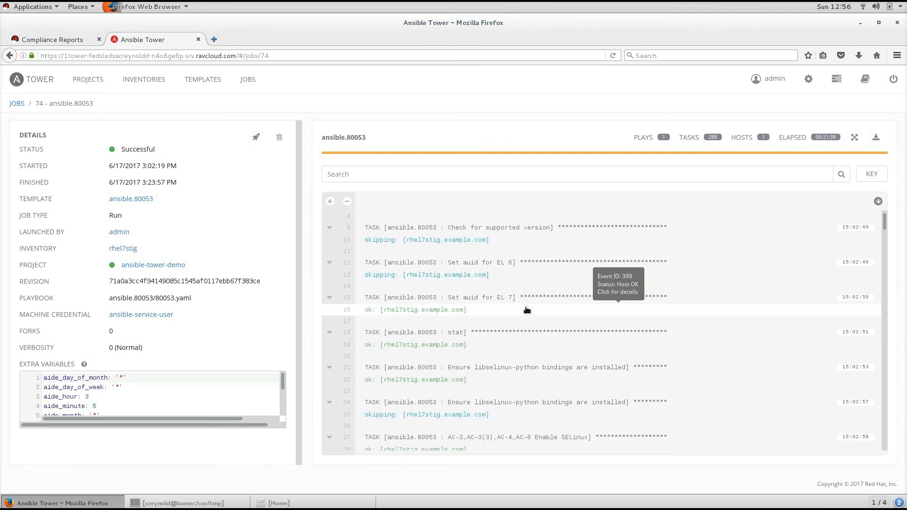
scroll(down, 3)
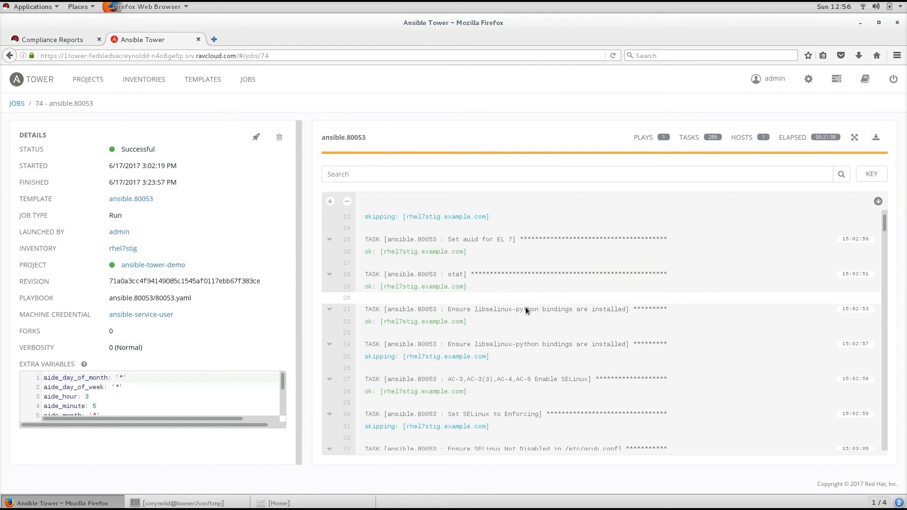
scroll(down, 3)
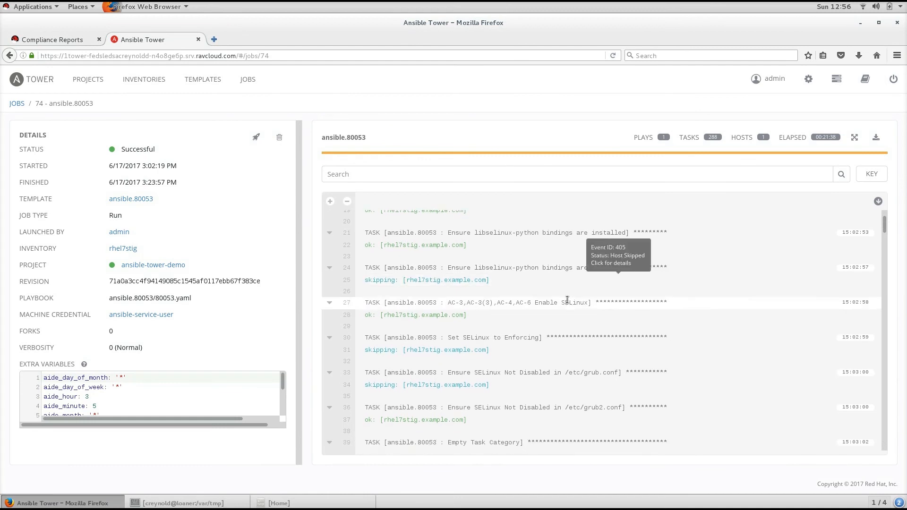
mouse_move(566, 300)
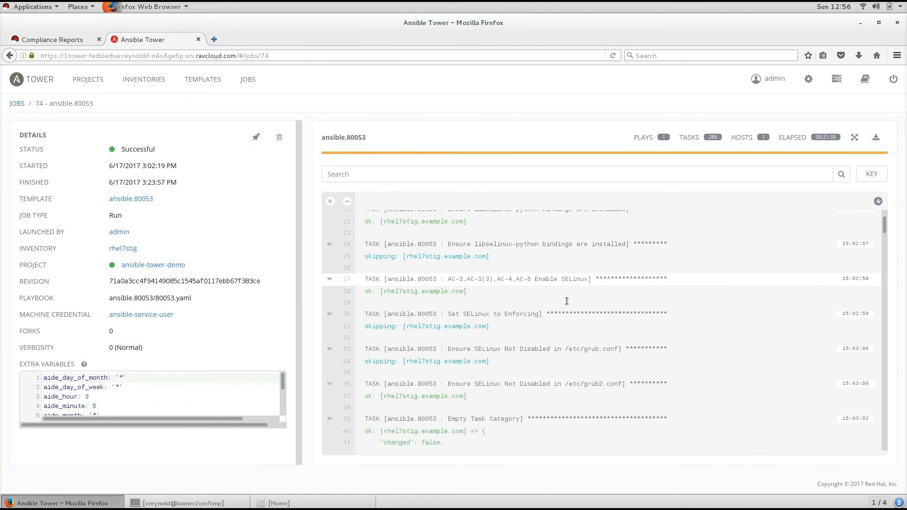
scroll(down, 3)
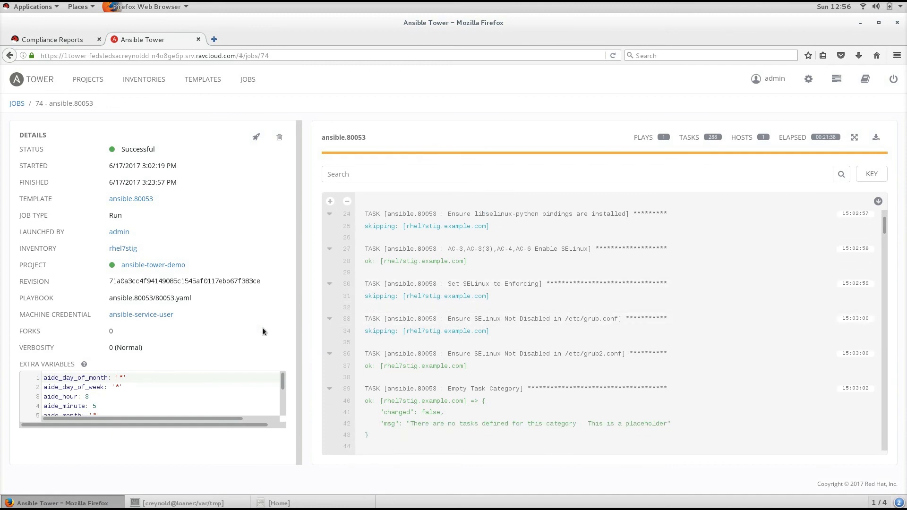
scroll(down, 3)
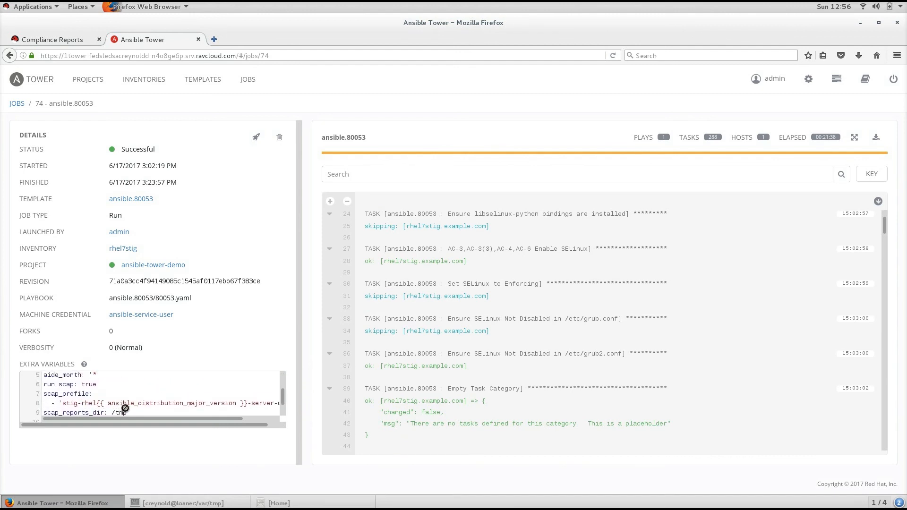
drag(122, 420, 242, 419)
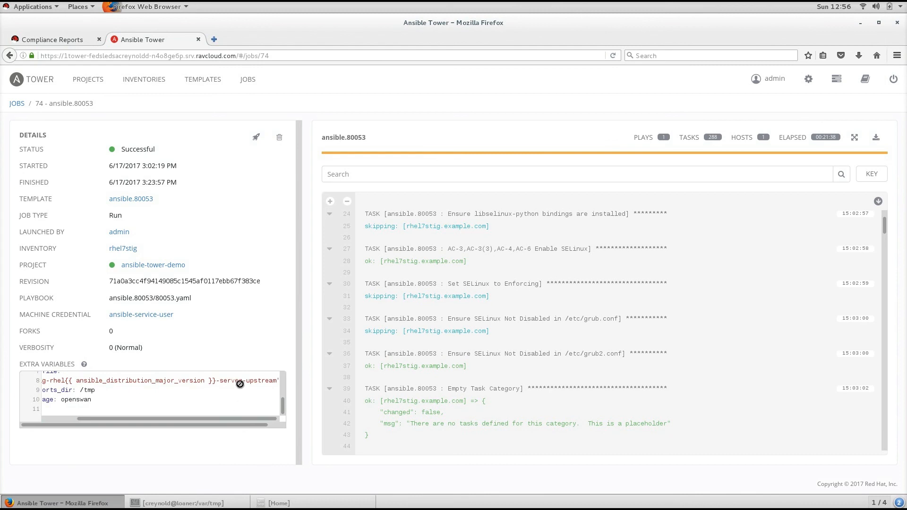
mouse_move(550, 314)
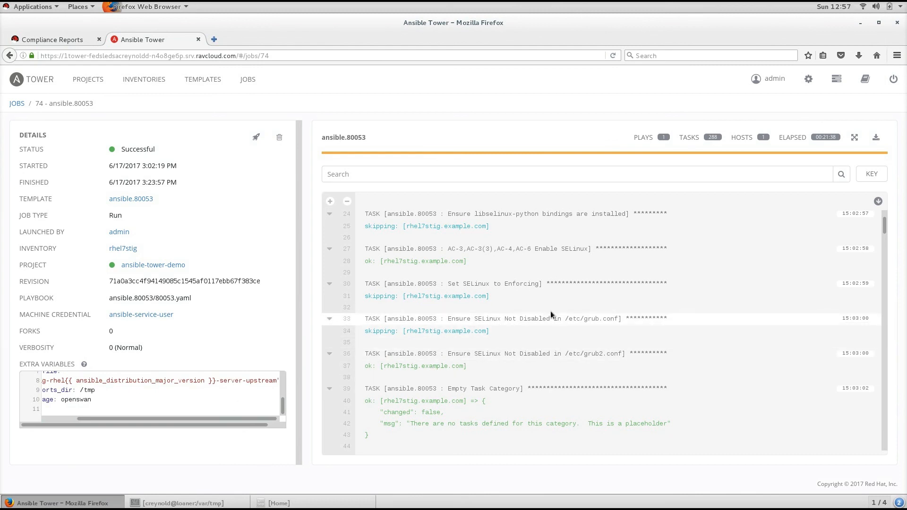
scroll(down, 3)
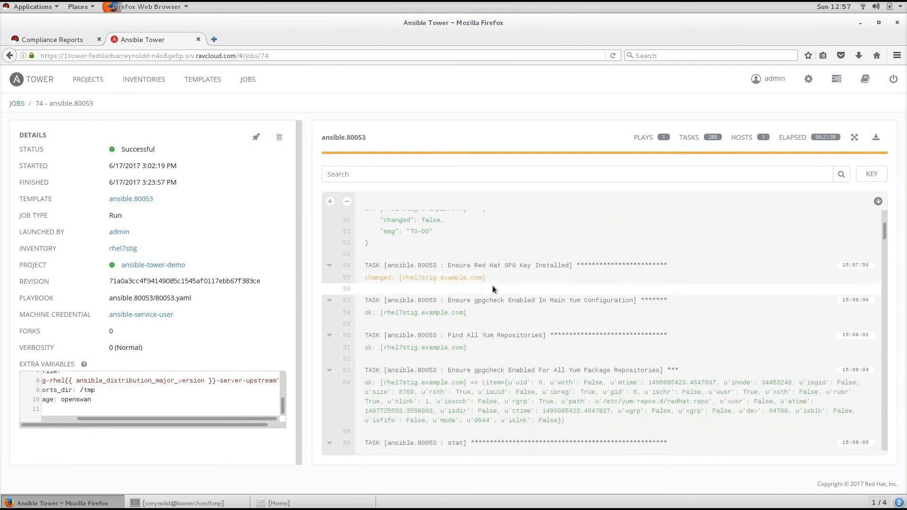
scroll(down, 3)
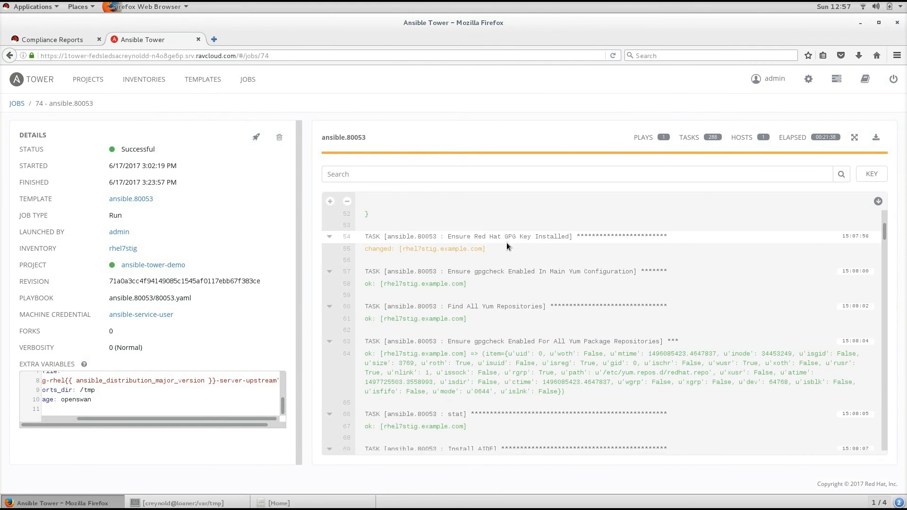
scroll(down, 3)
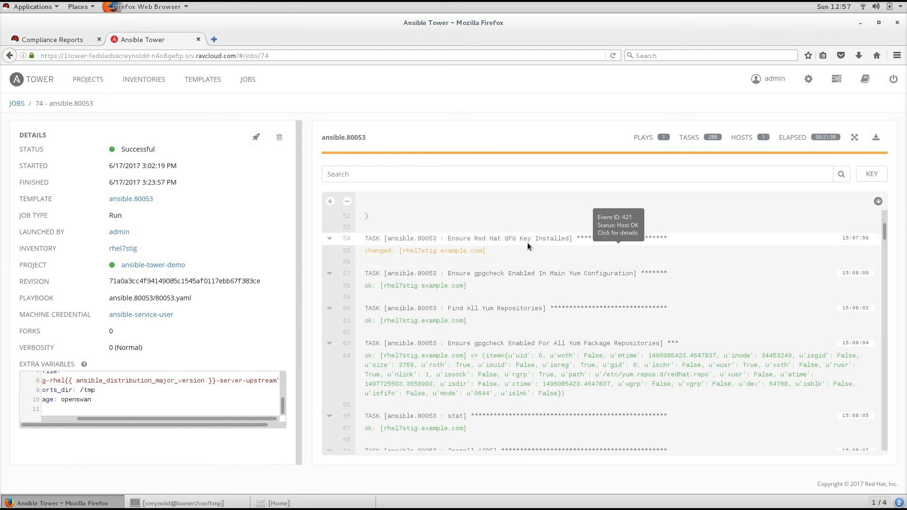
mouse_move(532, 247)
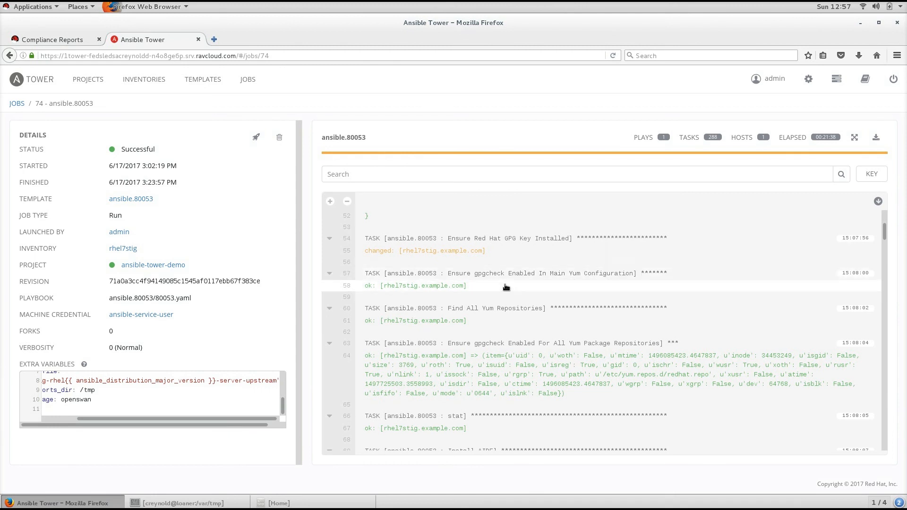
mouse_move(496, 287)
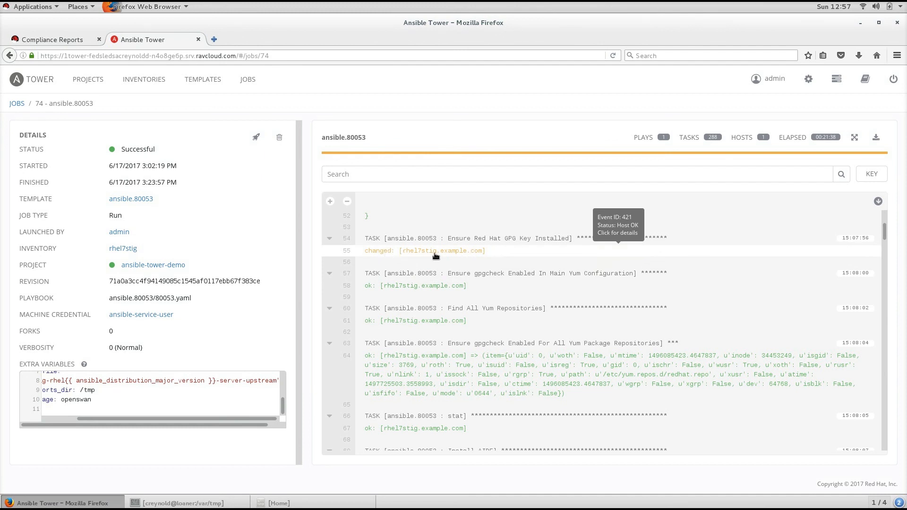
mouse_move(516, 241)
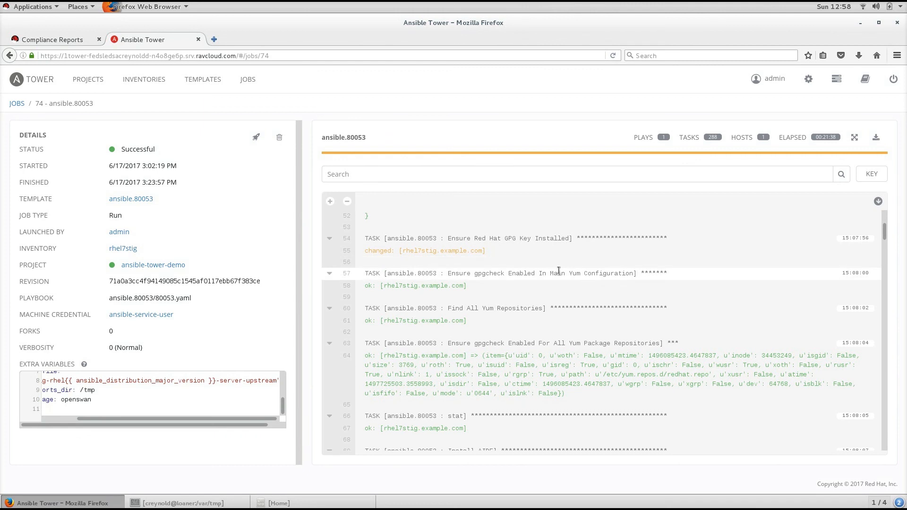
scroll(down, 3)
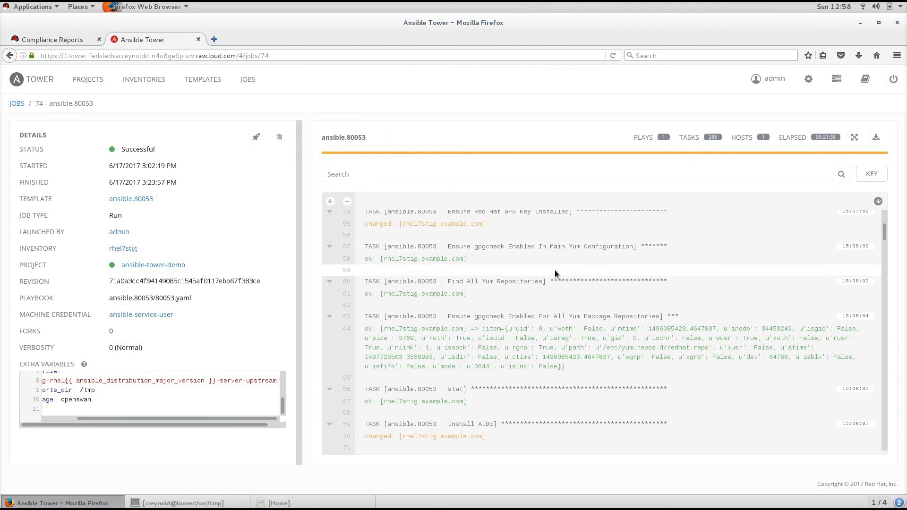
mouse_move(555, 274)
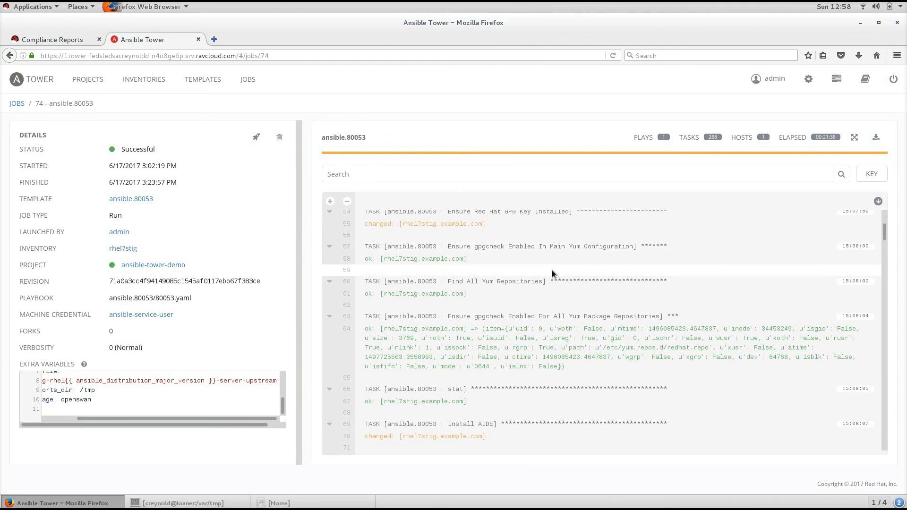